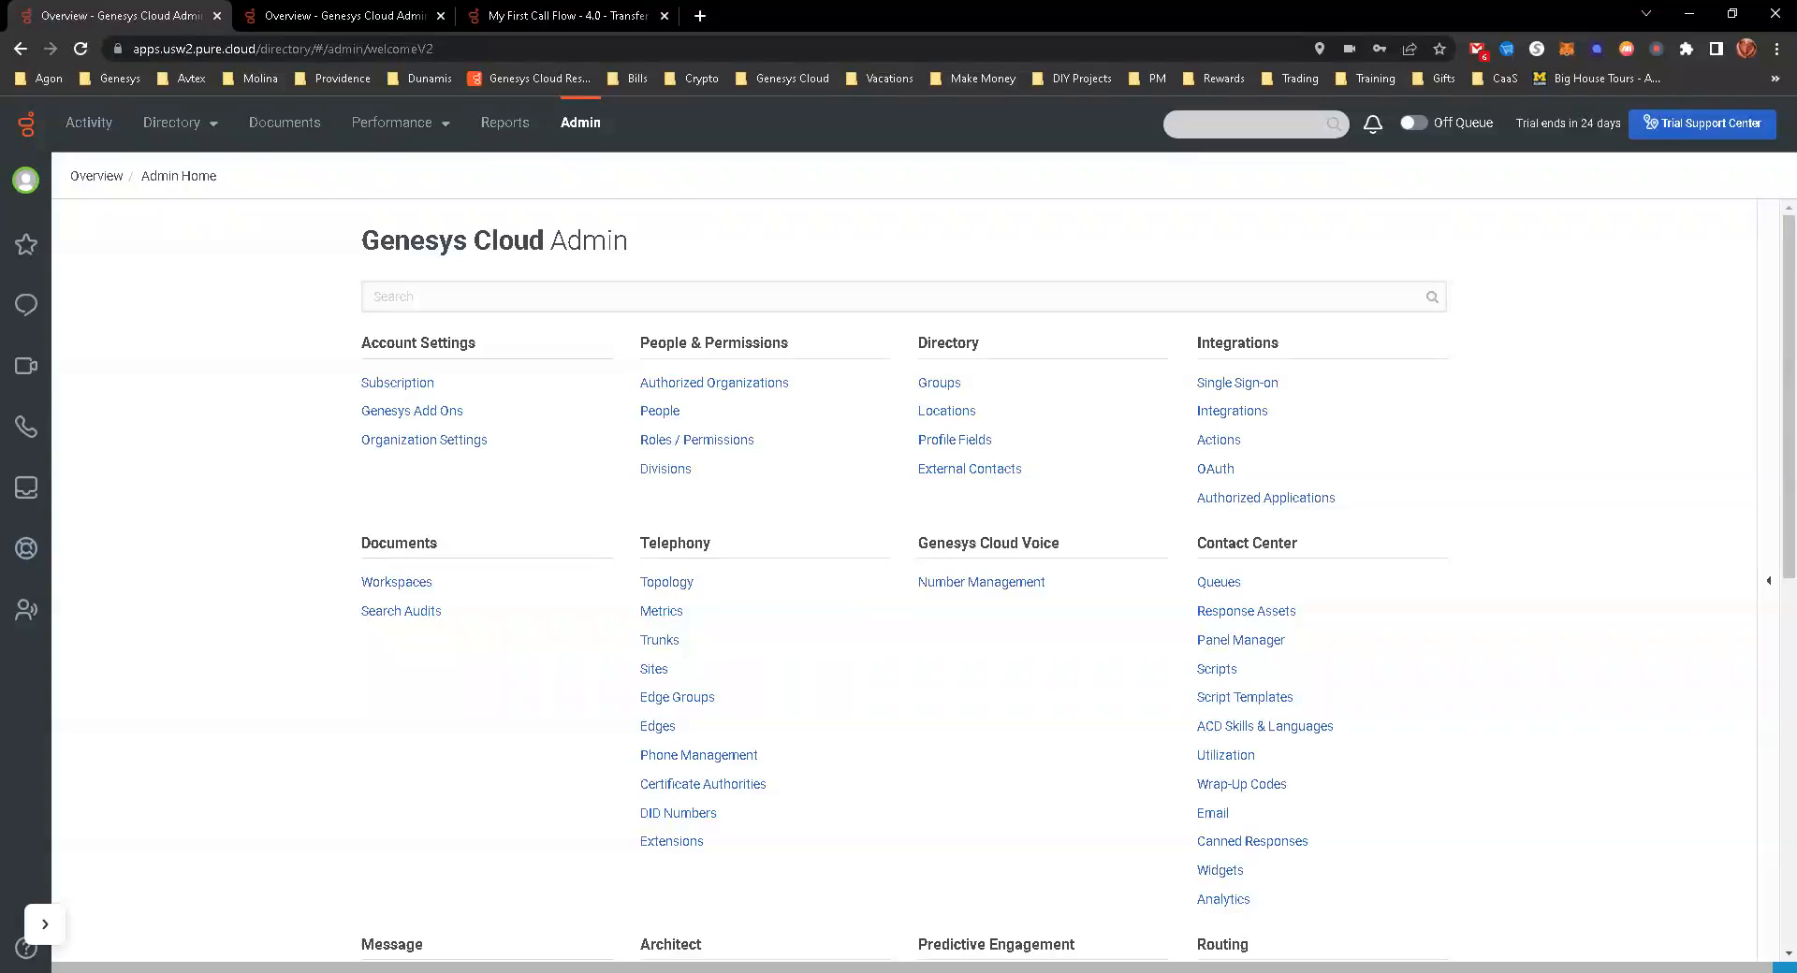
pyautogui.moveTo(705, 507)
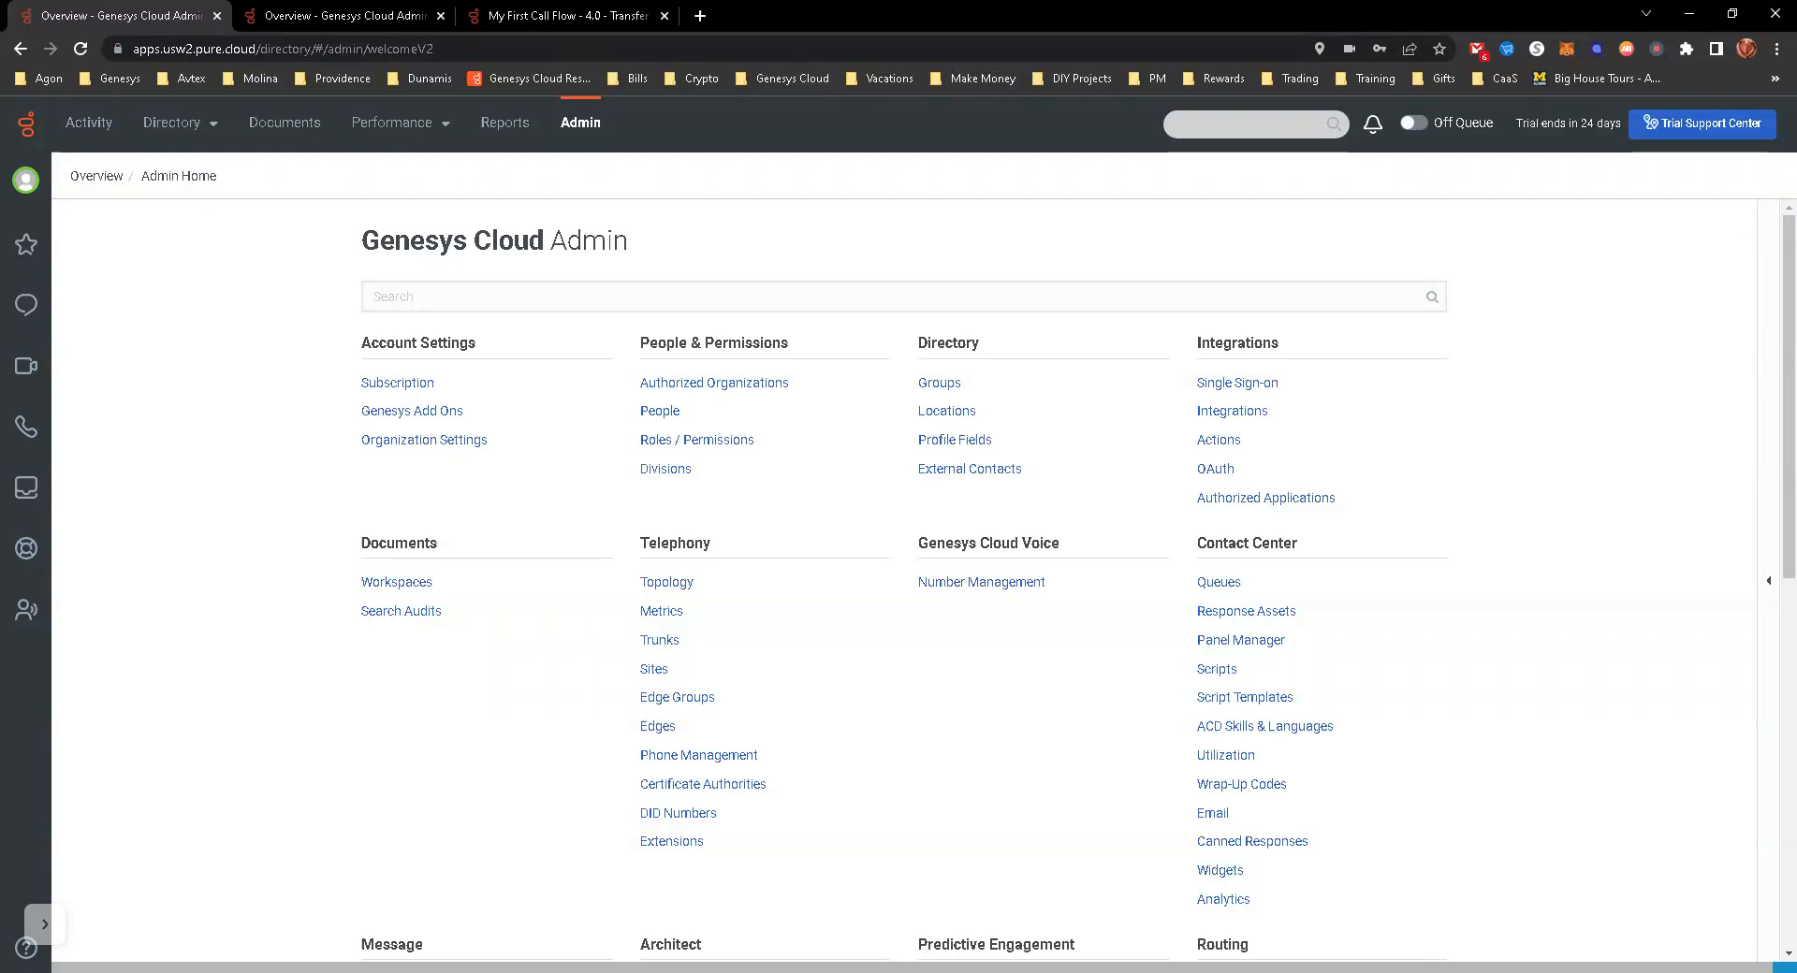
pyautogui.moveTo(1556, 534)
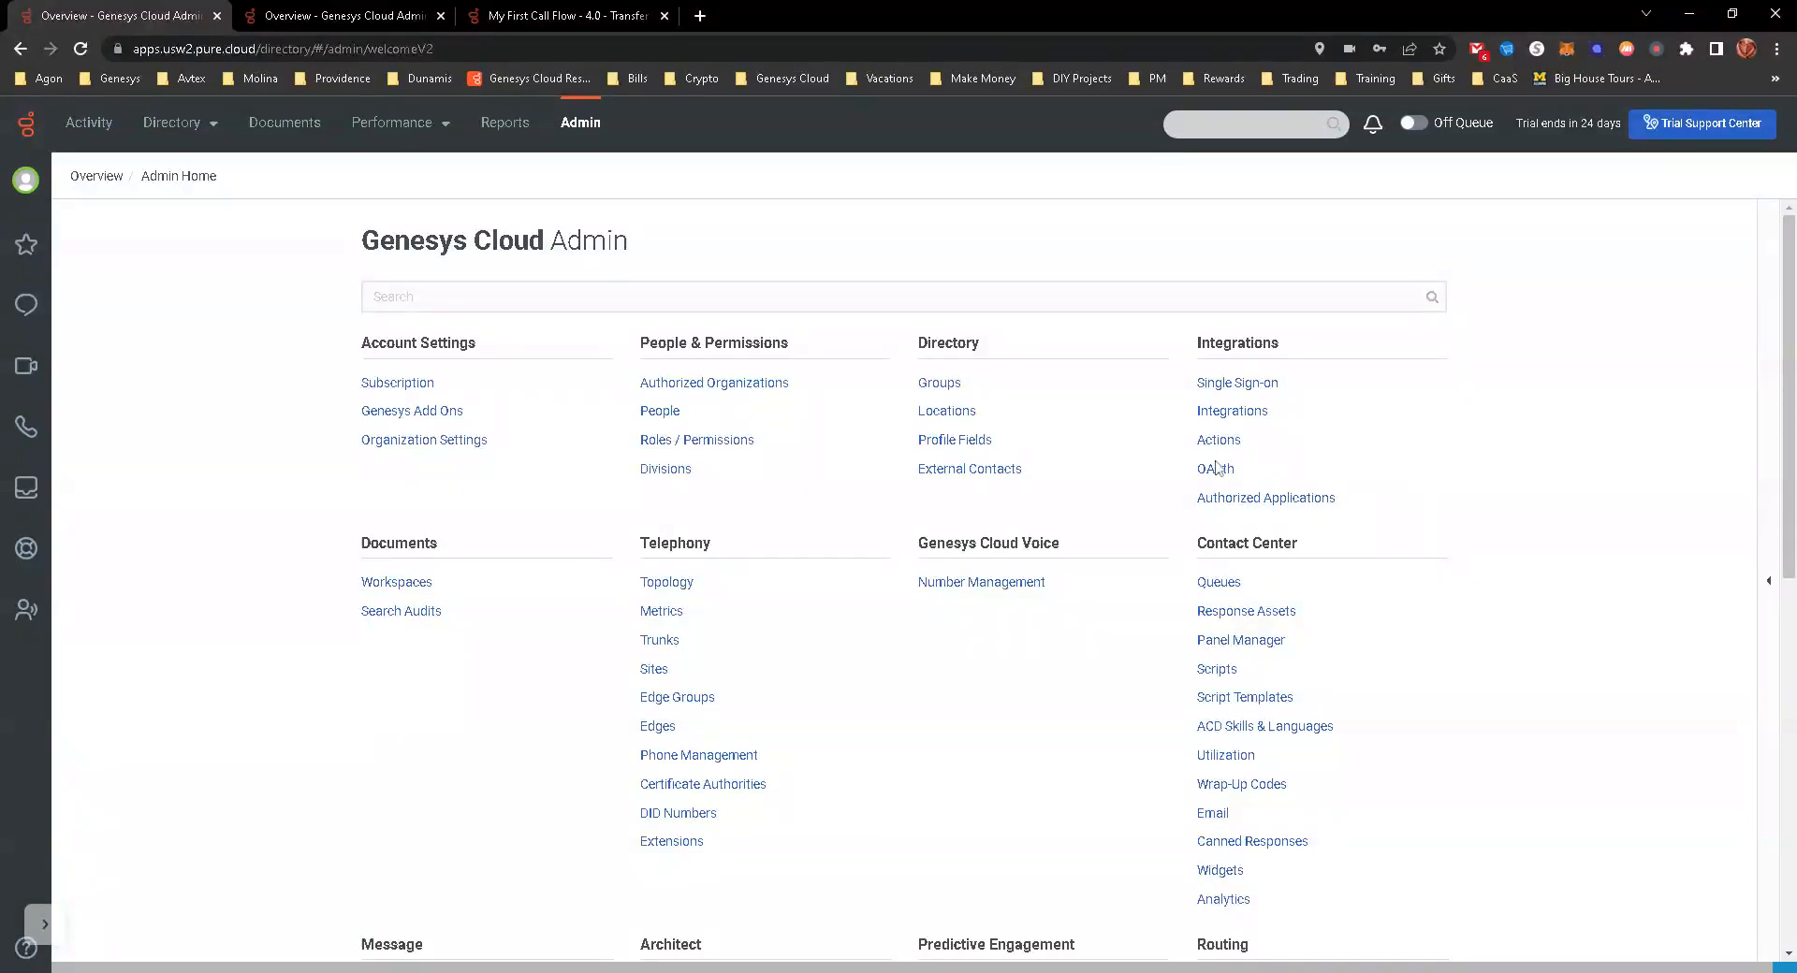
pyautogui.moveTo(1256, 504)
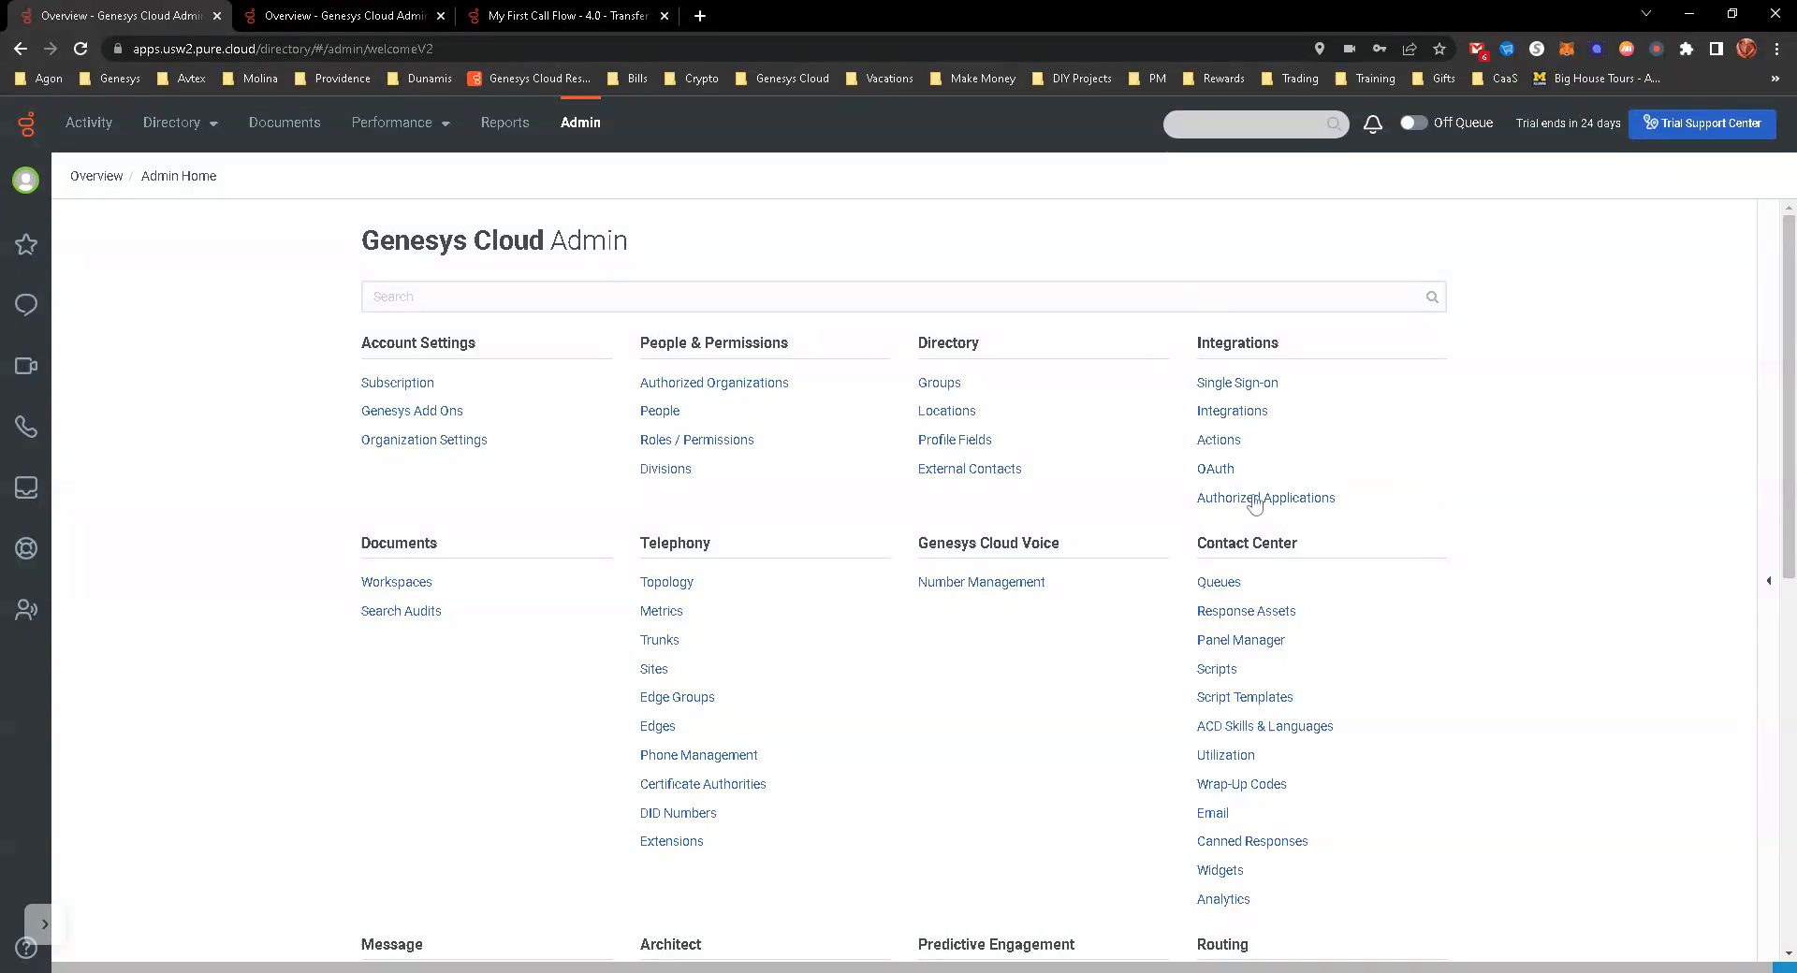
# Step: Add an OAuth client named 'Genesys Data Action OAuth Test' with the Client Credentials grant
pyautogui.click(1215, 469)
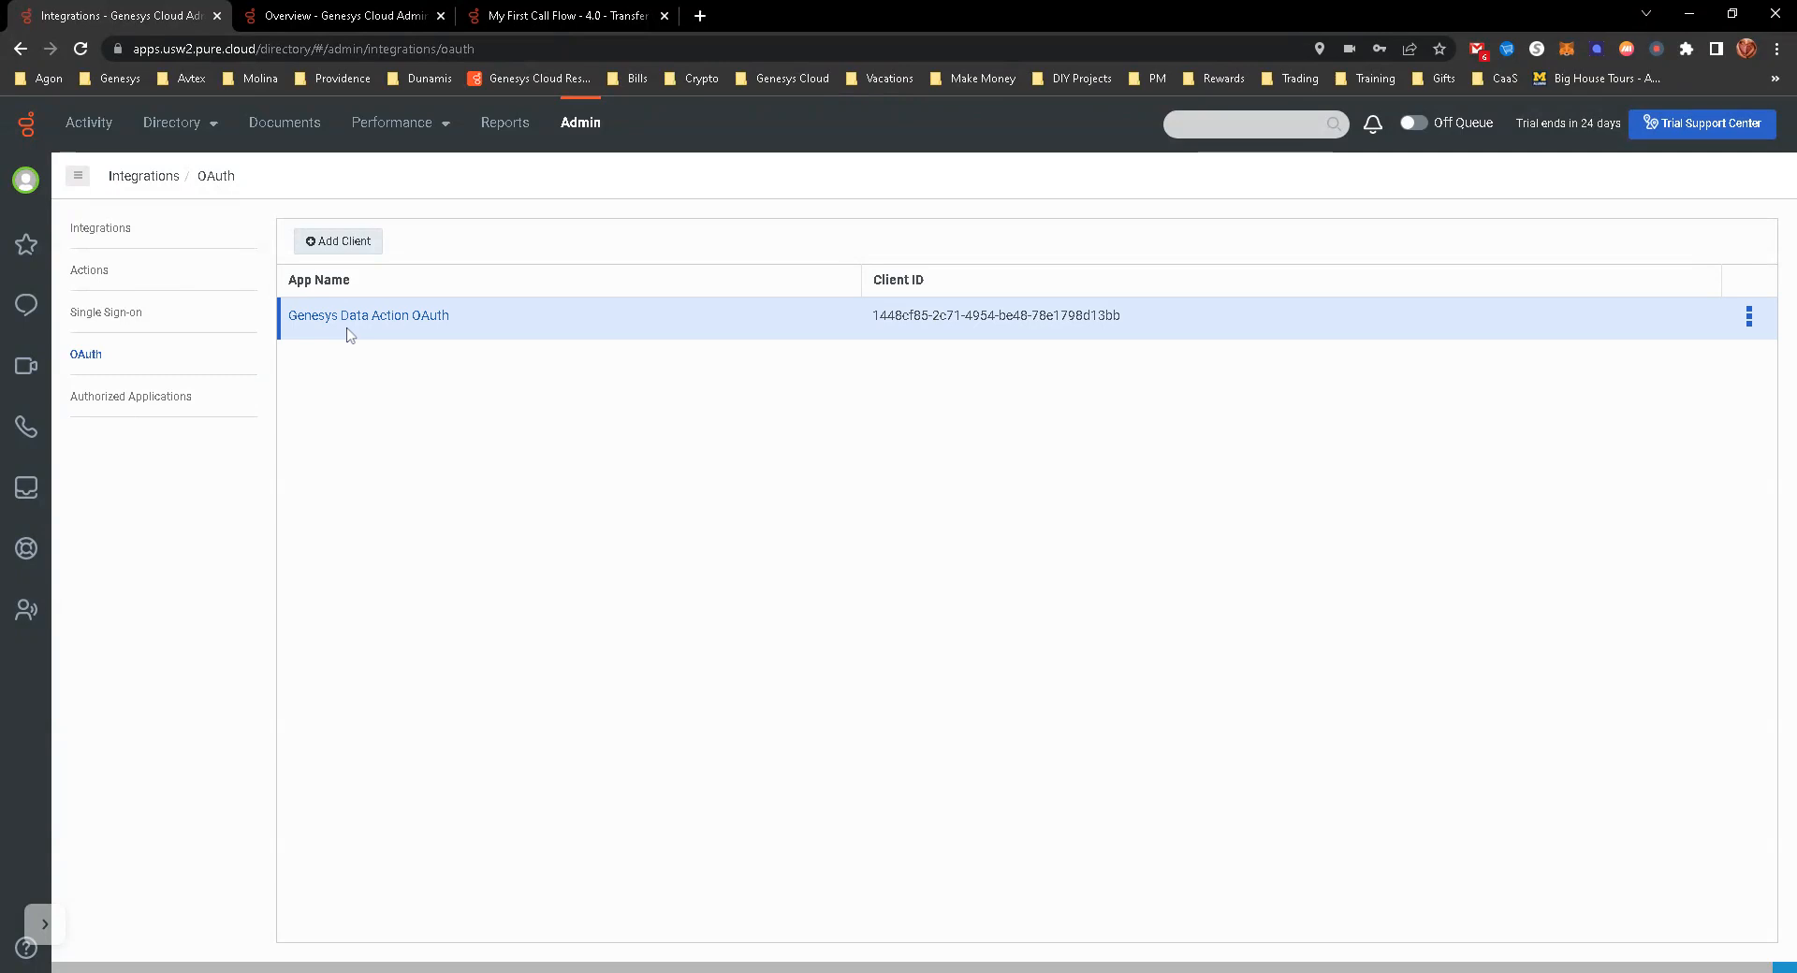
pyautogui.click(367, 315)
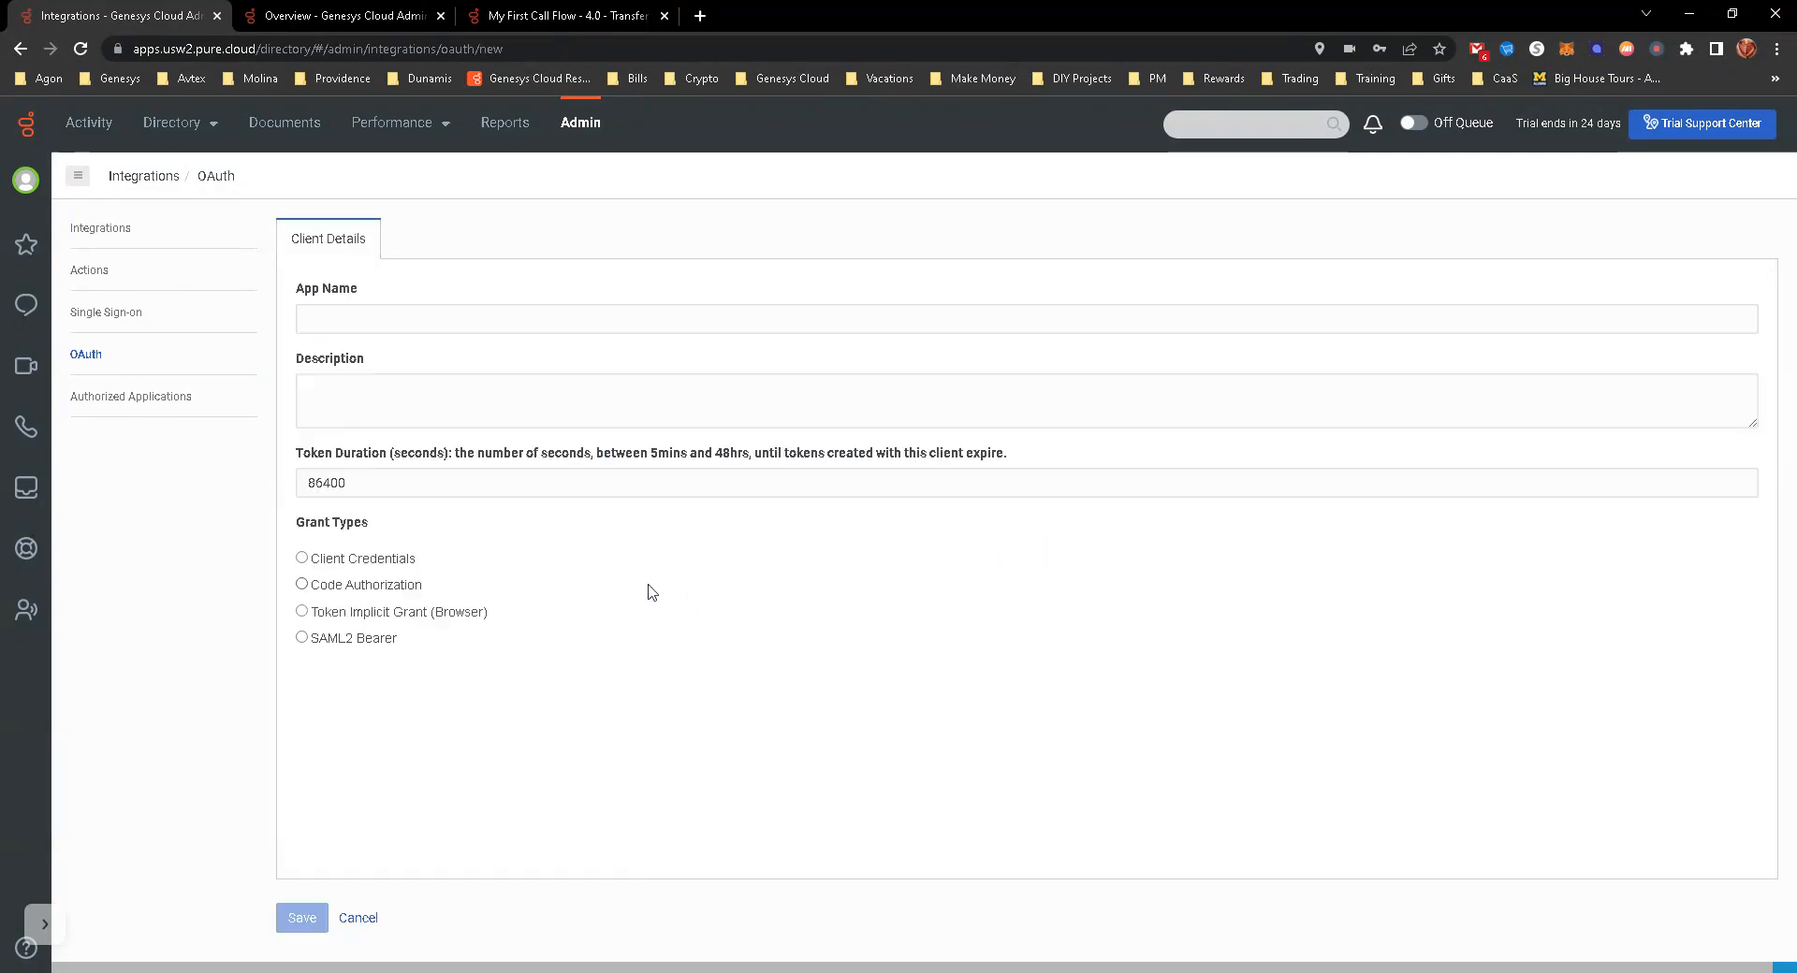
pyautogui.click(1023, 321)
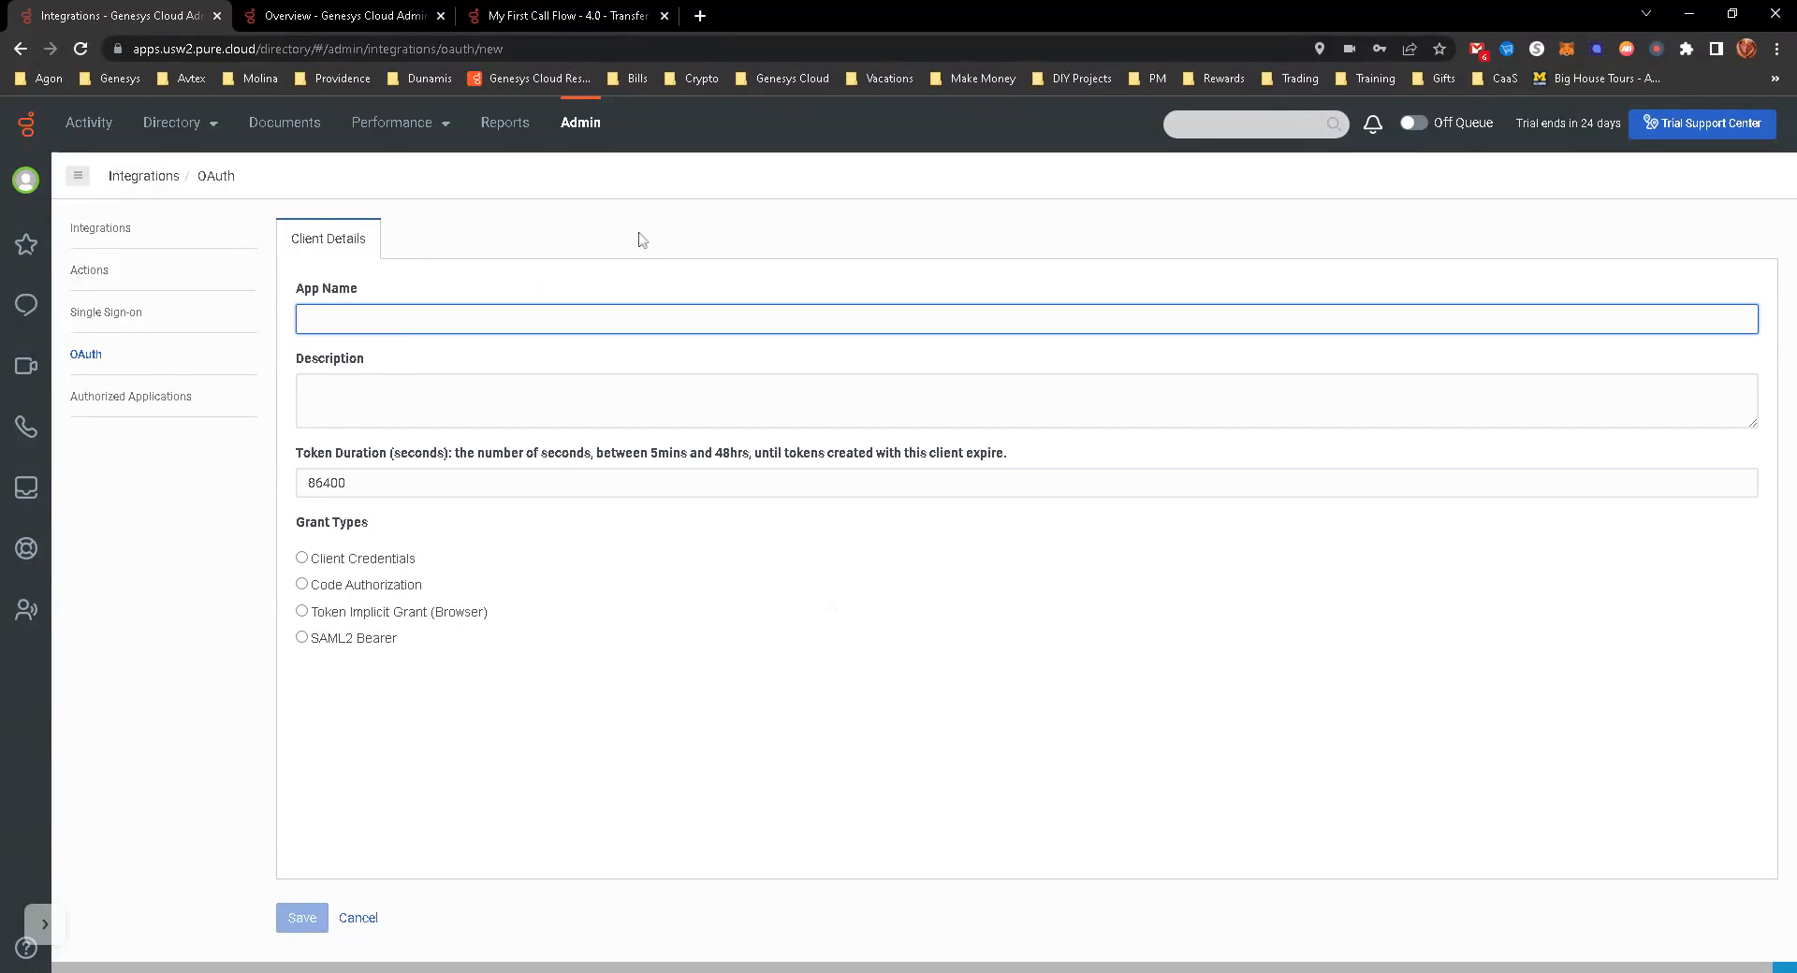
pyautogui.write('Genesys Cloud')
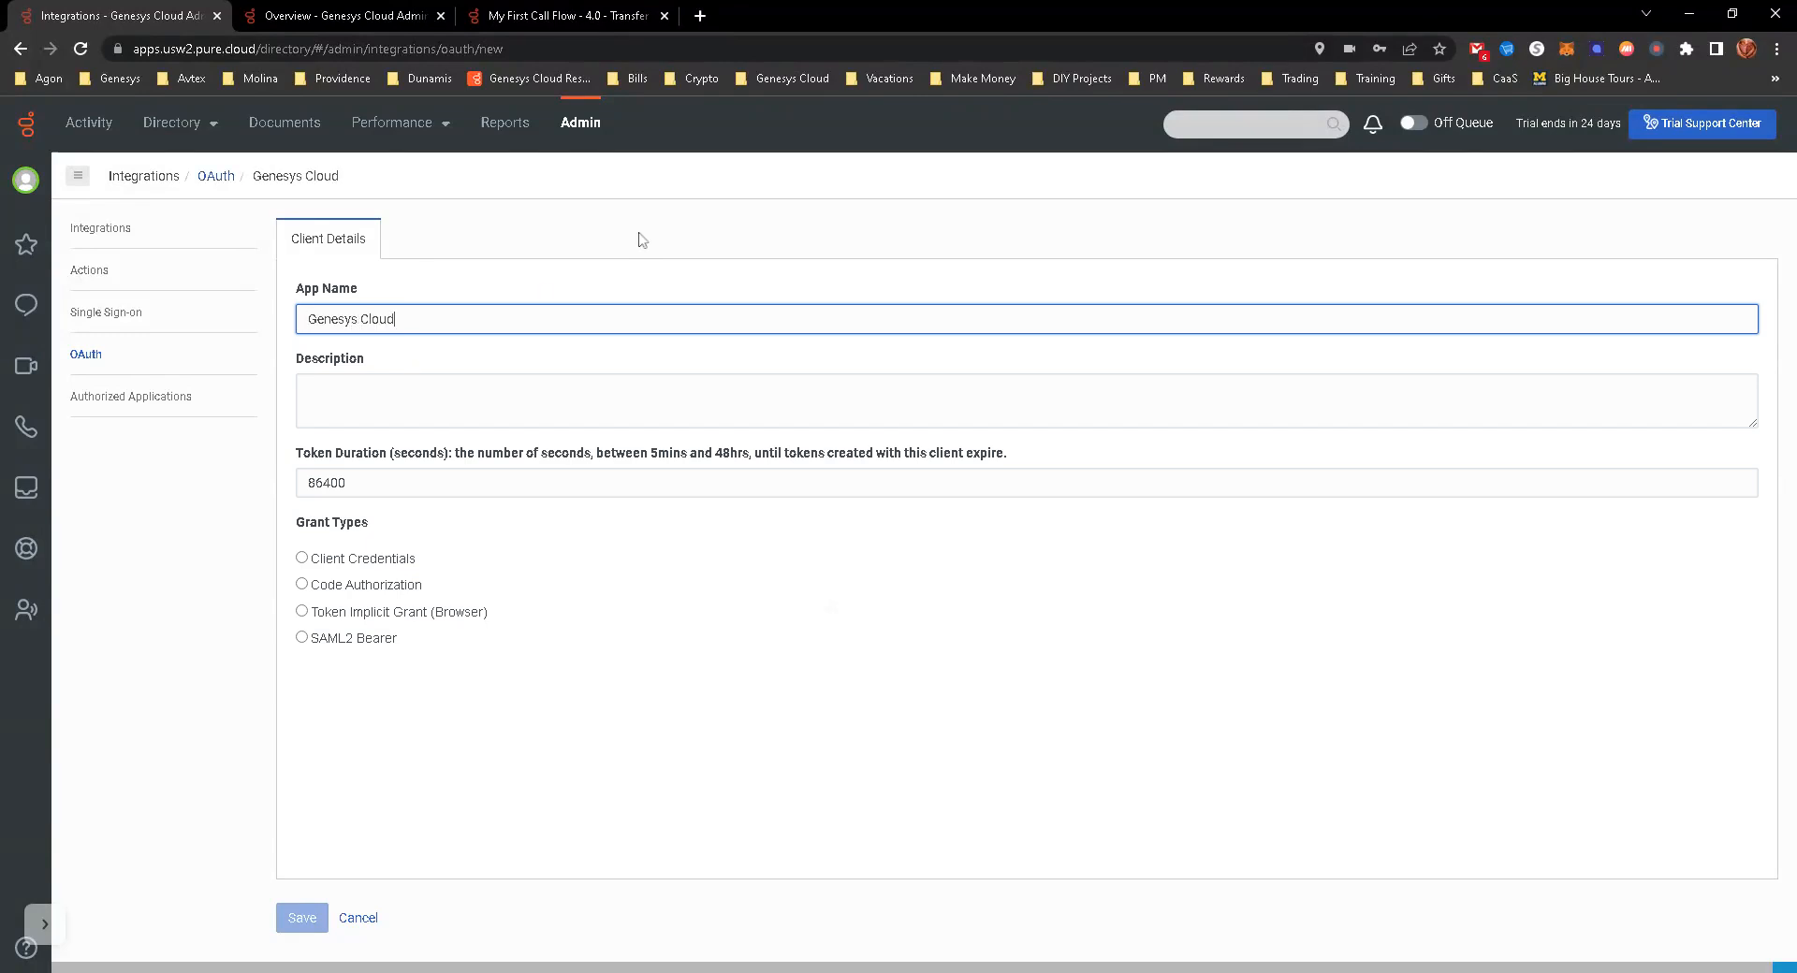
pyautogui.write('Genesys Data Action OAuth')
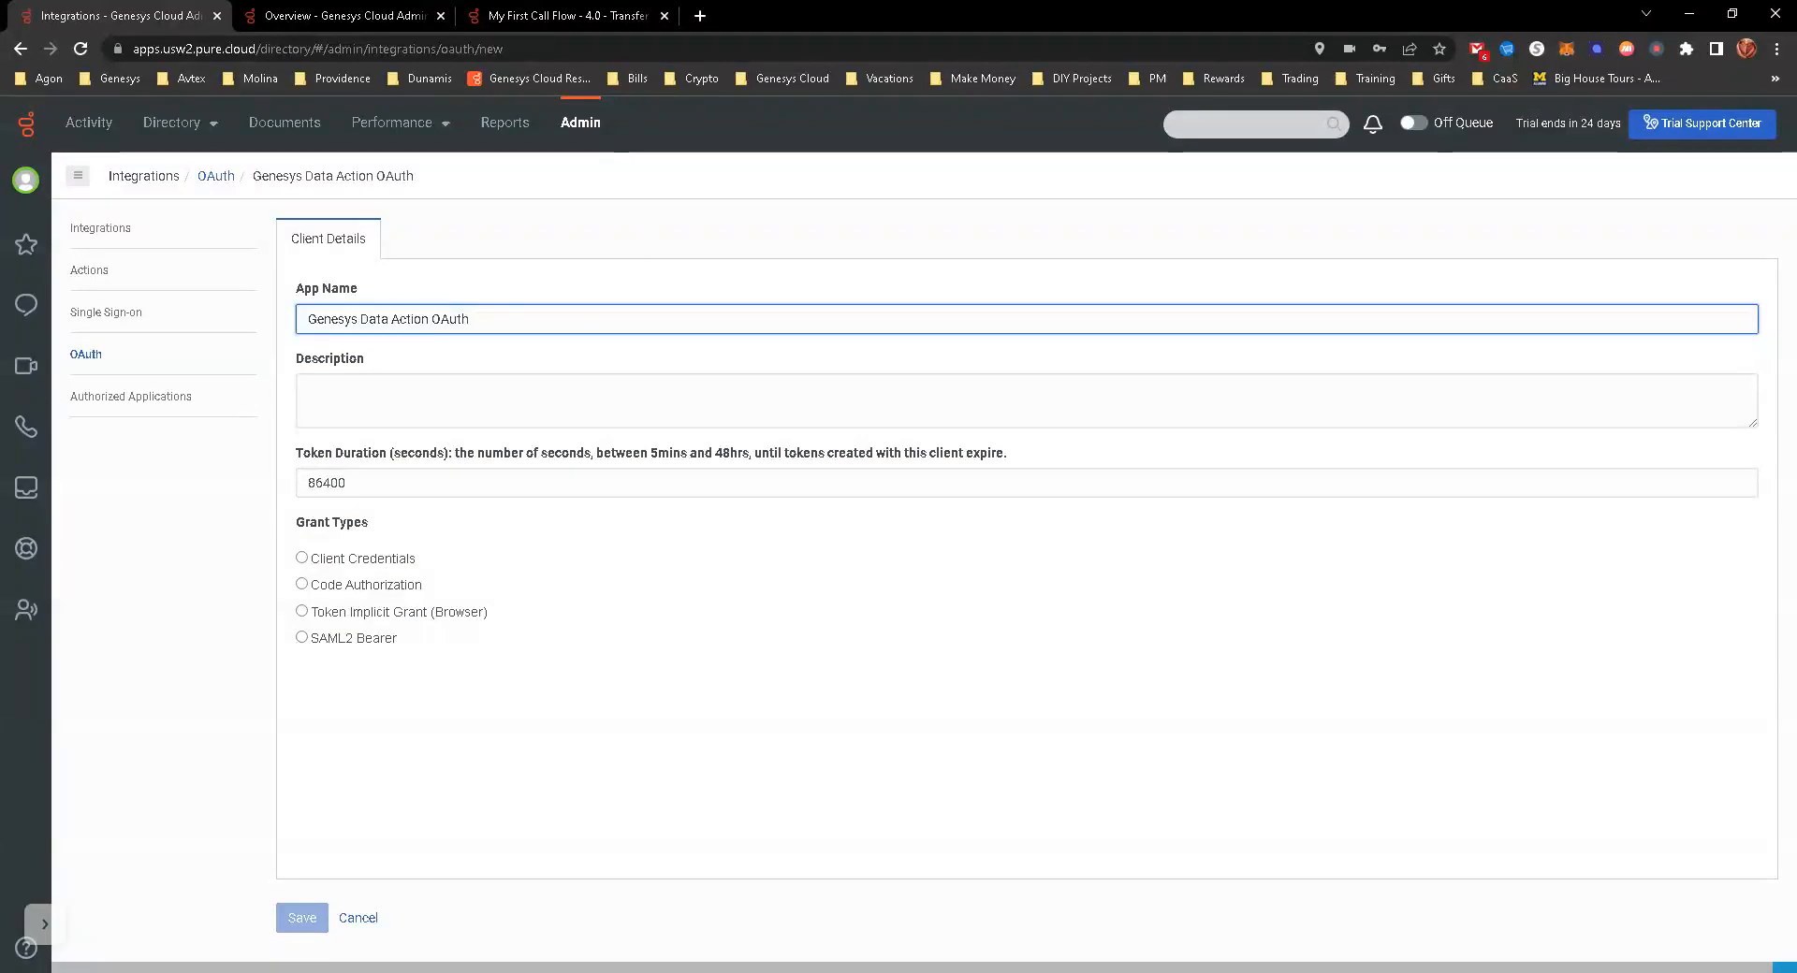
pyautogui.write('Test')
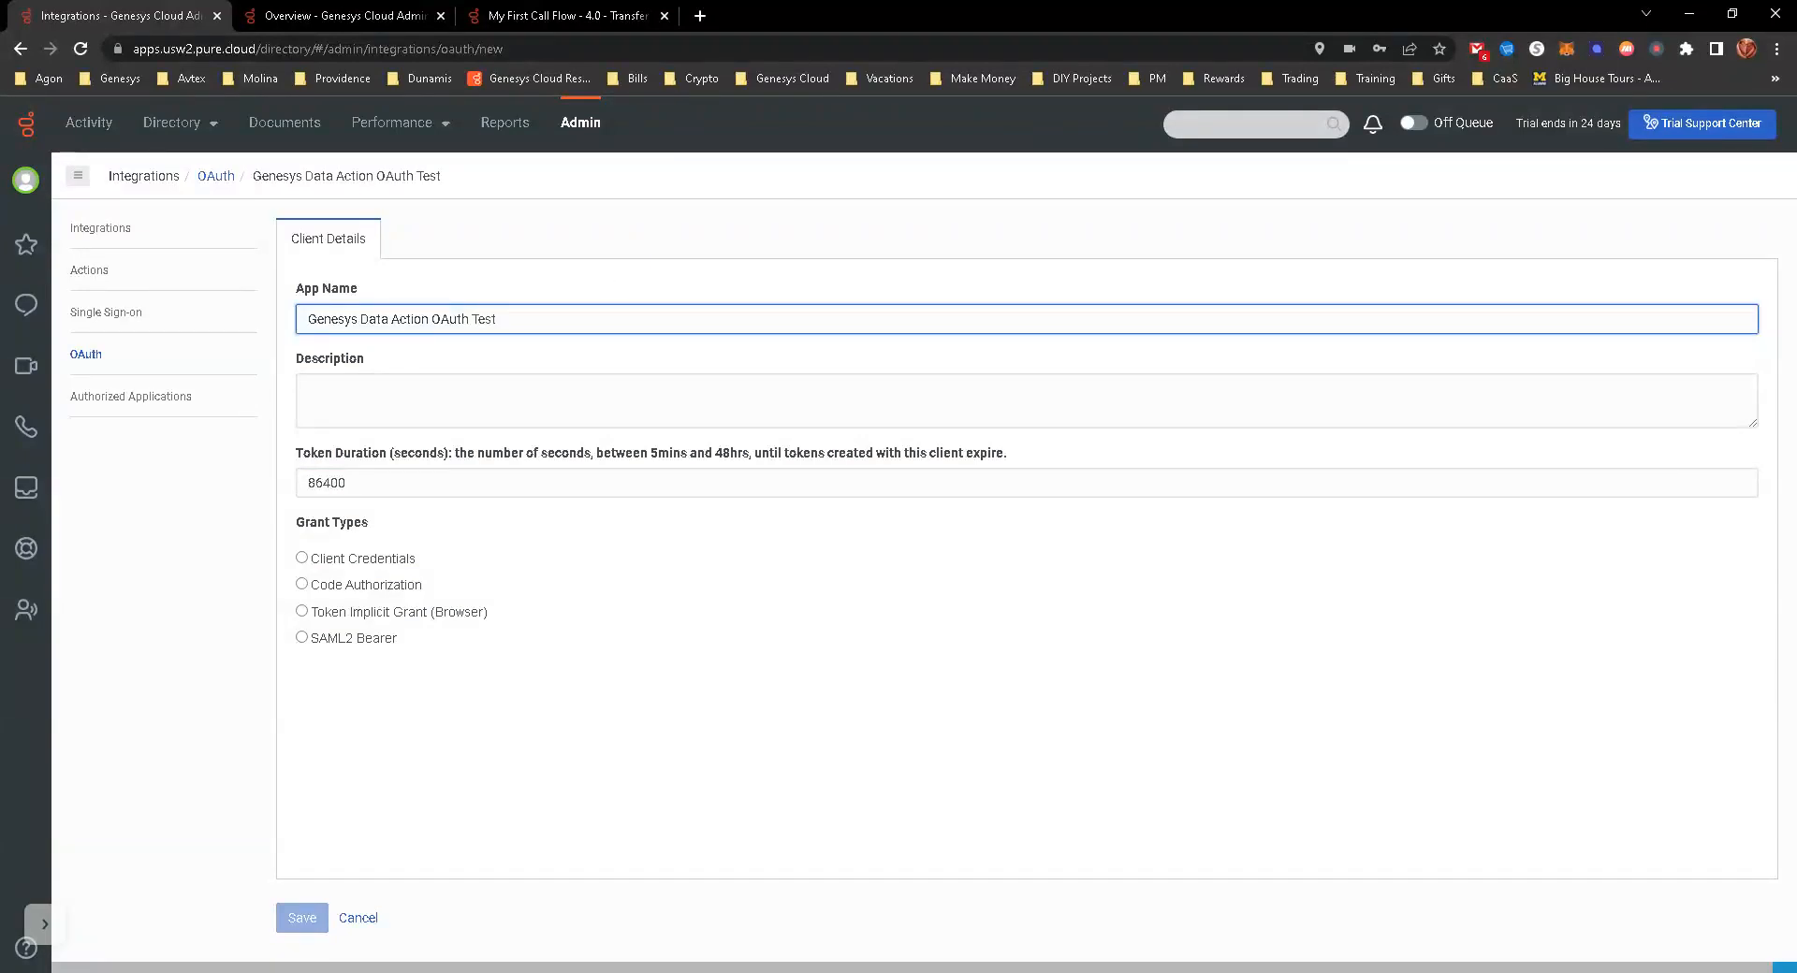
pyautogui.click(301, 558)
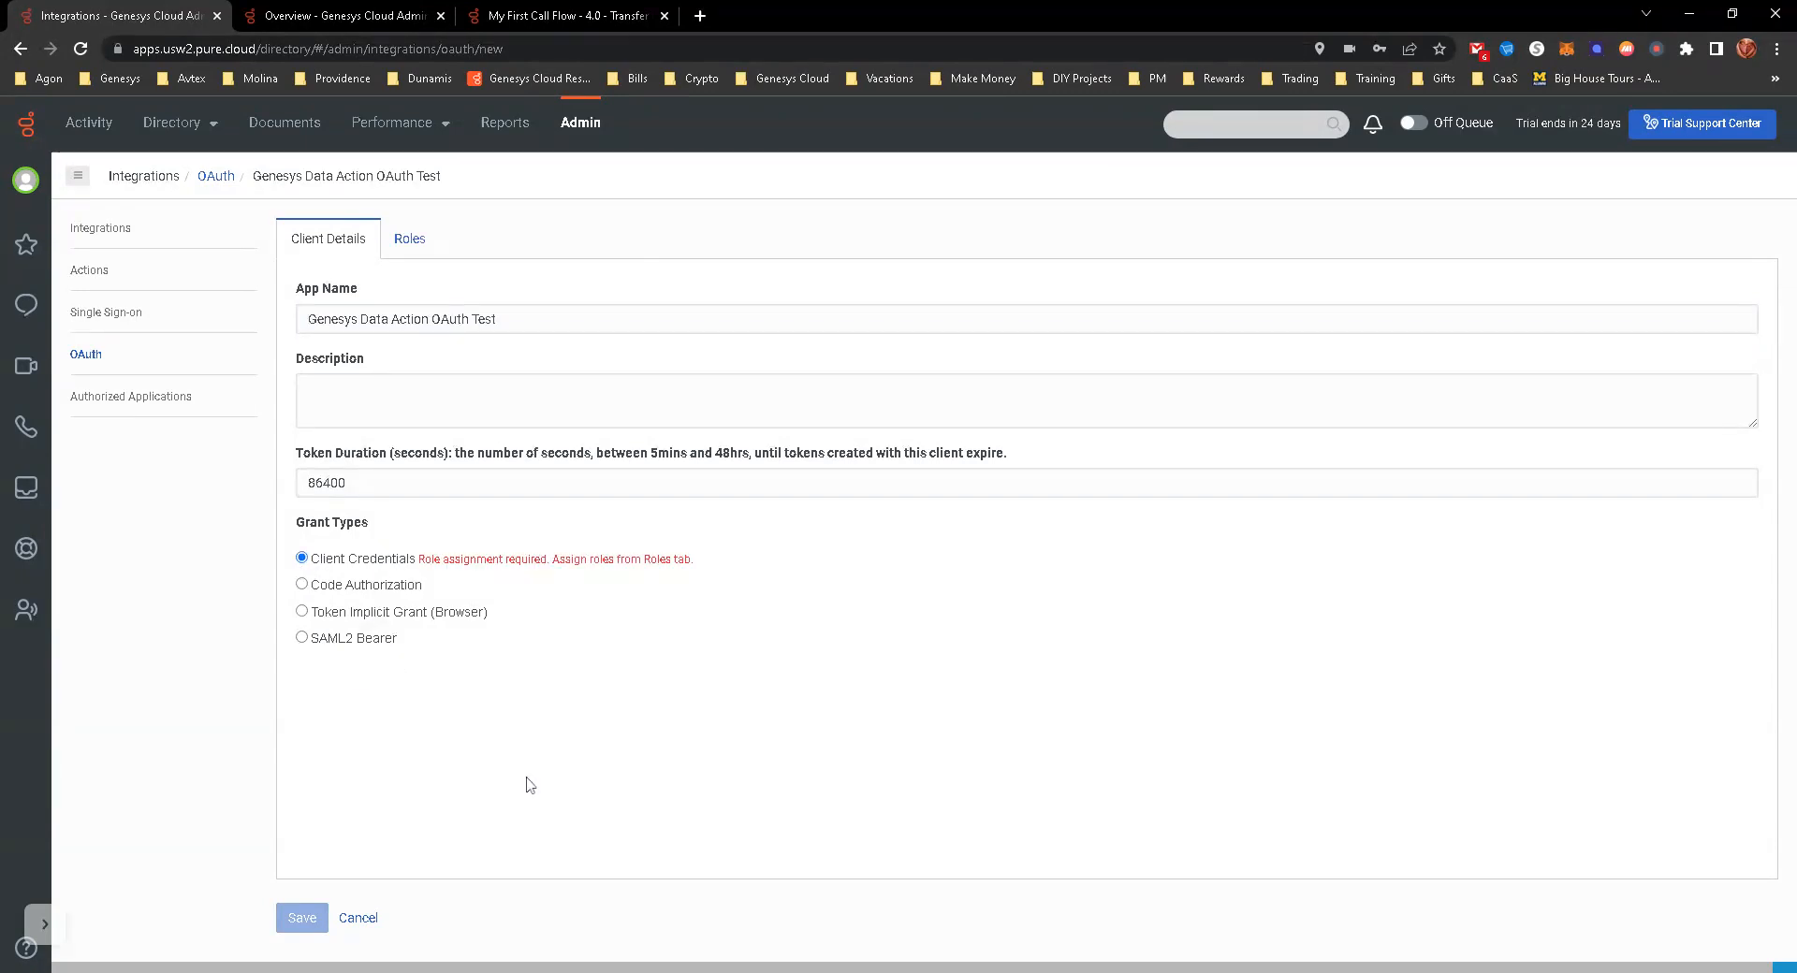
pyautogui.moveTo(481, 733)
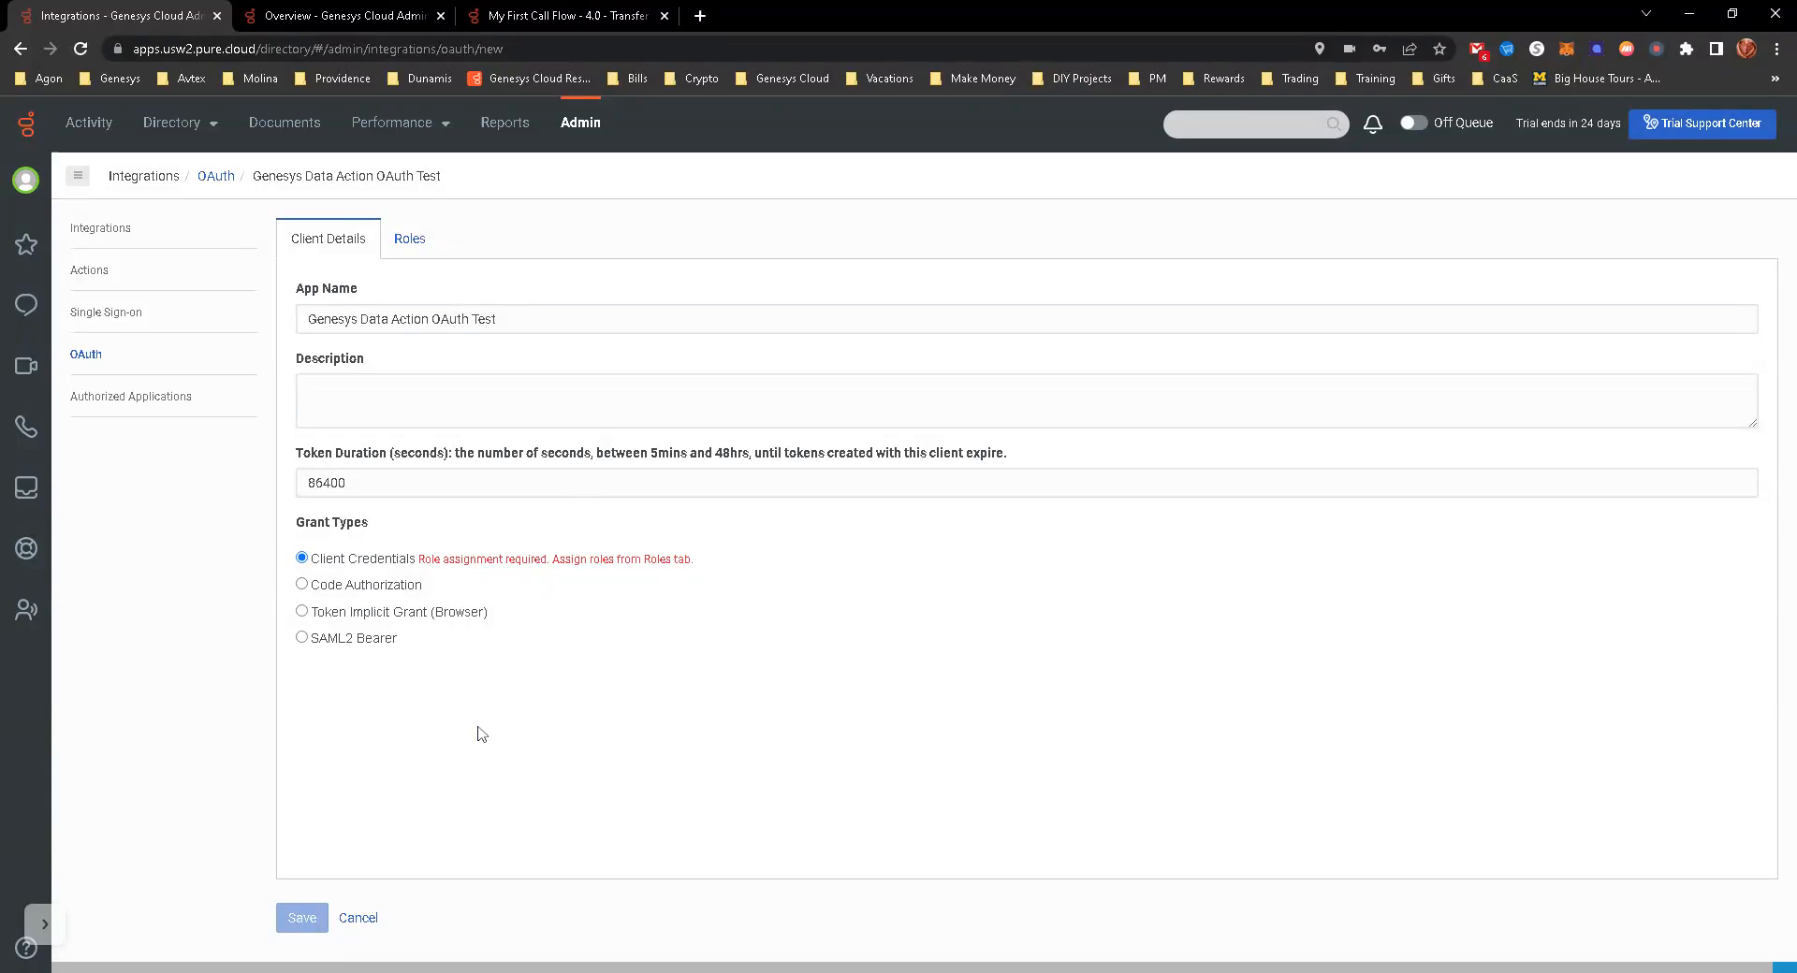
# Step: Assign the Master Admin role to the OAuth client and save it
pyautogui.click(409, 239)
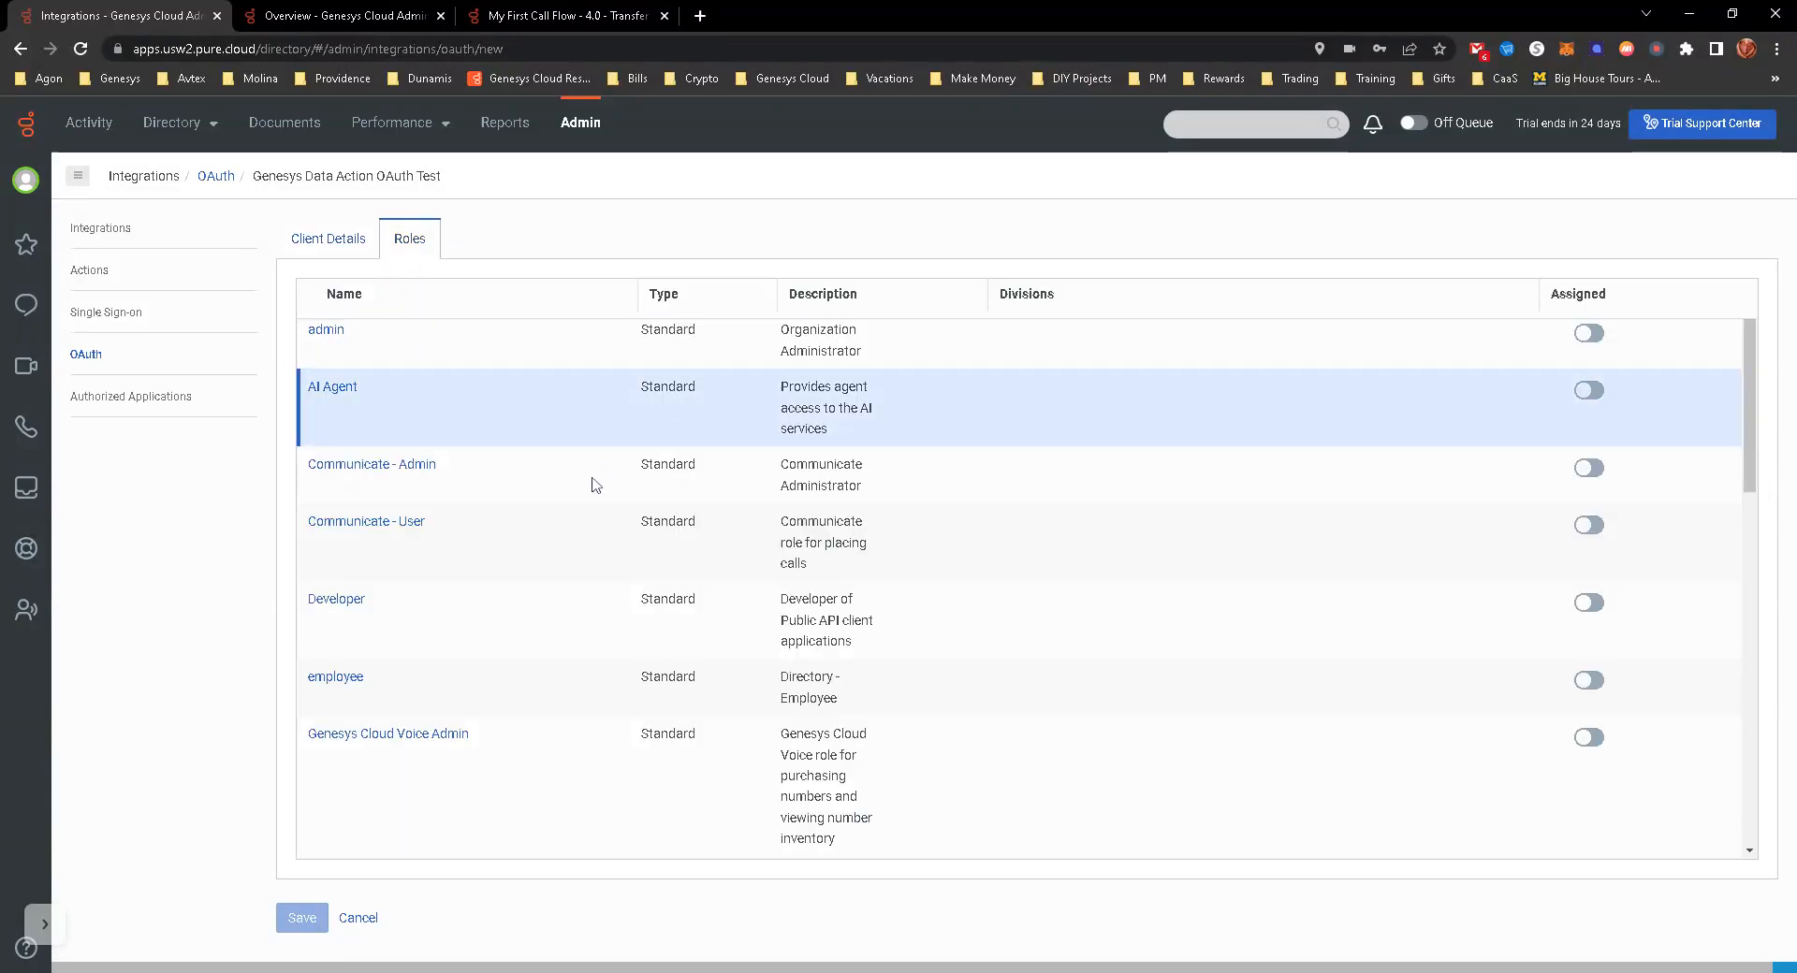
pyautogui.scroll(-3)
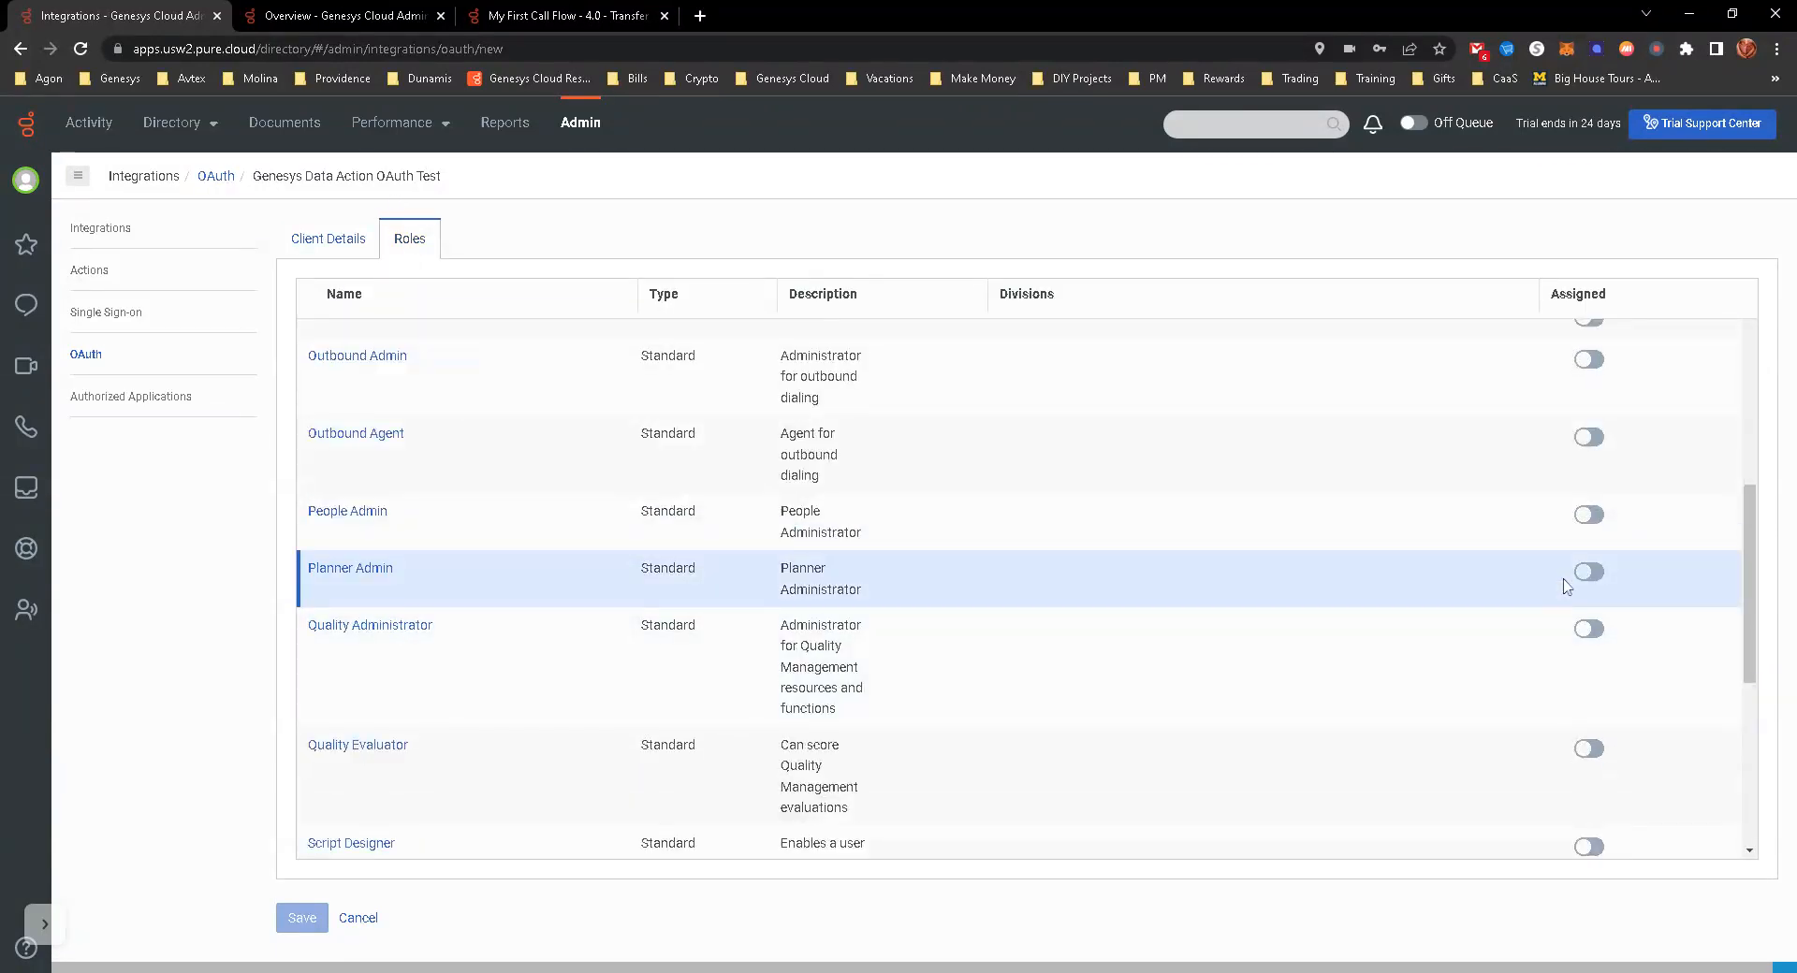
pyautogui.scroll(3)
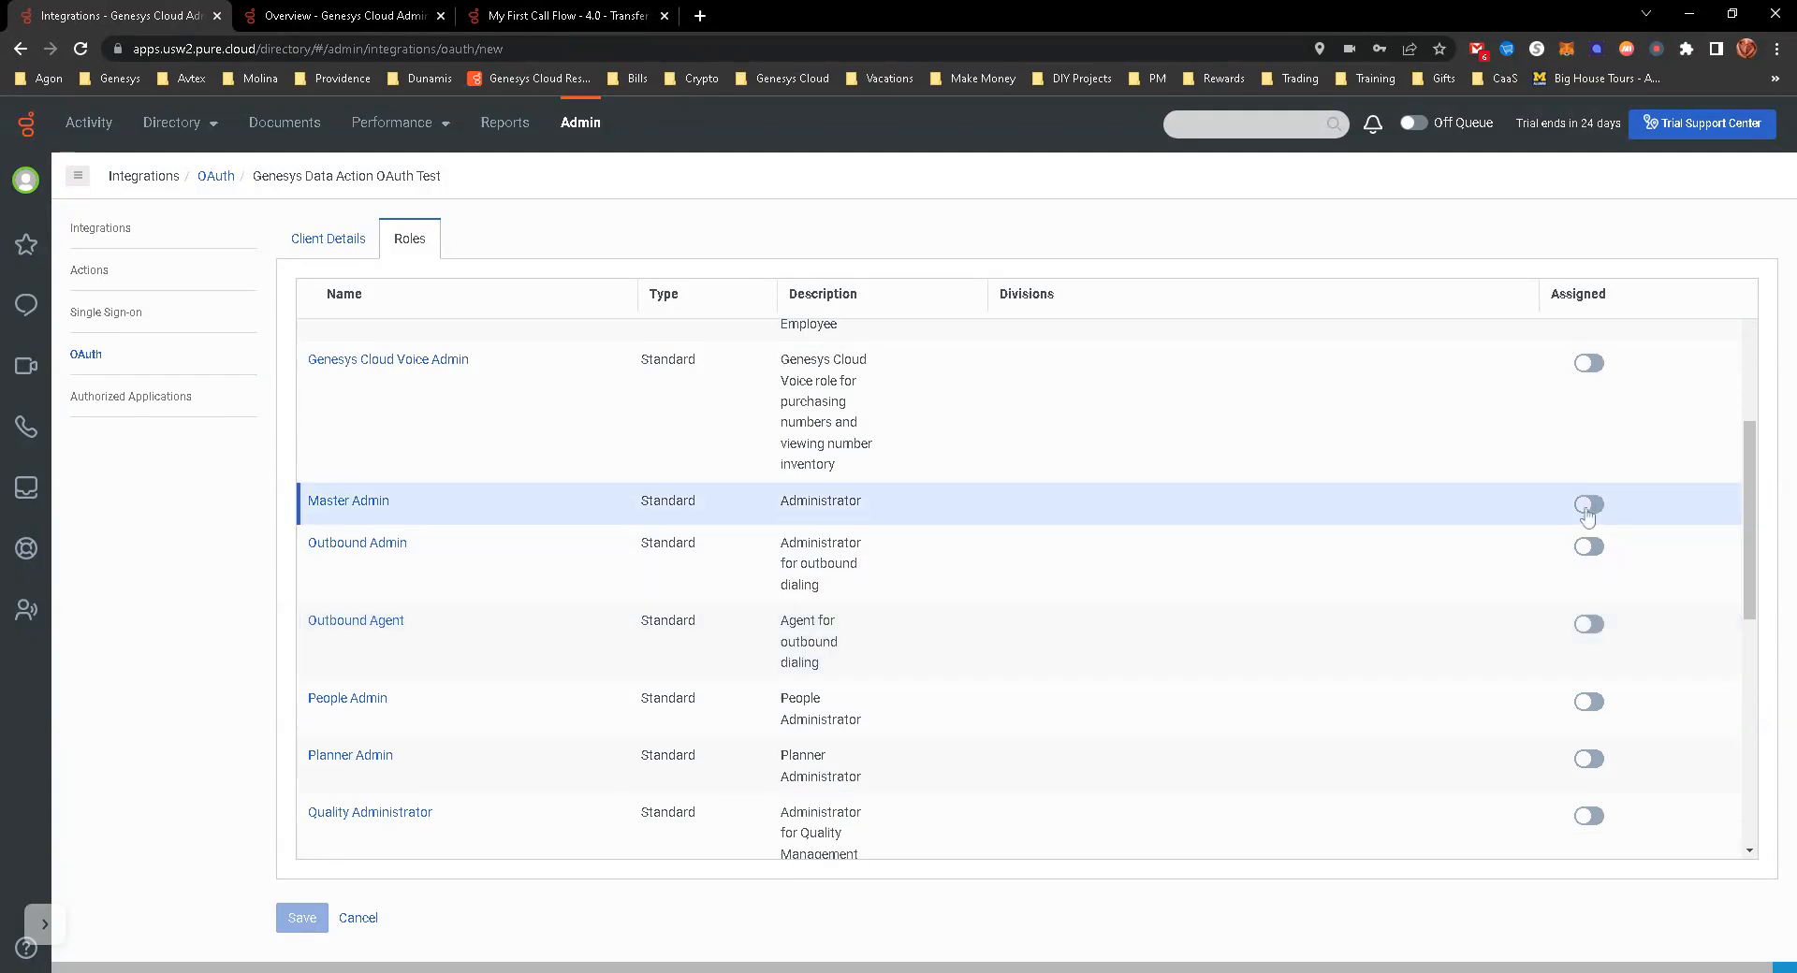
pyautogui.click(1588, 503)
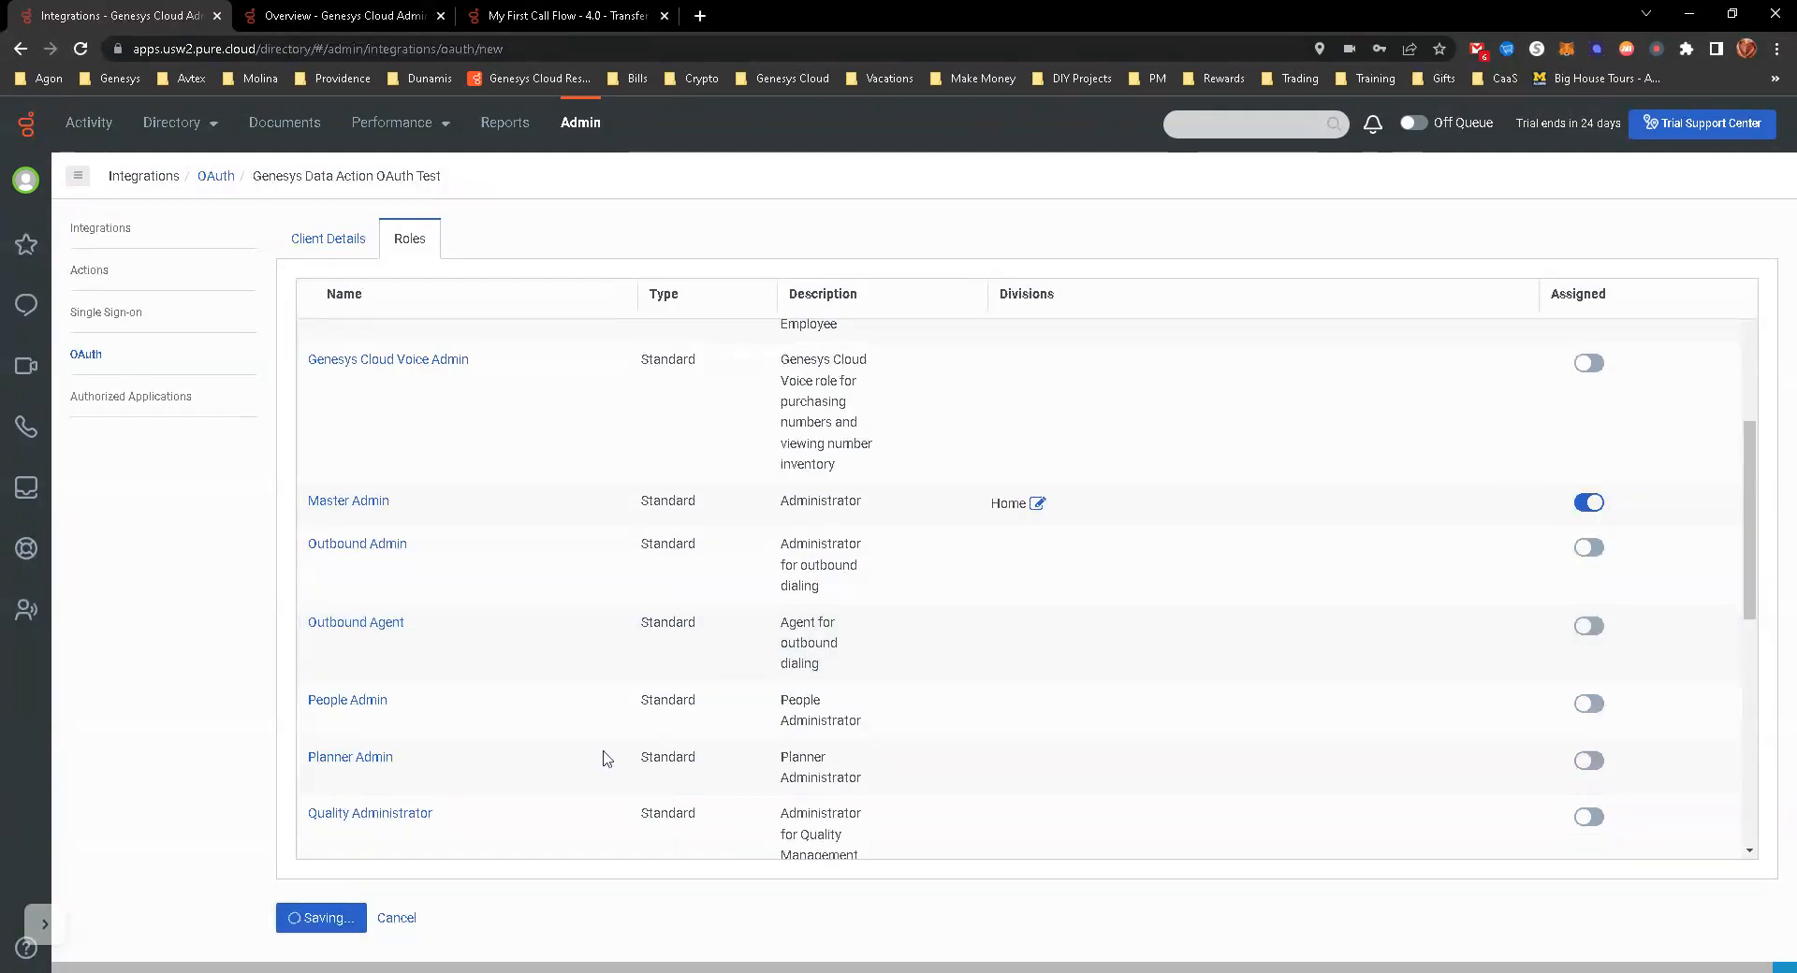
pyautogui.click(321, 917)
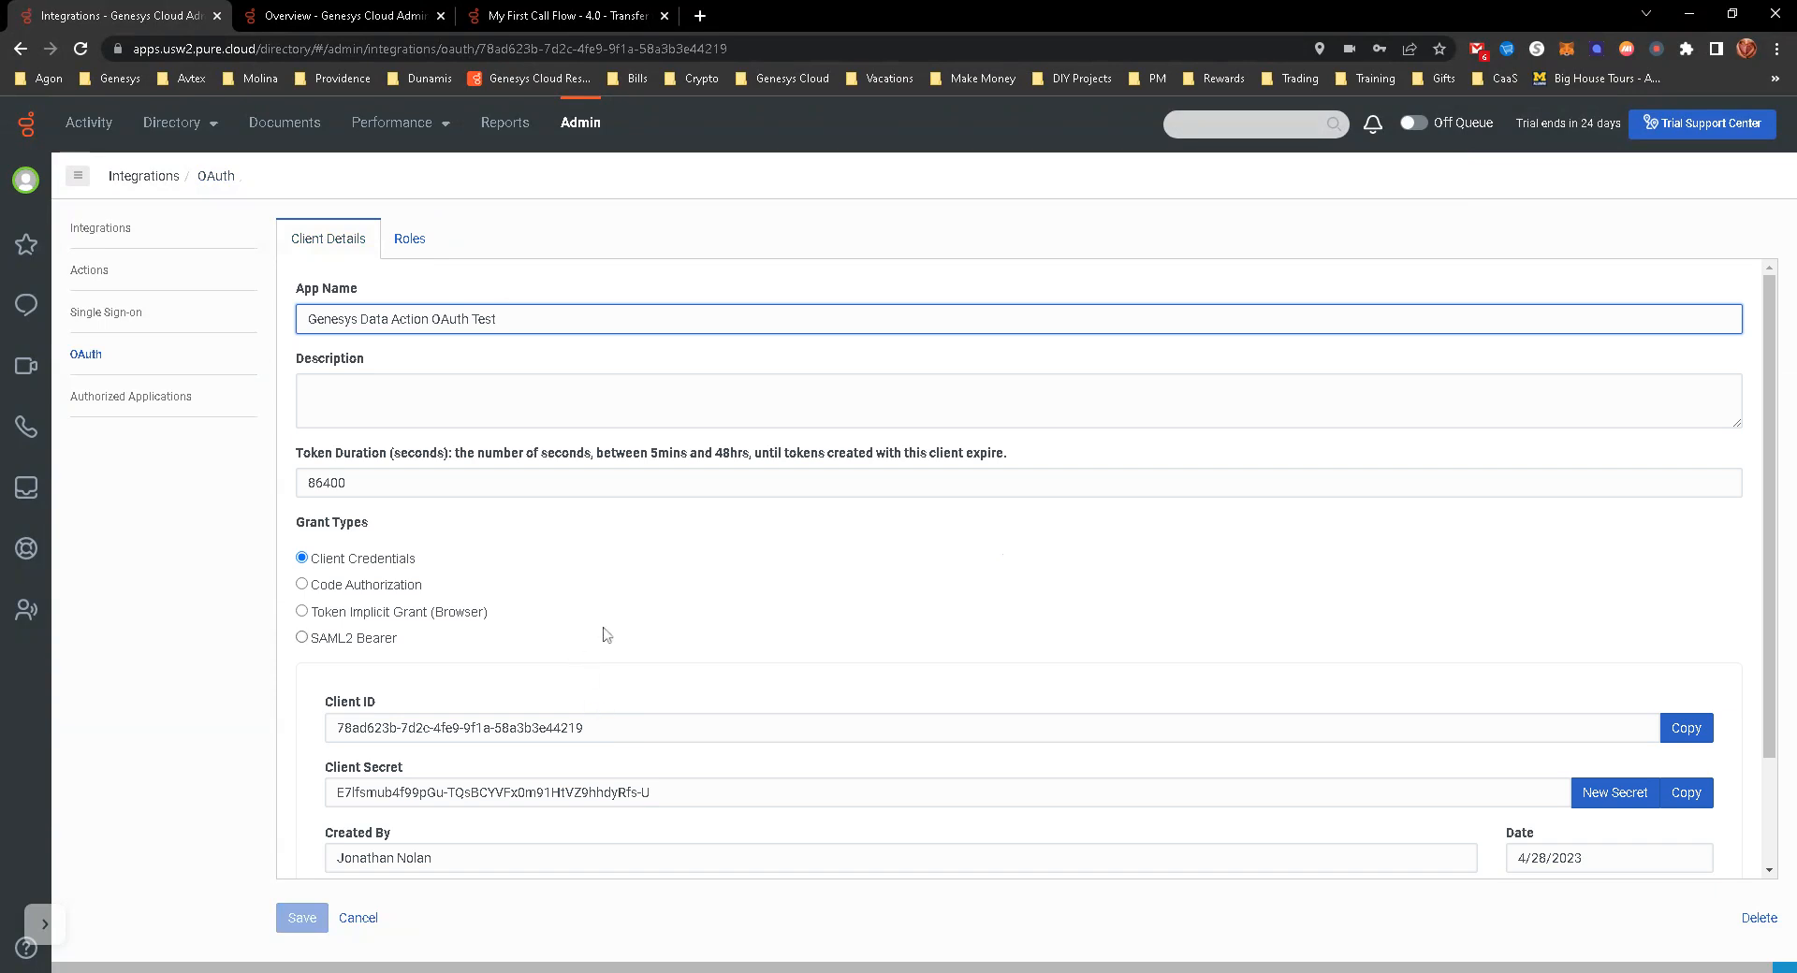
# Step: Copy the client ID and client secret, then return to the Integrations list
pyautogui.scroll(-3)
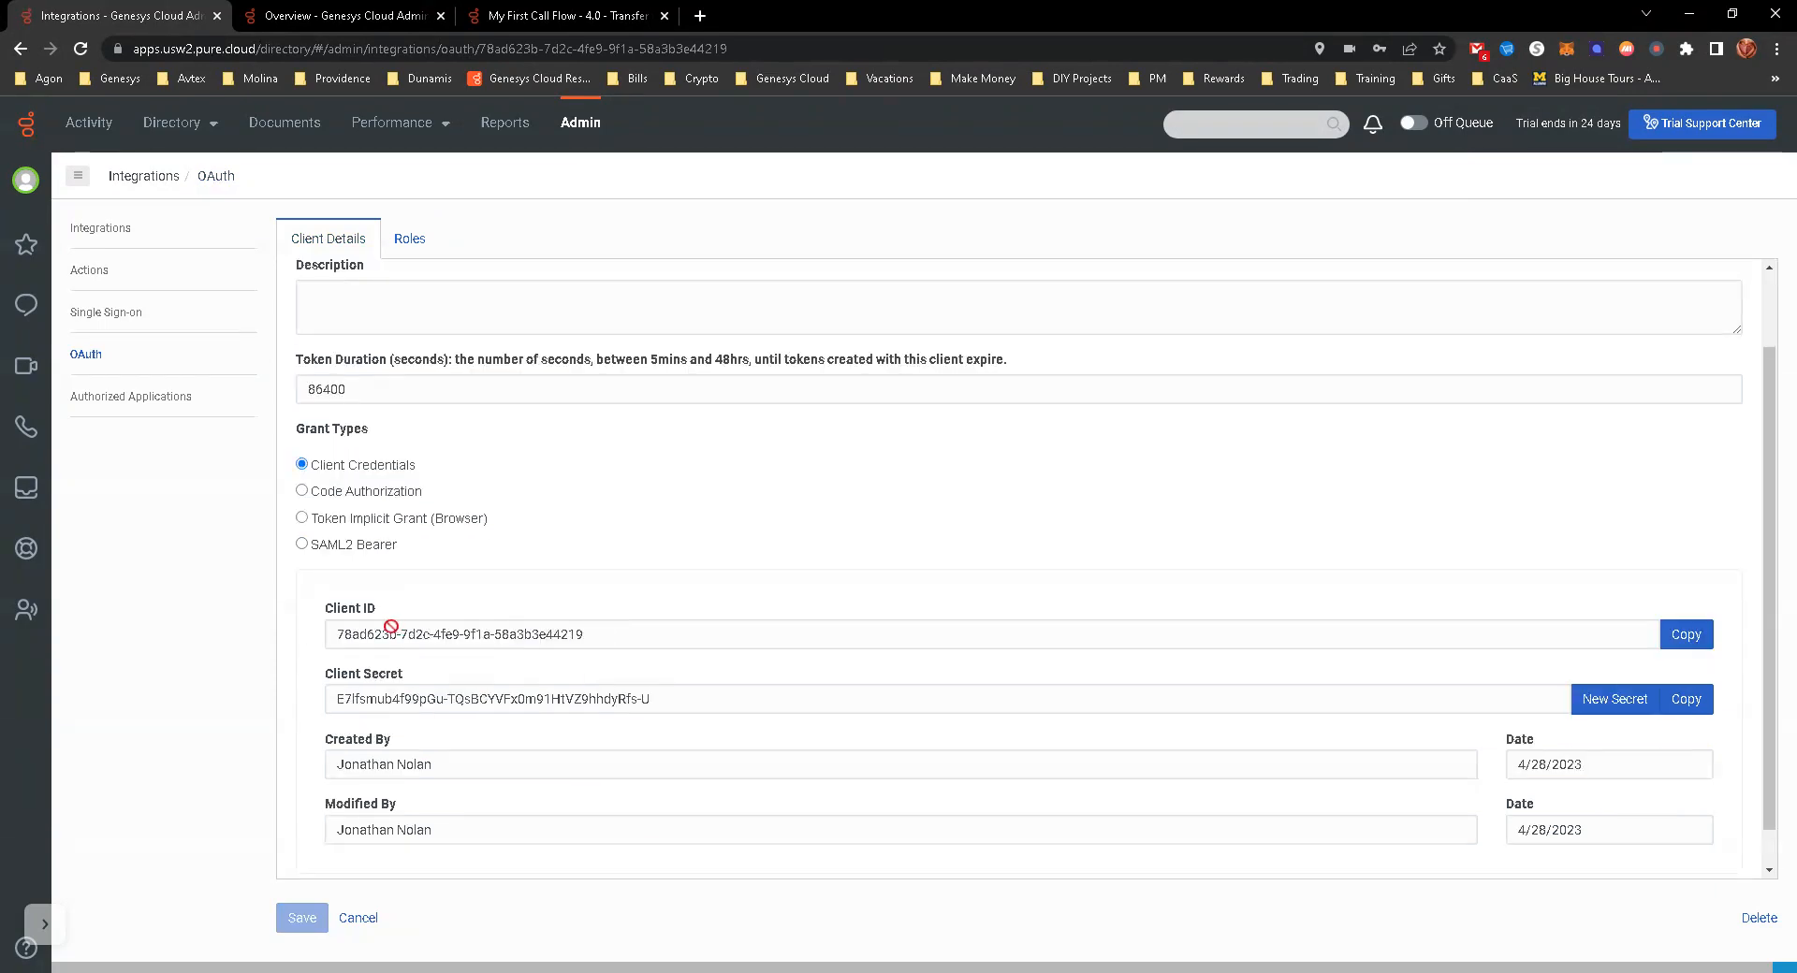
pyautogui.moveTo(1482, 671)
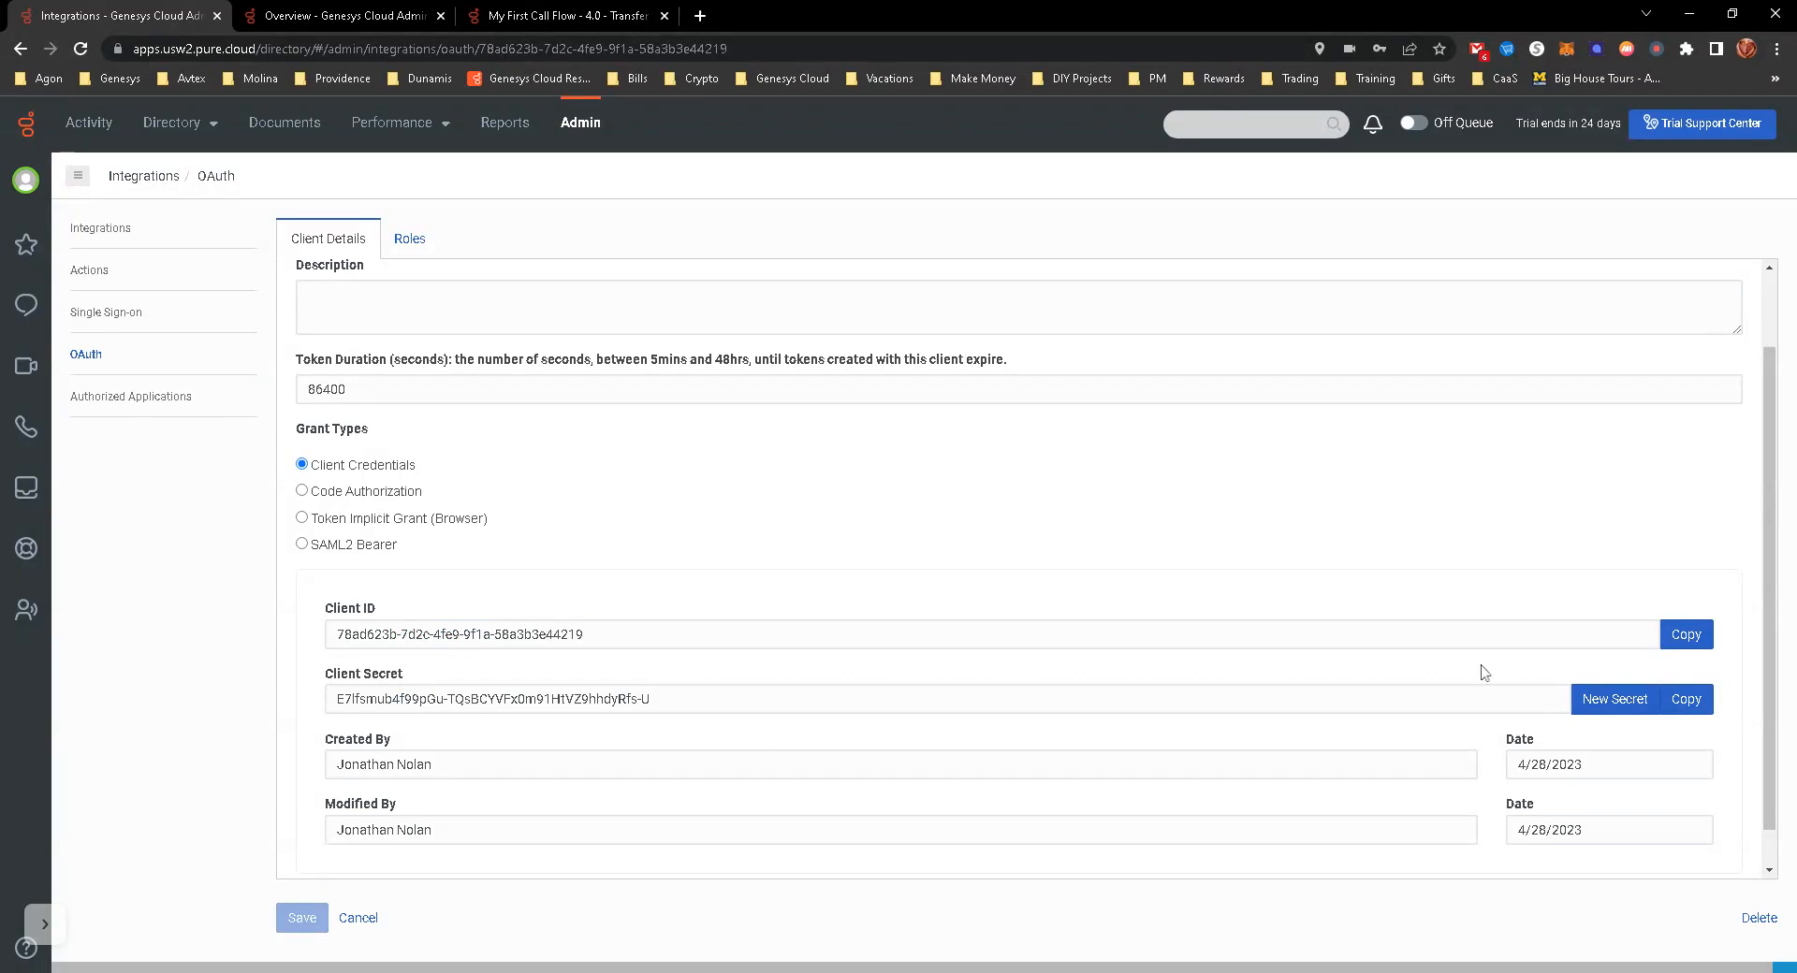
pyautogui.click(1686, 633)
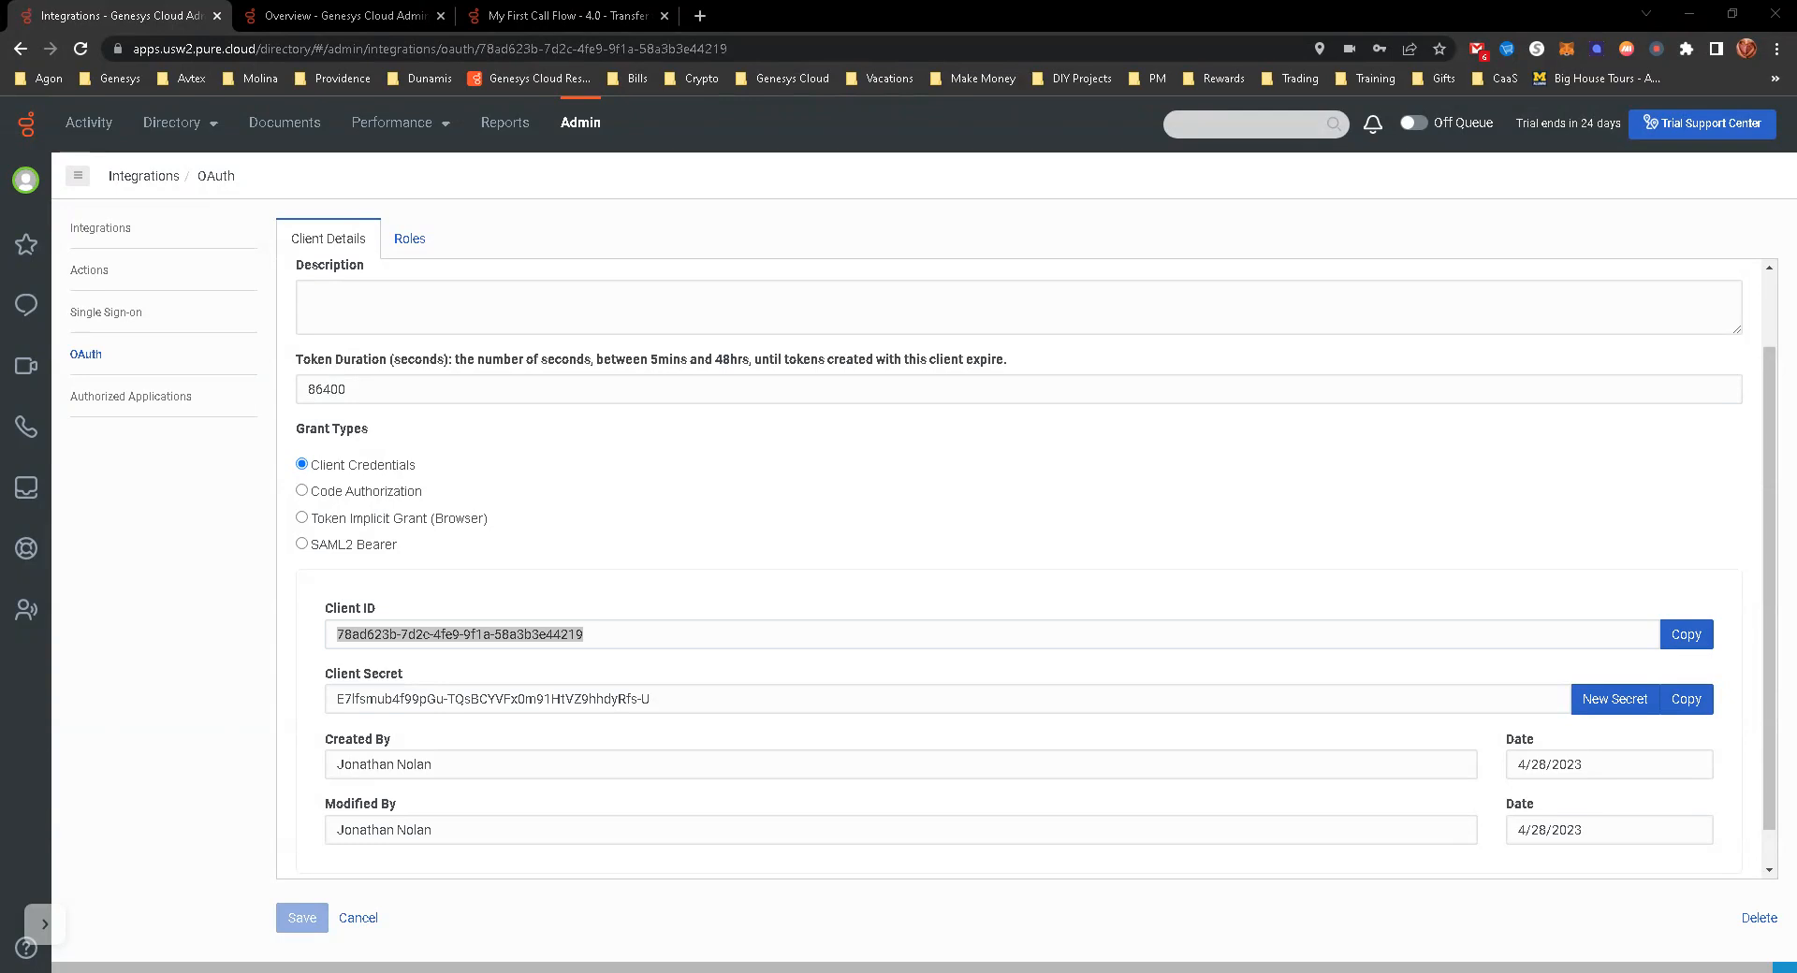
pyautogui.moveTo(1687, 706)
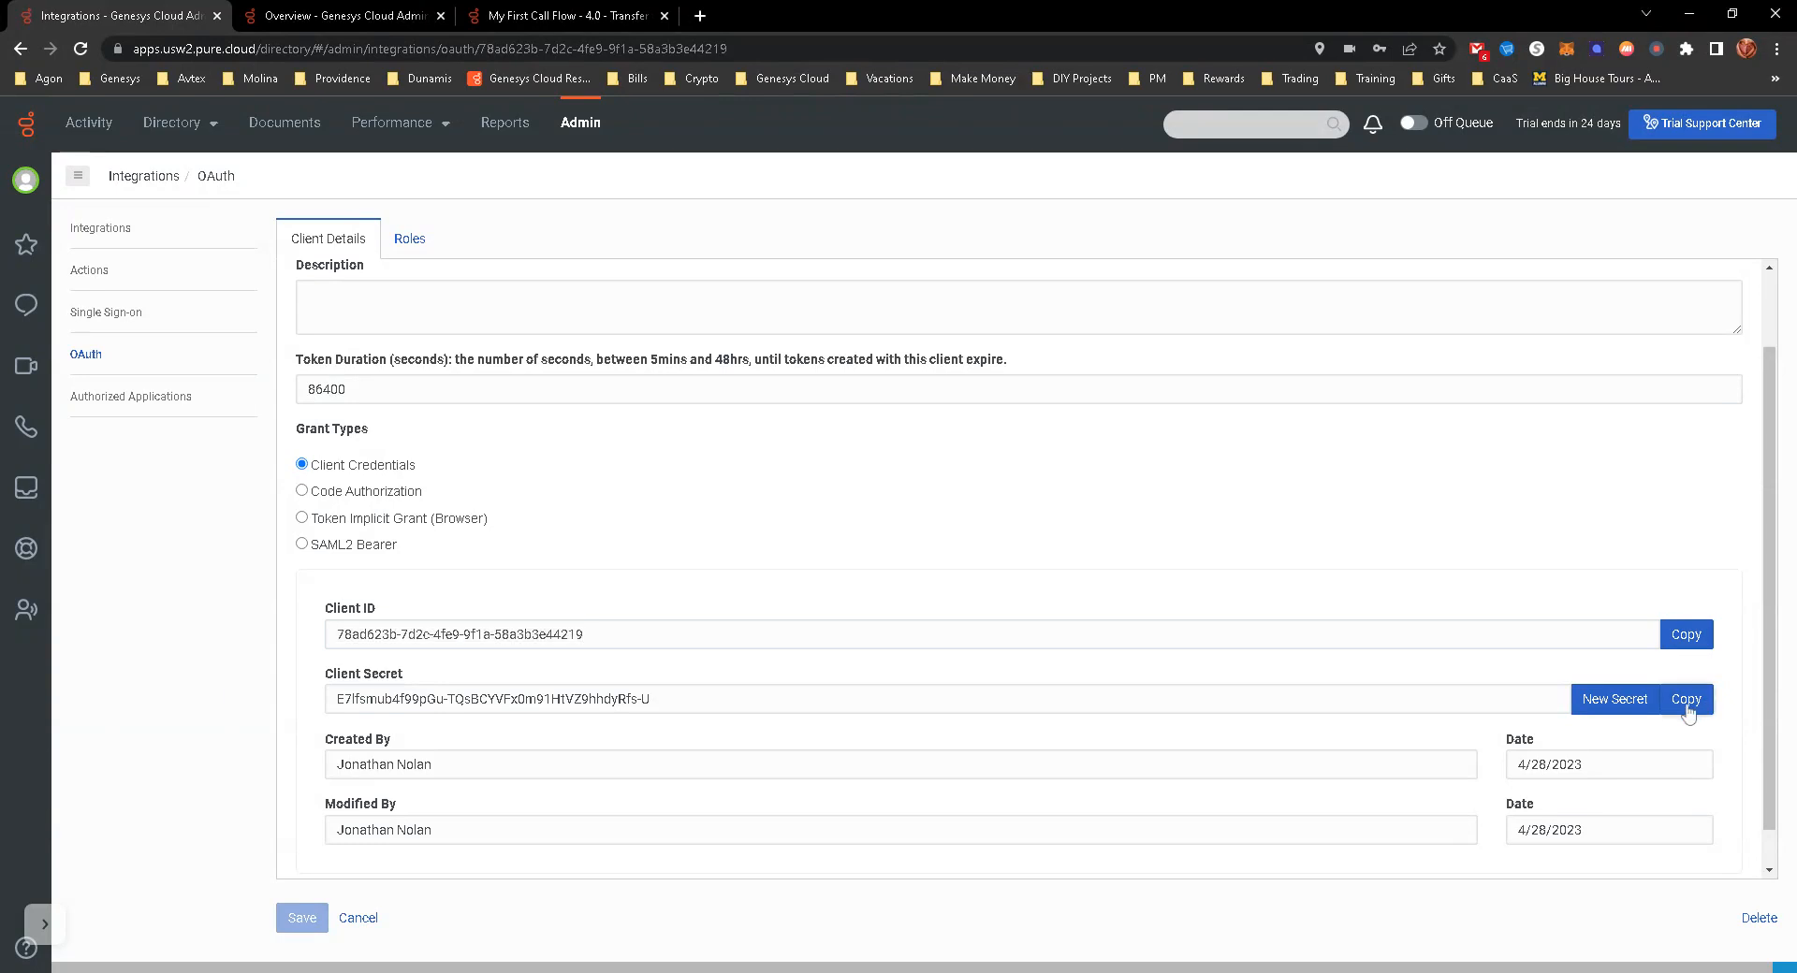
pyautogui.click(1686, 699)
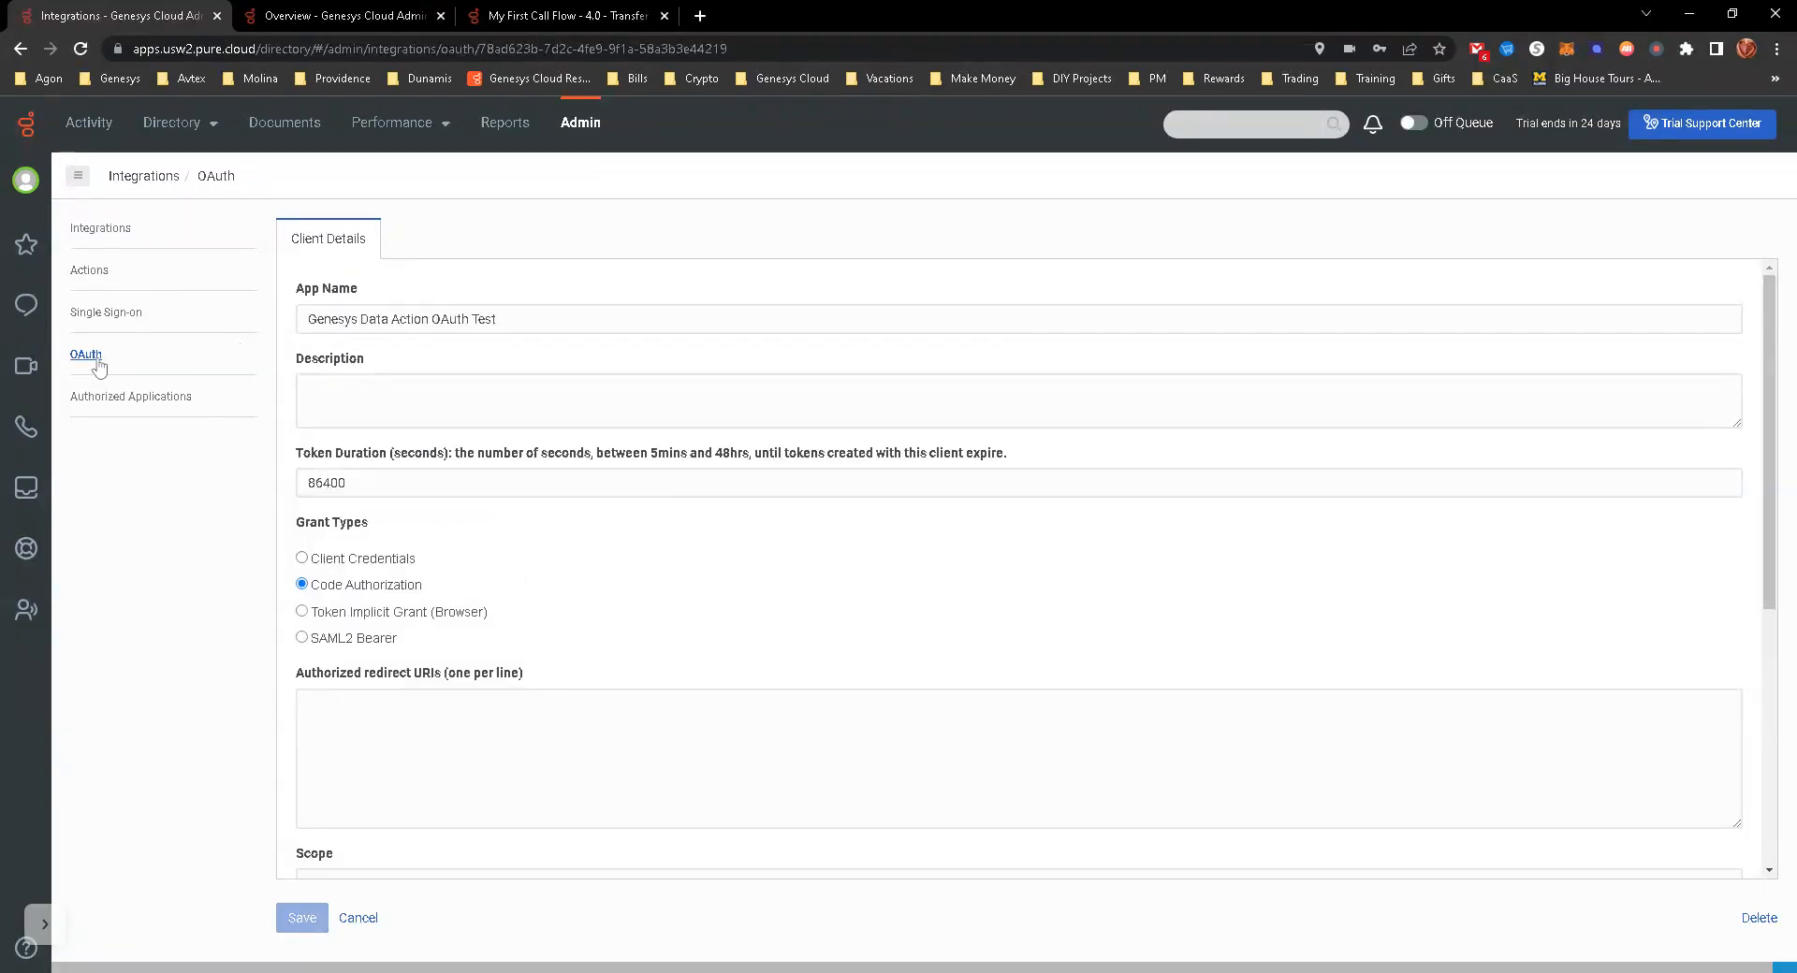
pyautogui.click(84, 355)
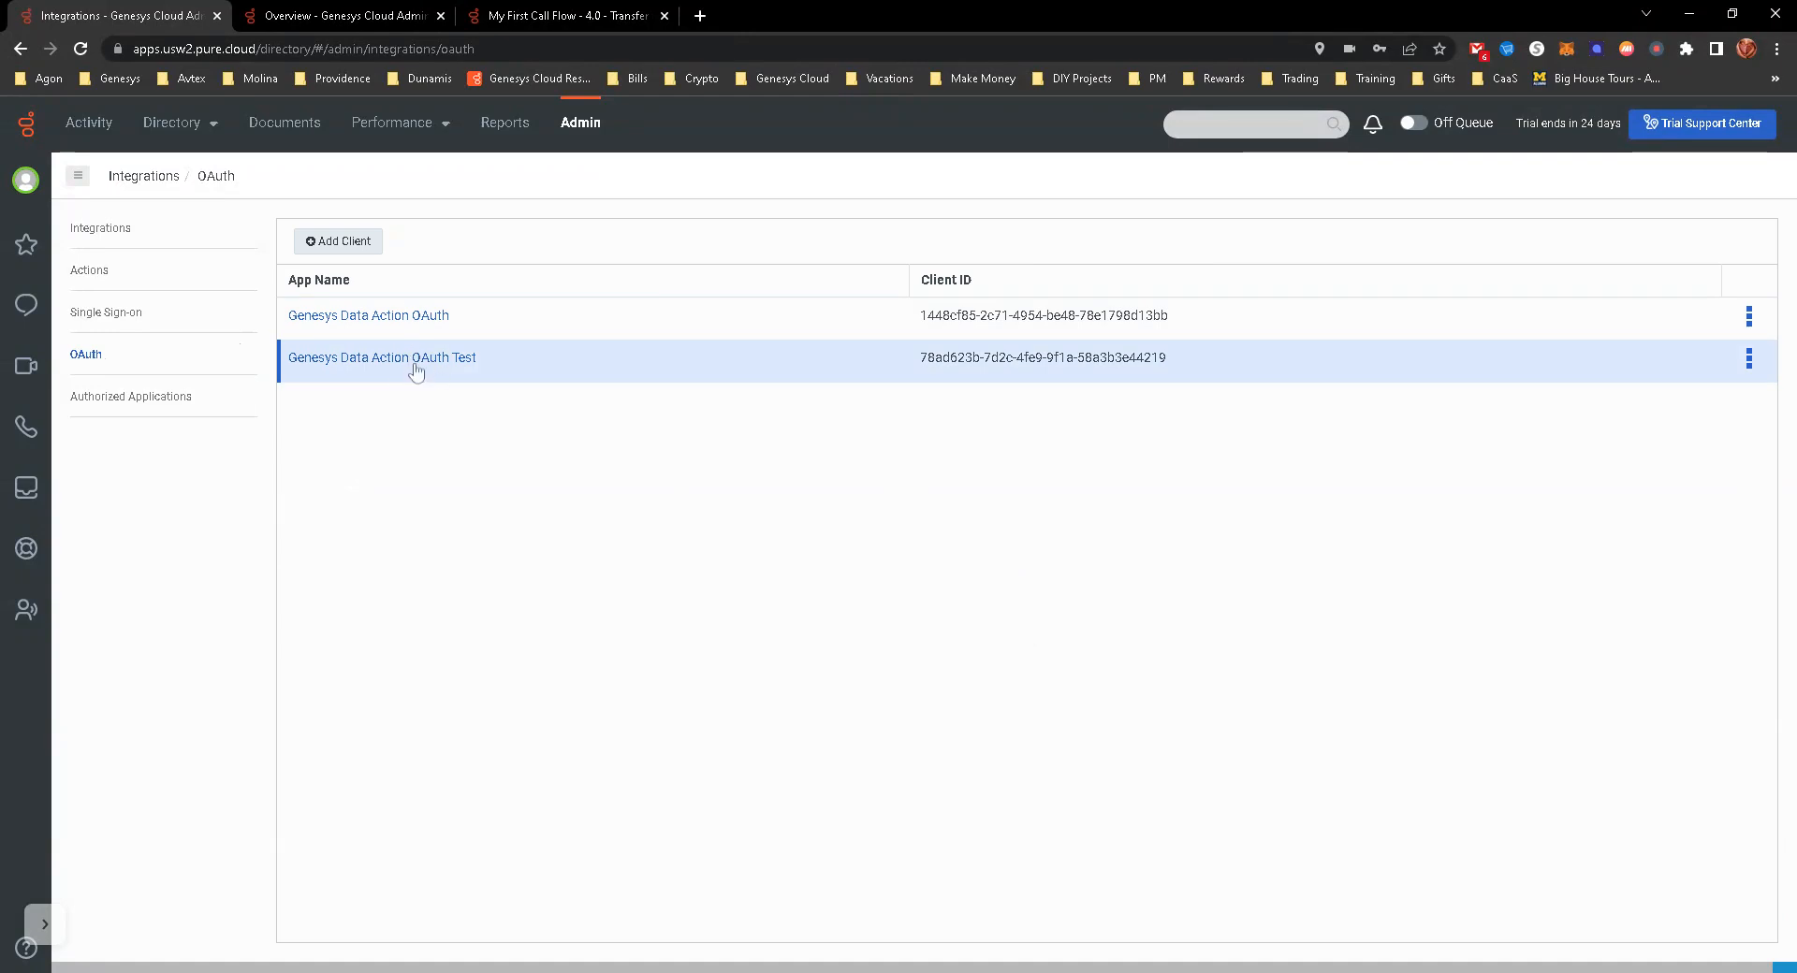
pyautogui.moveTo(110, 237)
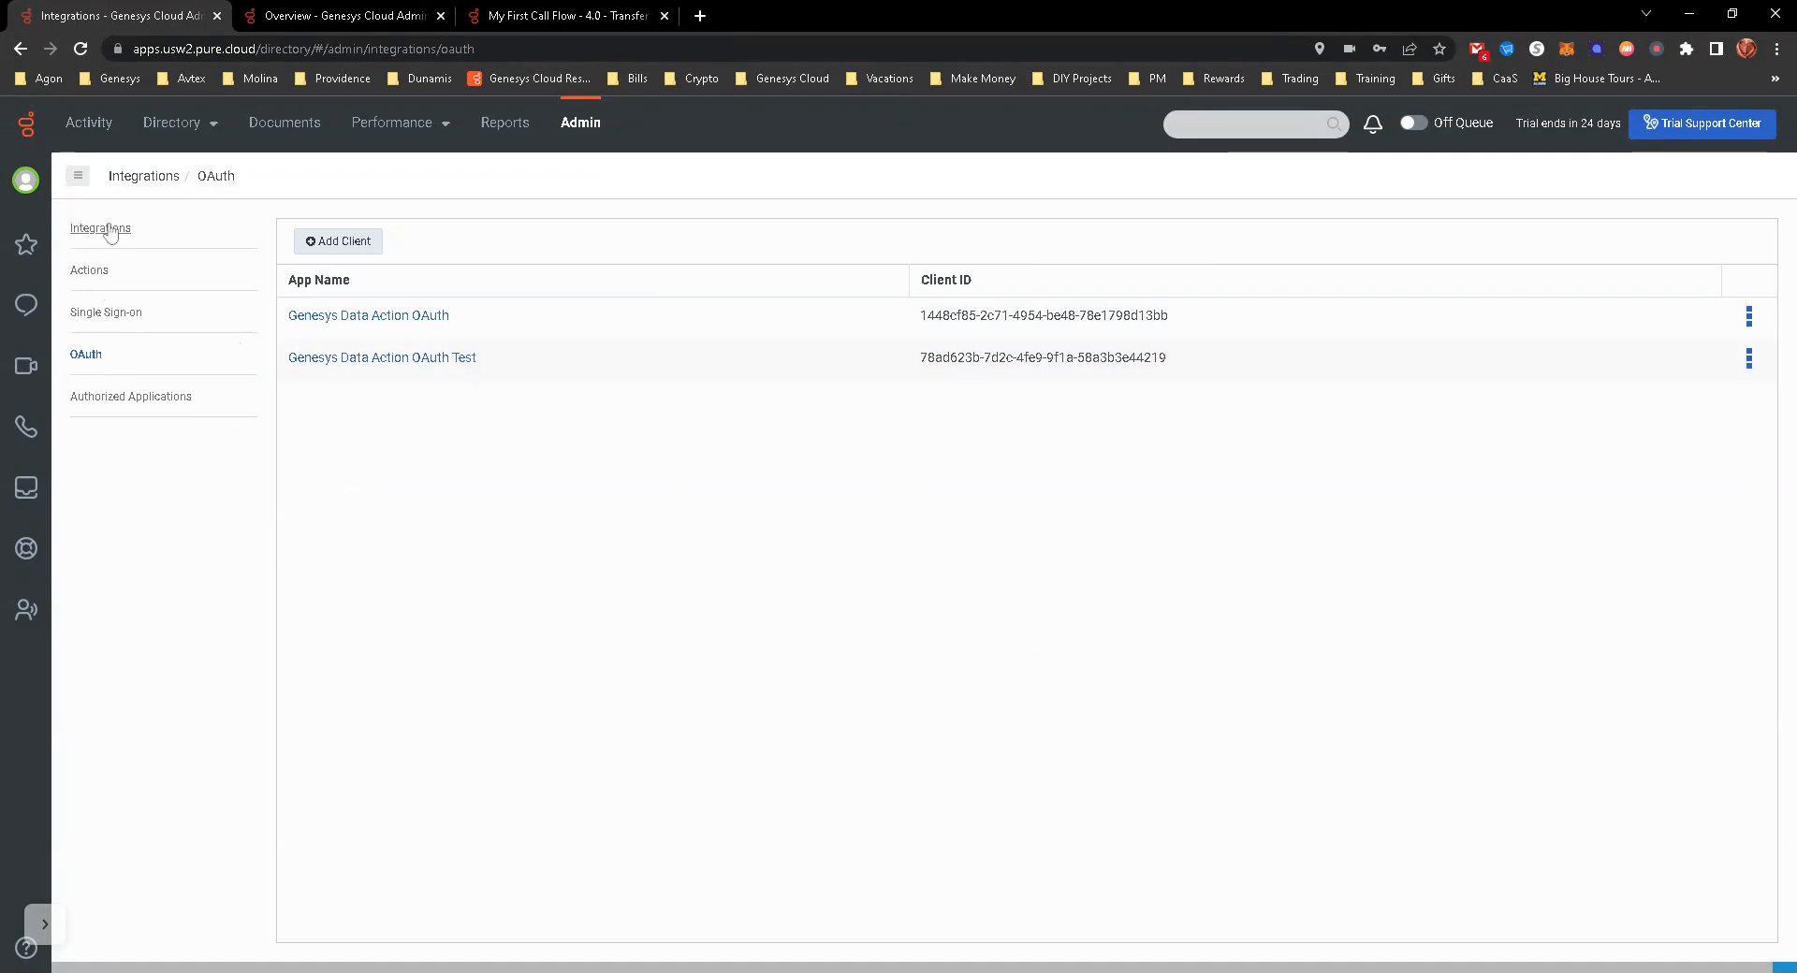
pyautogui.click(99, 227)
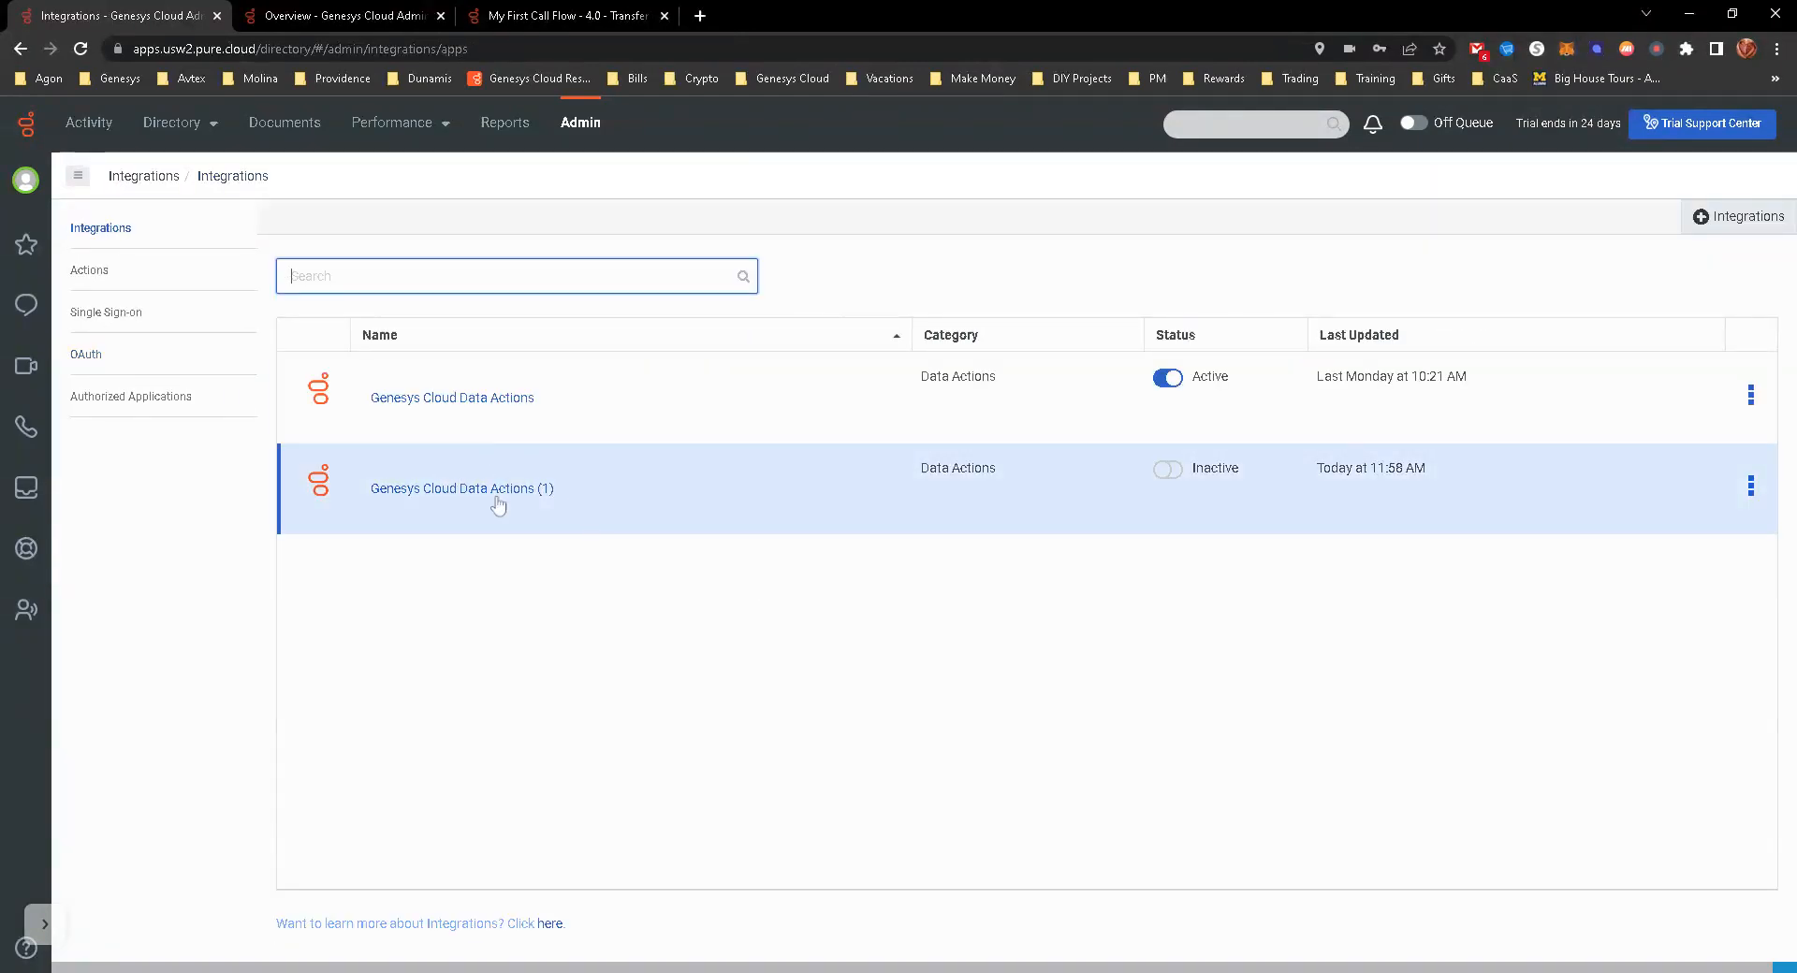
# Step: Delete the inactive 'Genesys Cloud Data Actions (1)' integration
pyautogui.click(1750, 484)
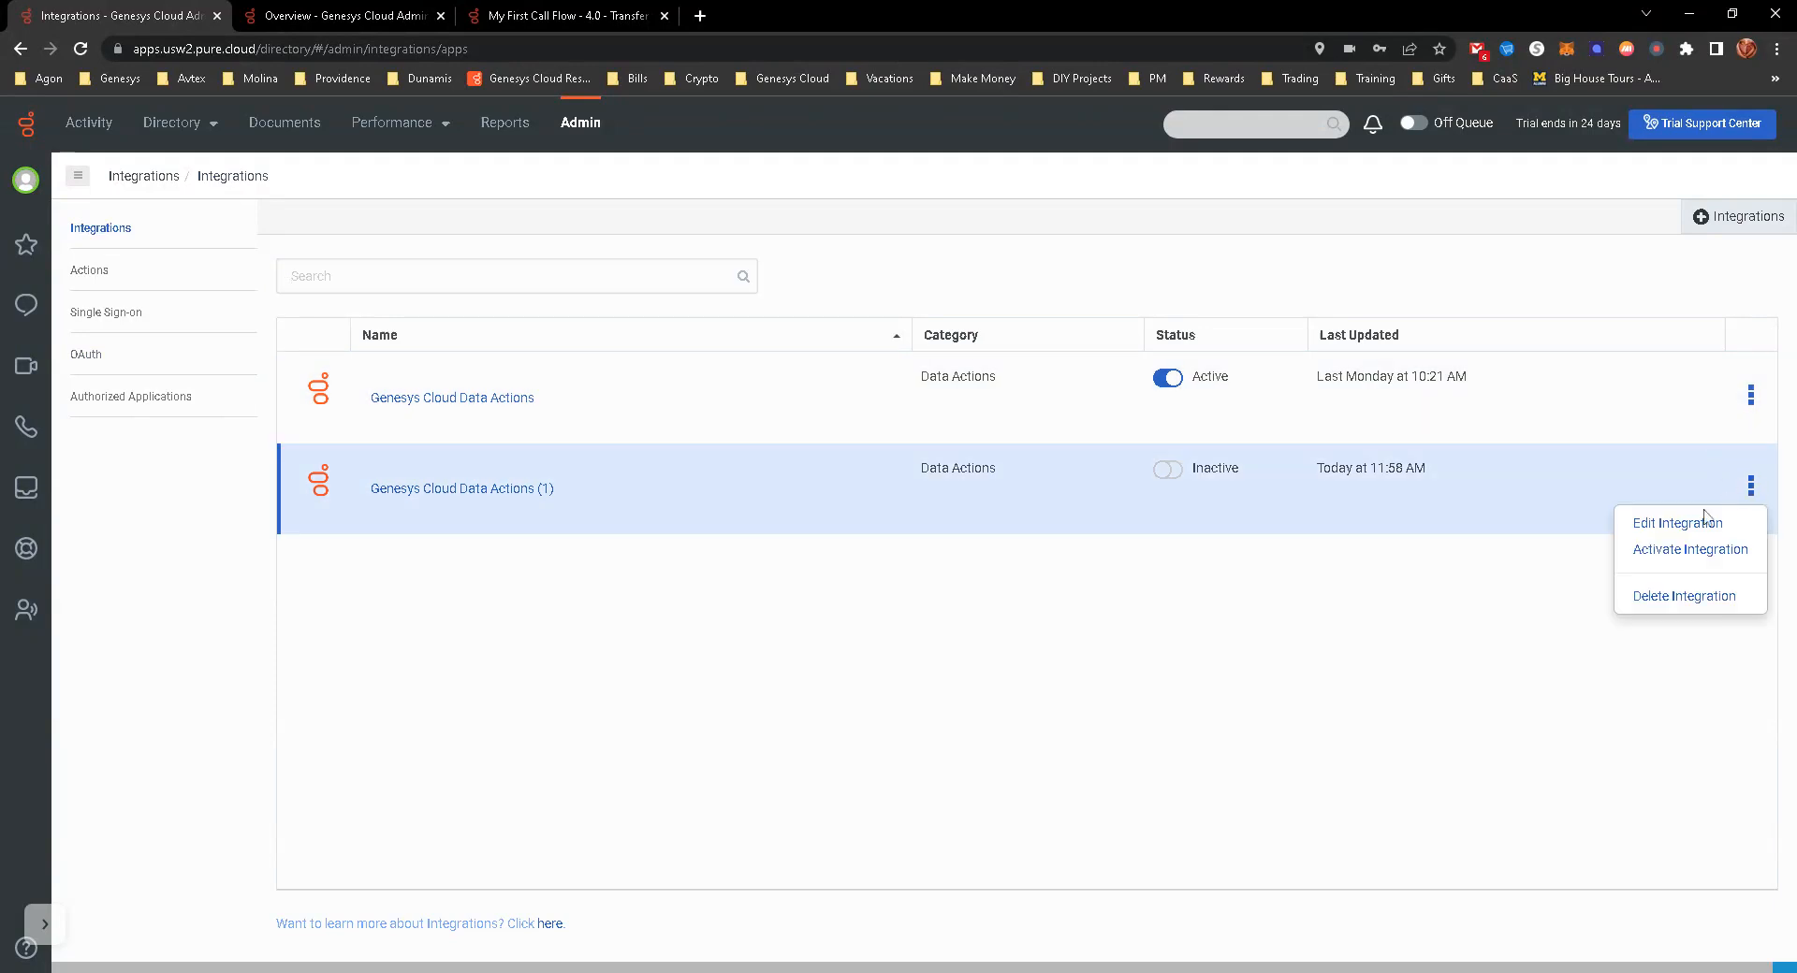
pyautogui.click(1684, 595)
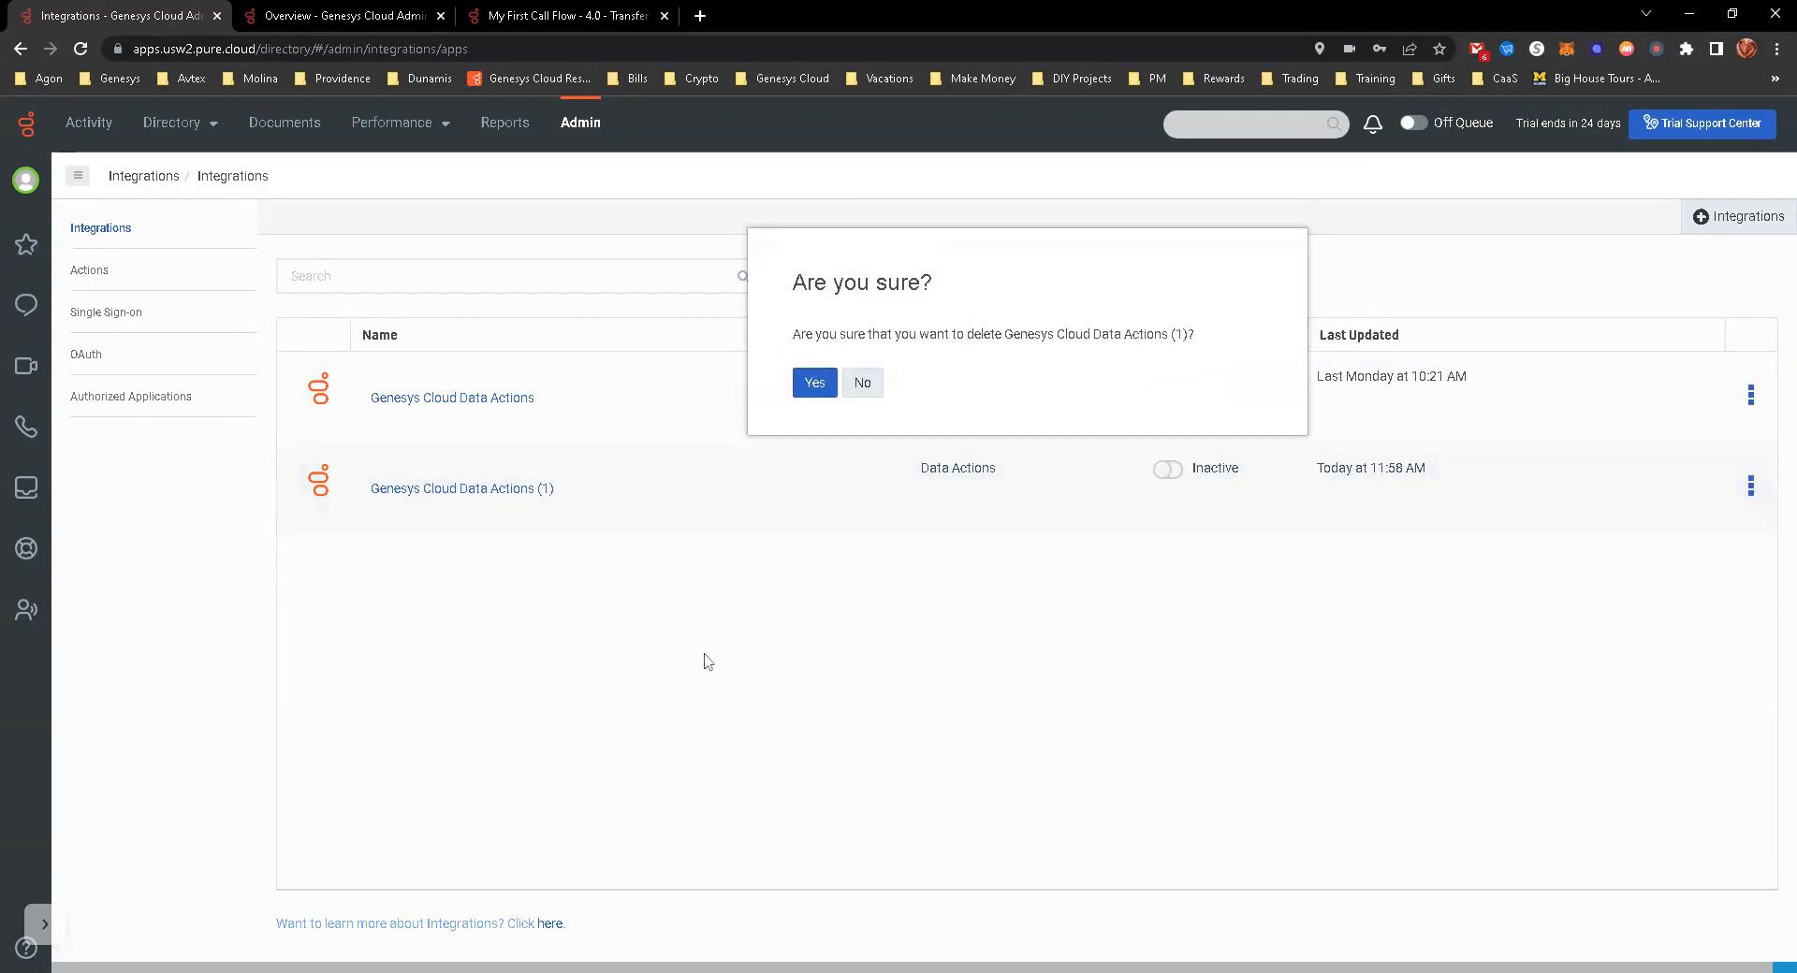
pyautogui.click(814, 382)
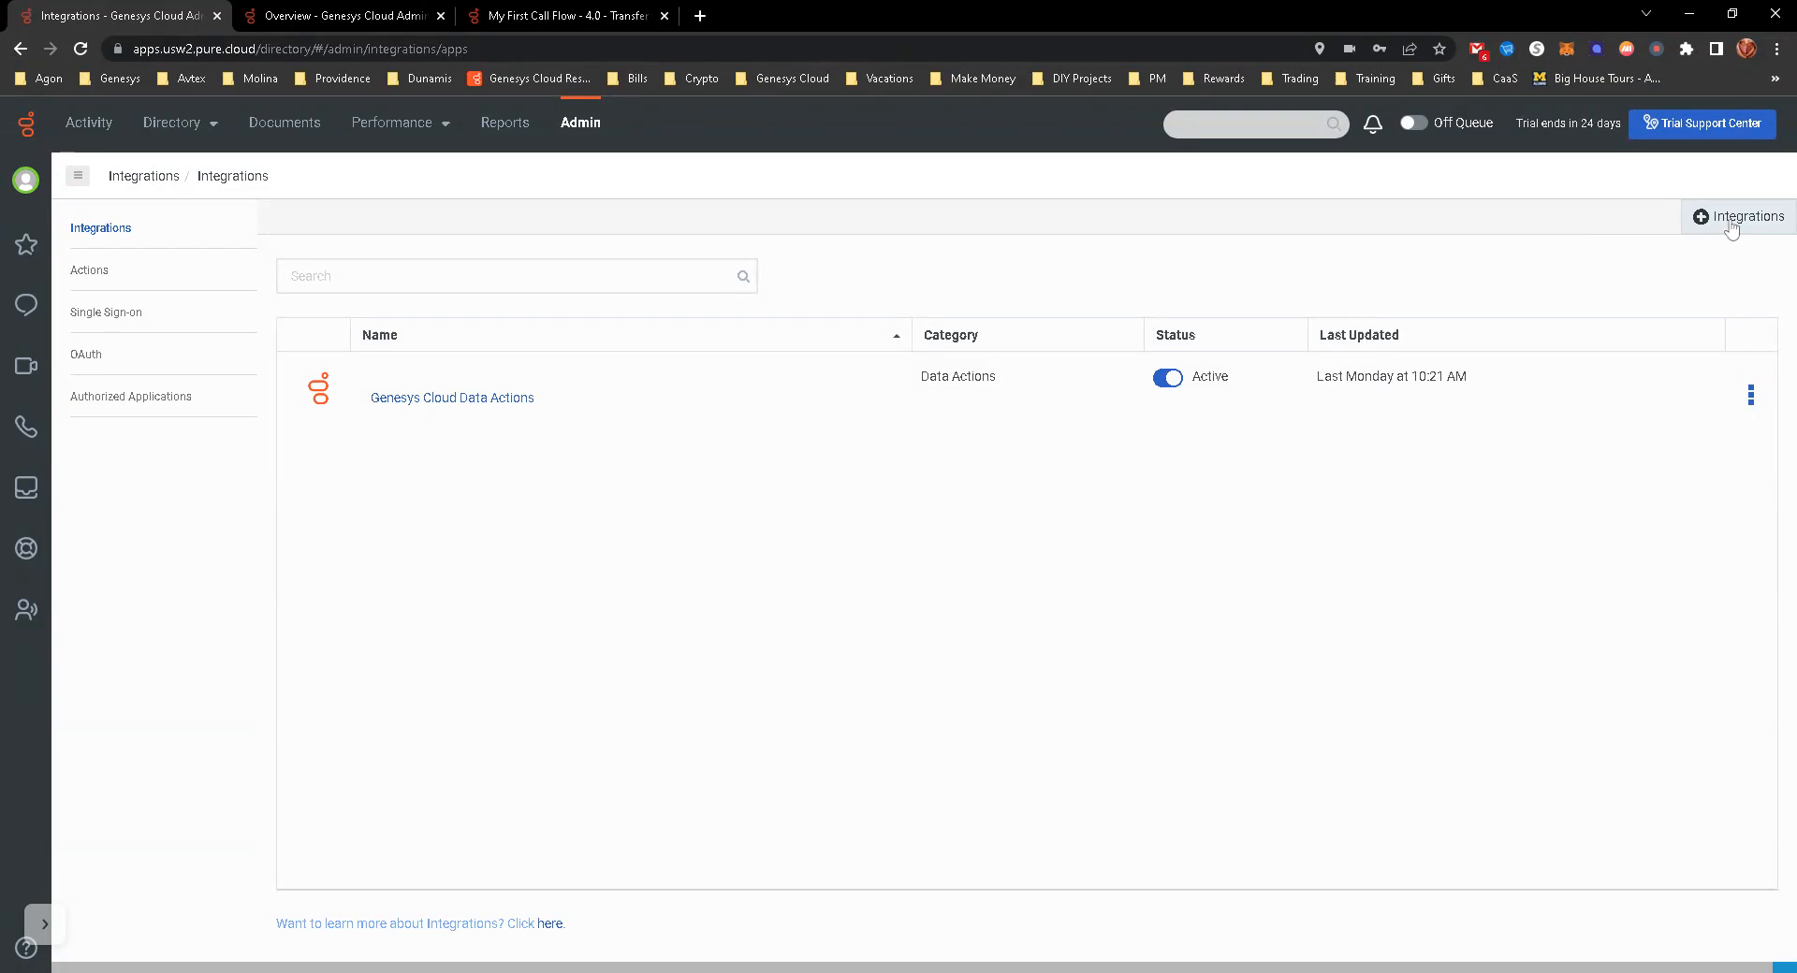
# Step: Search the integrations catalogue for 'gene' and install Genesys Cloud Data Actions
pyautogui.click(1745, 216)
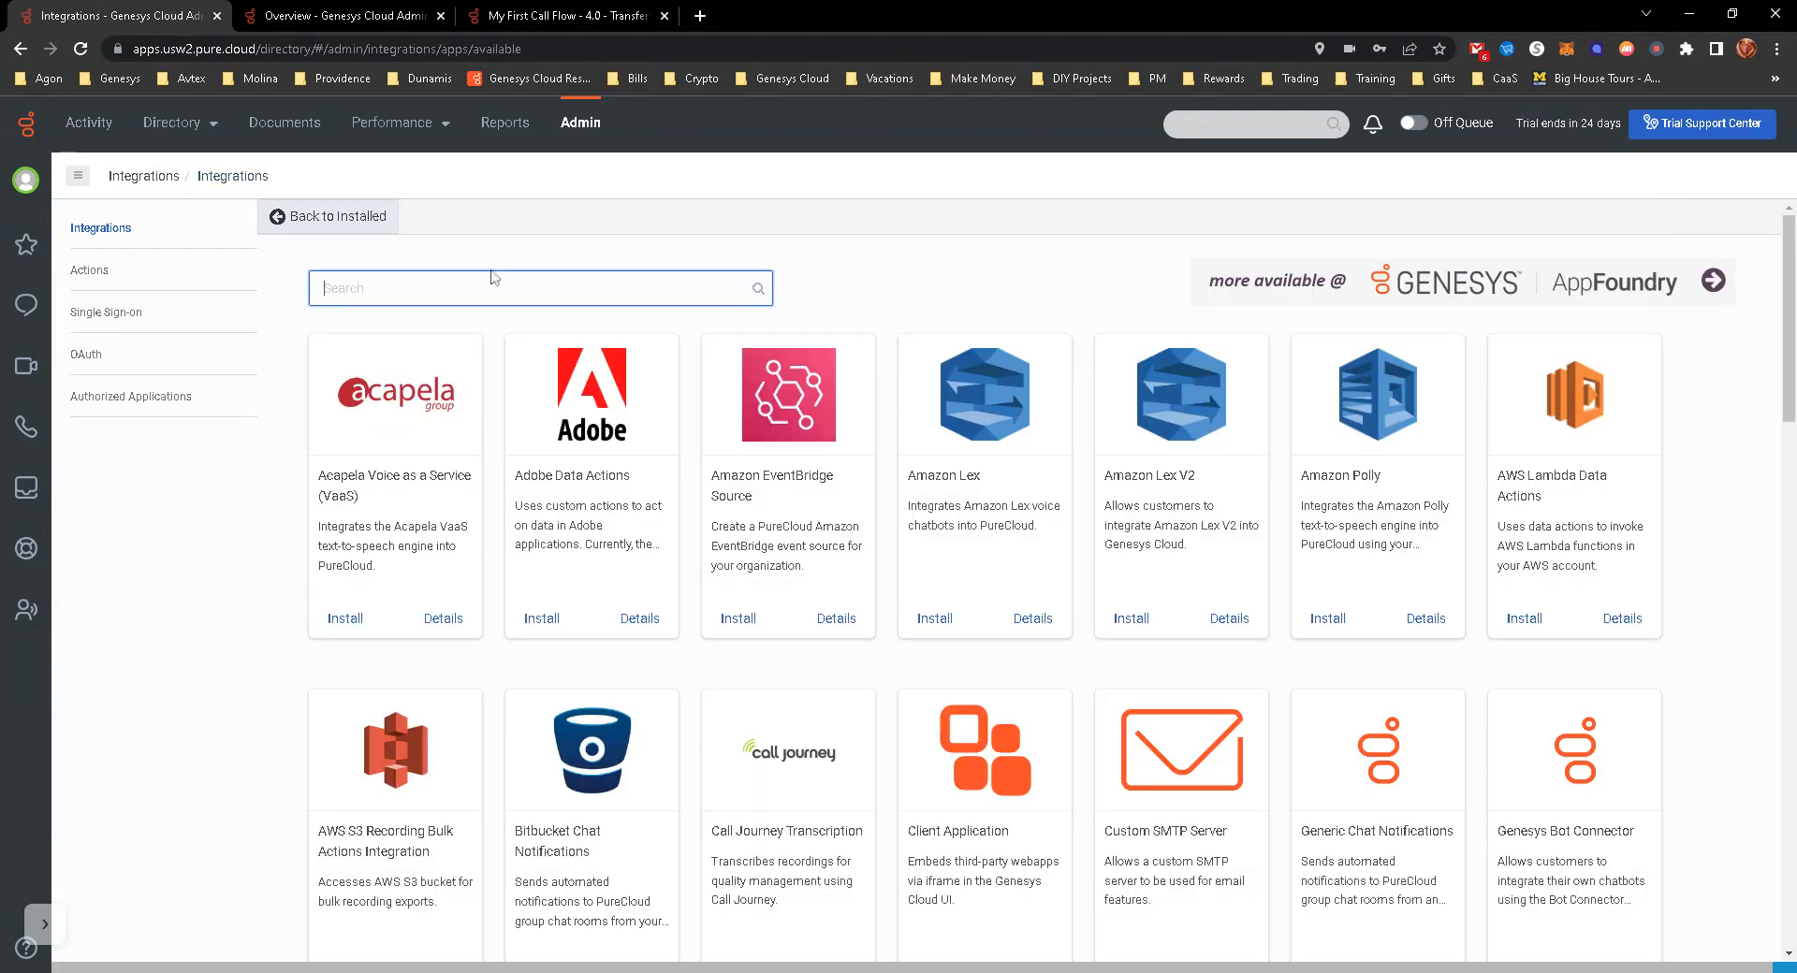
pyautogui.write('genesys')
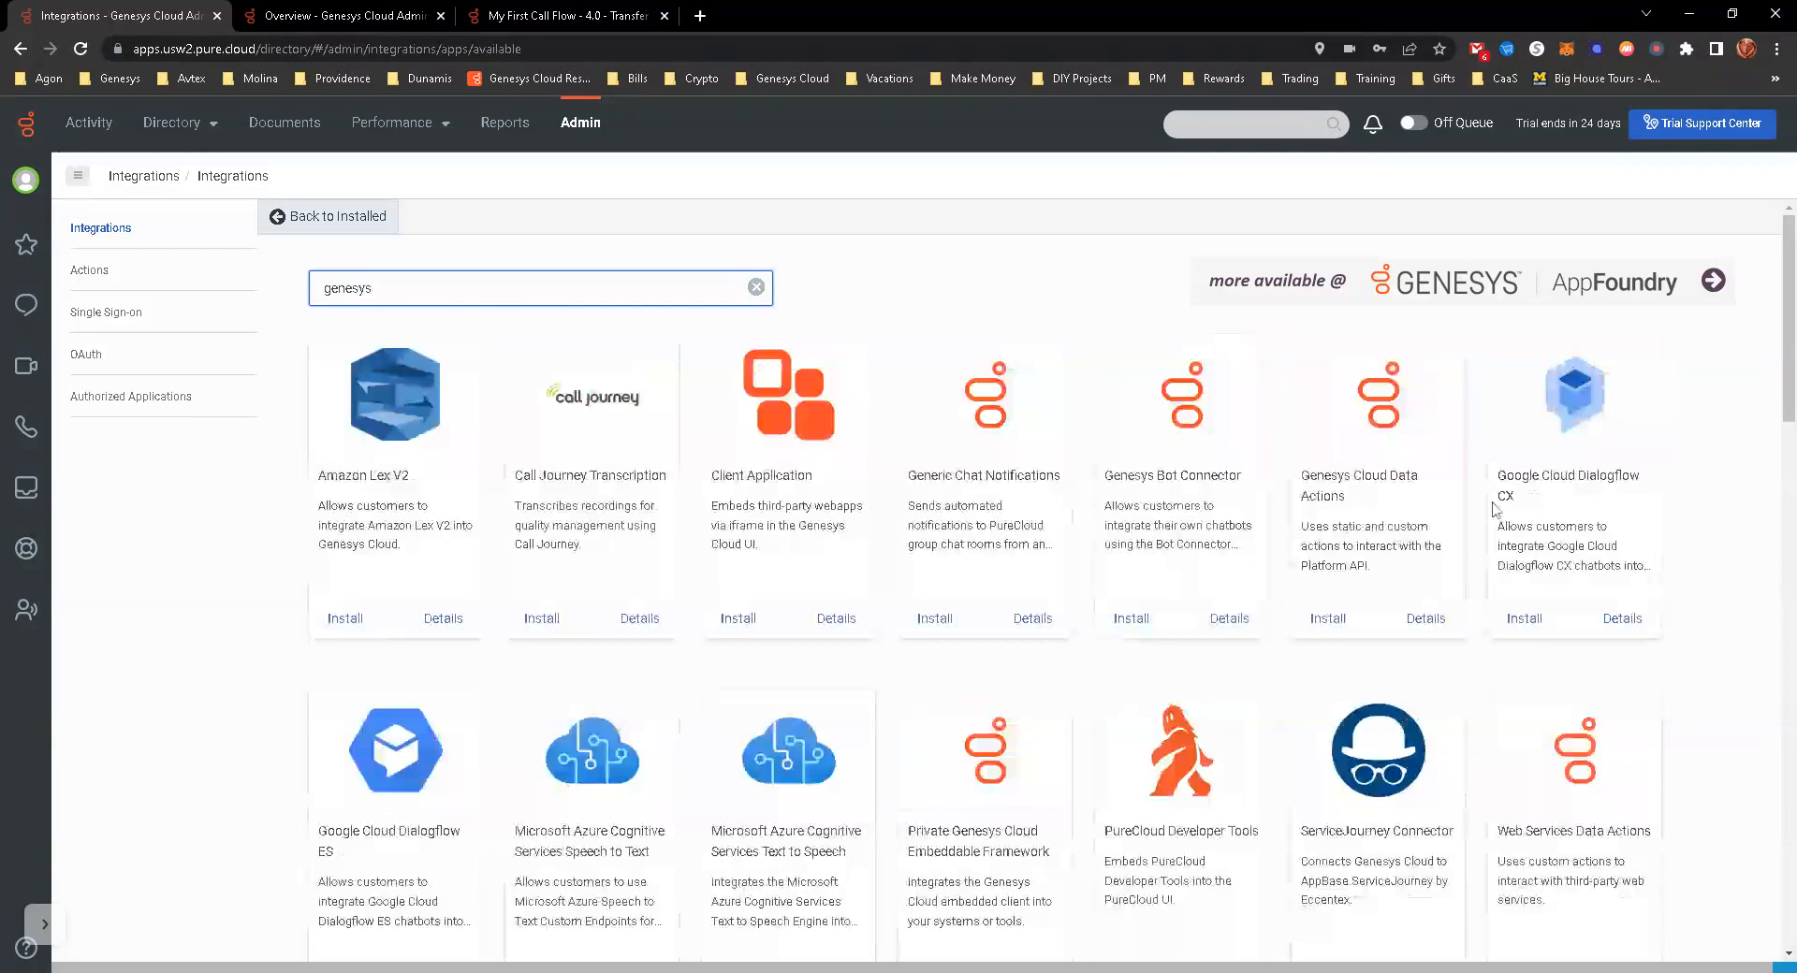
pyautogui.moveTo(1333, 443)
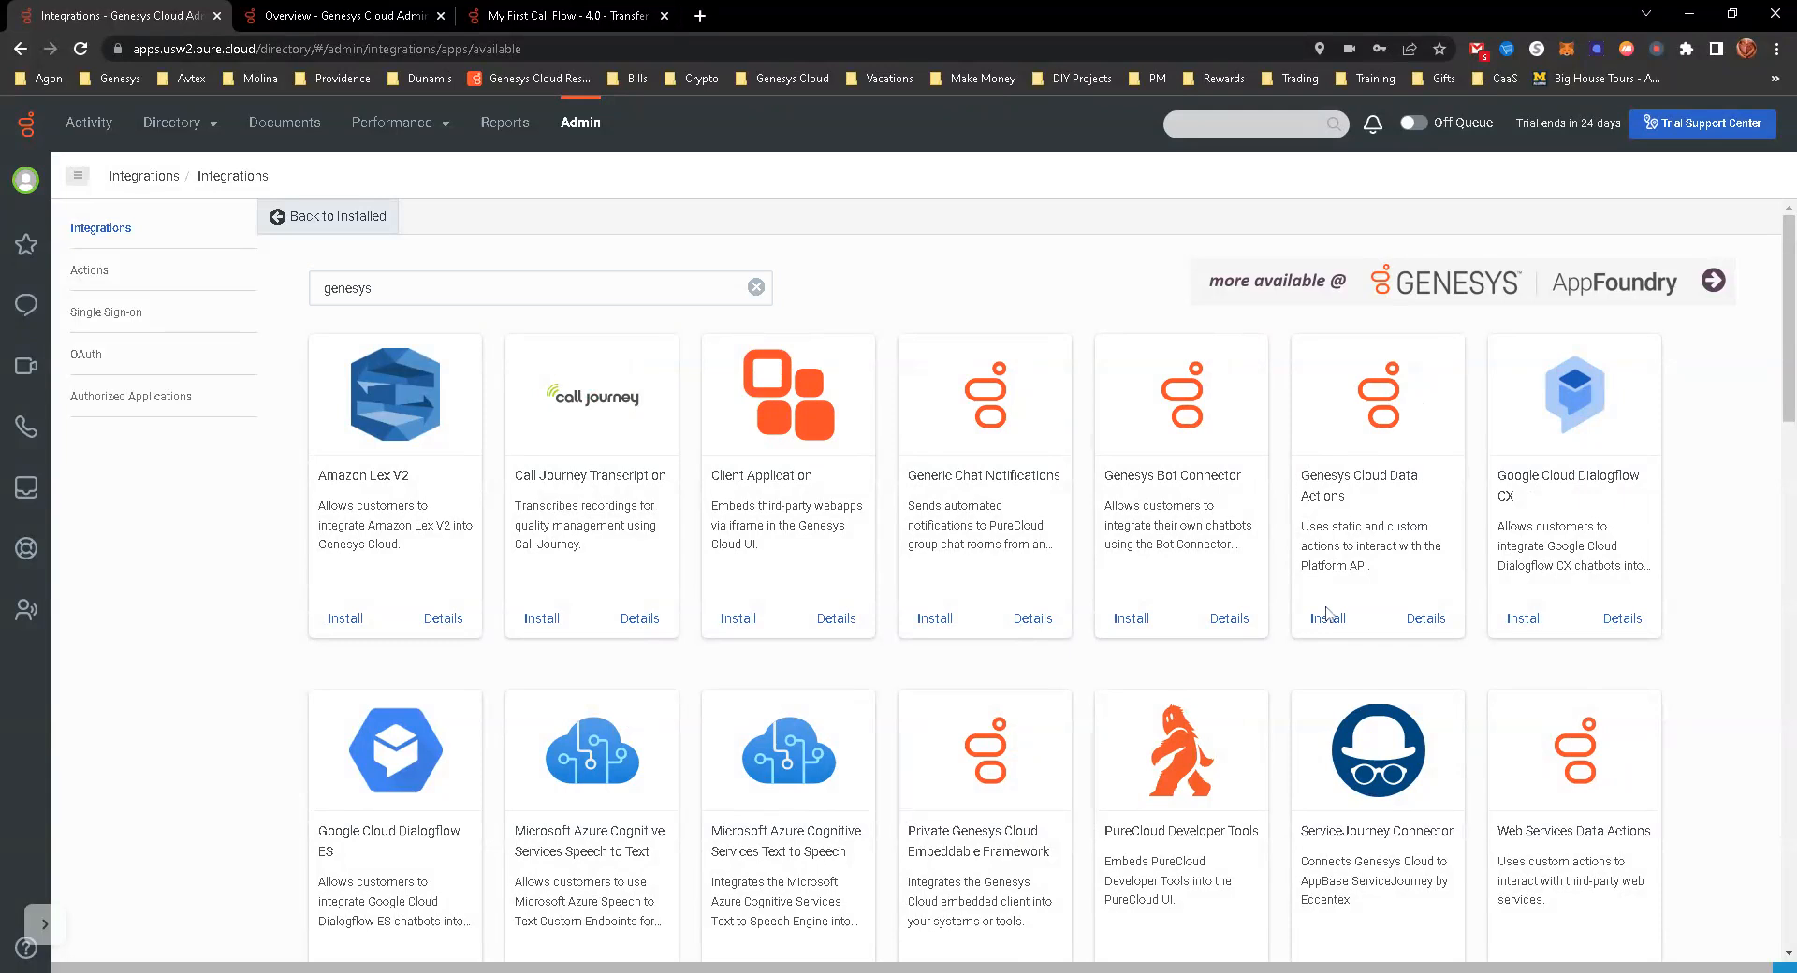
pyautogui.click(1316, 619)
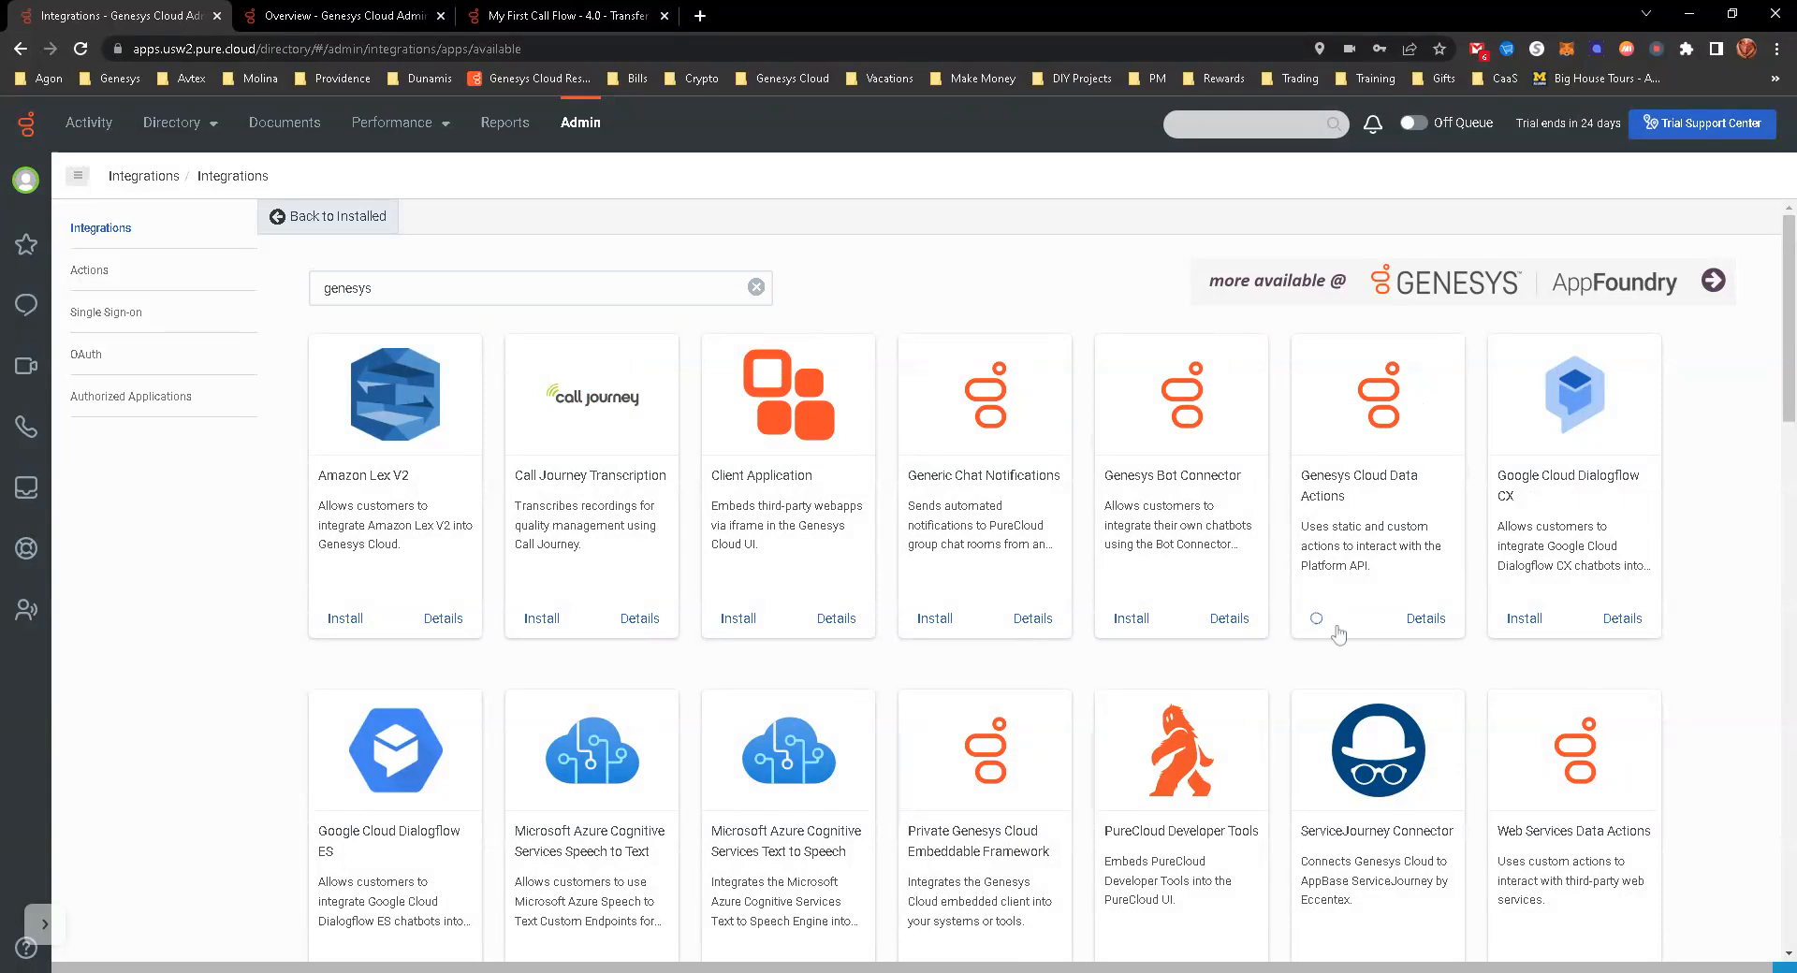
pyautogui.click(1316, 618)
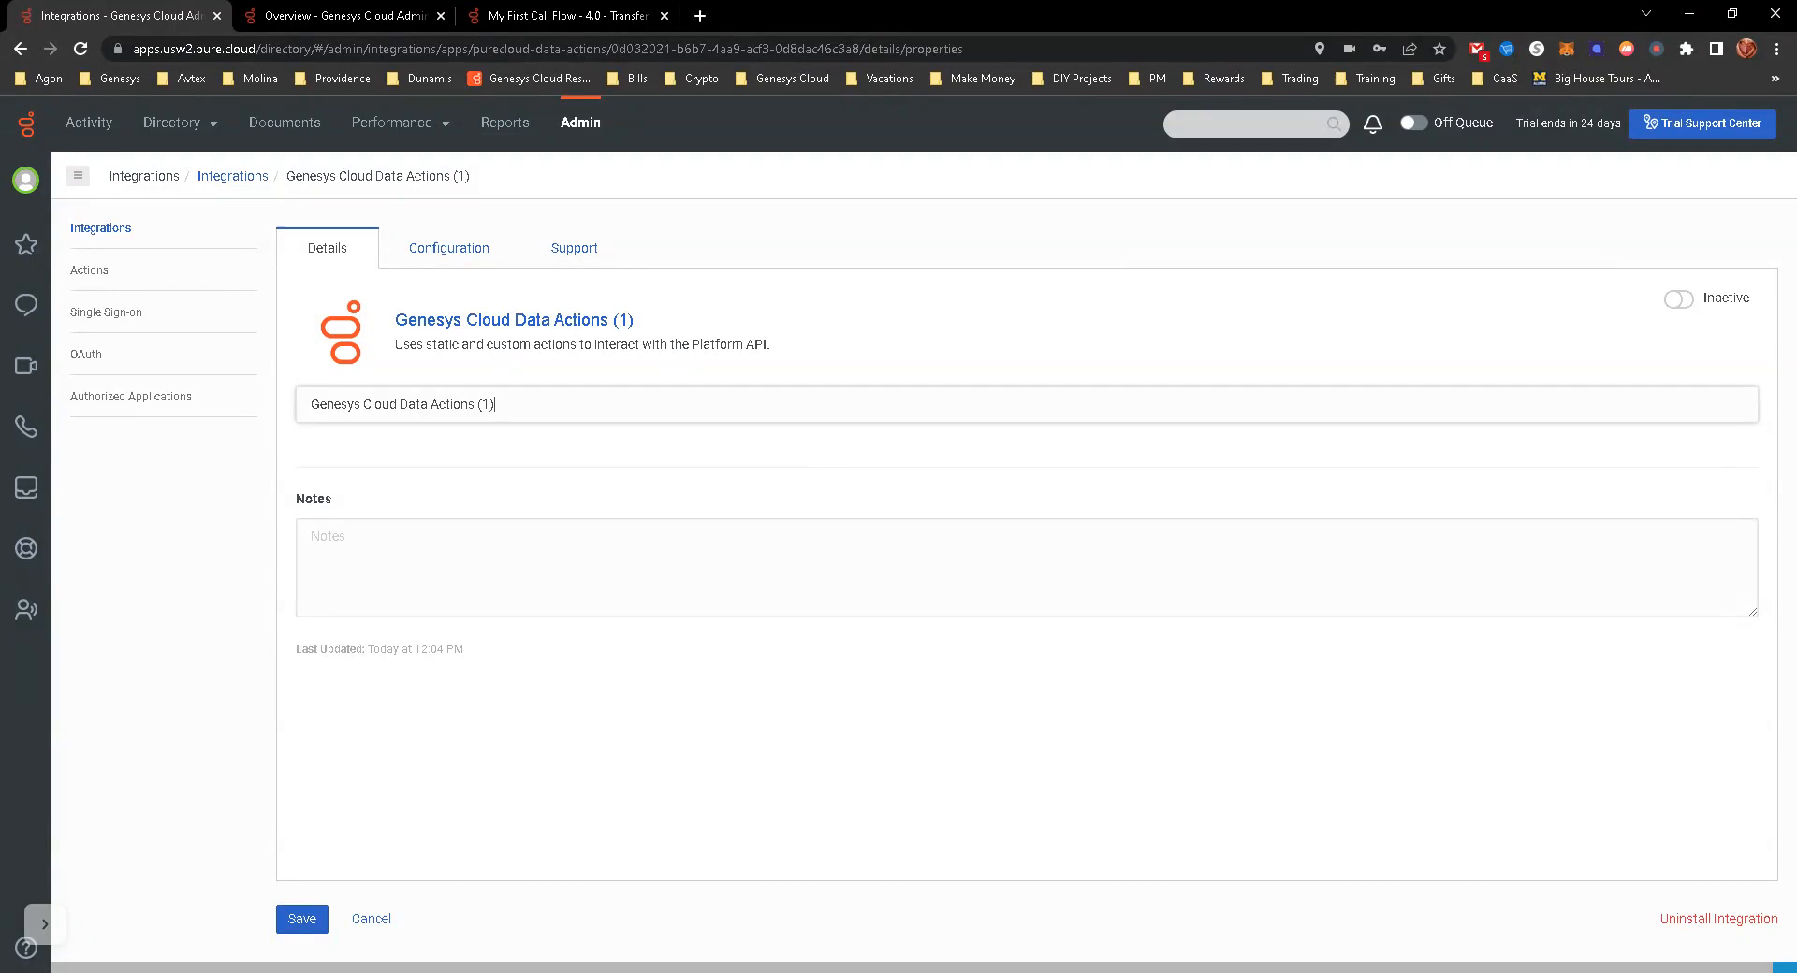
pyautogui.moveTo(512, 385)
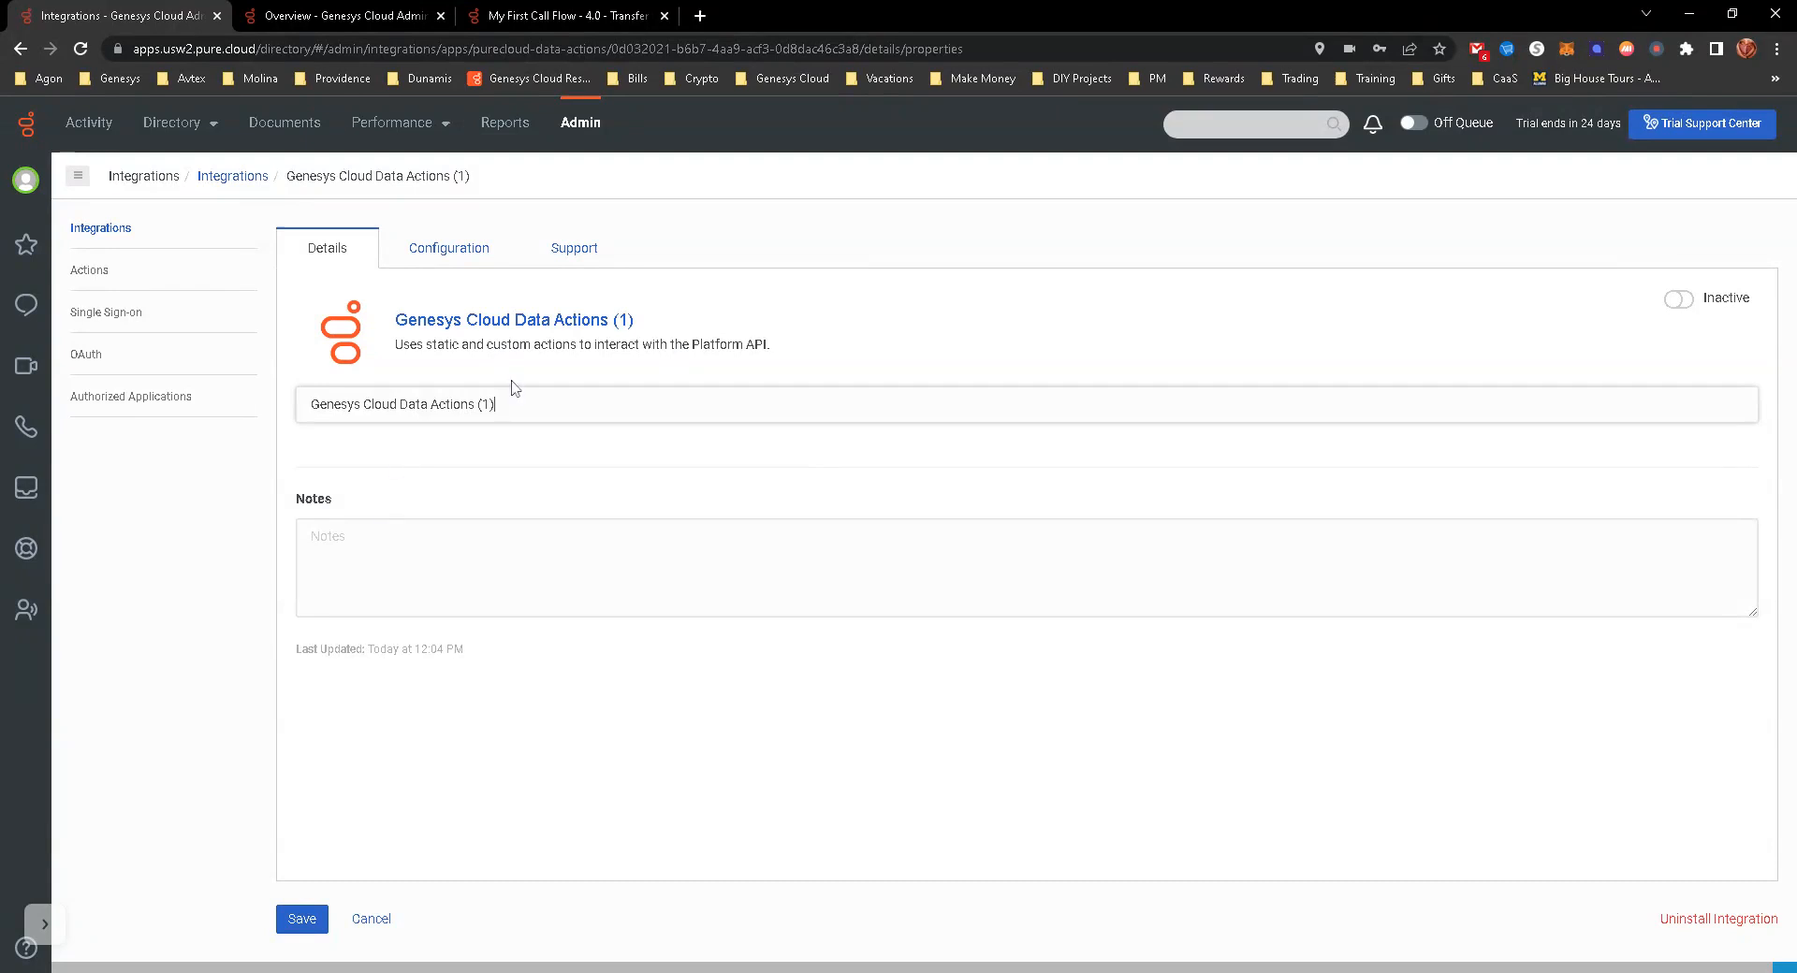
# Step: Show the Credentials section under the new integration's Configuration tab
pyautogui.click(447, 248)
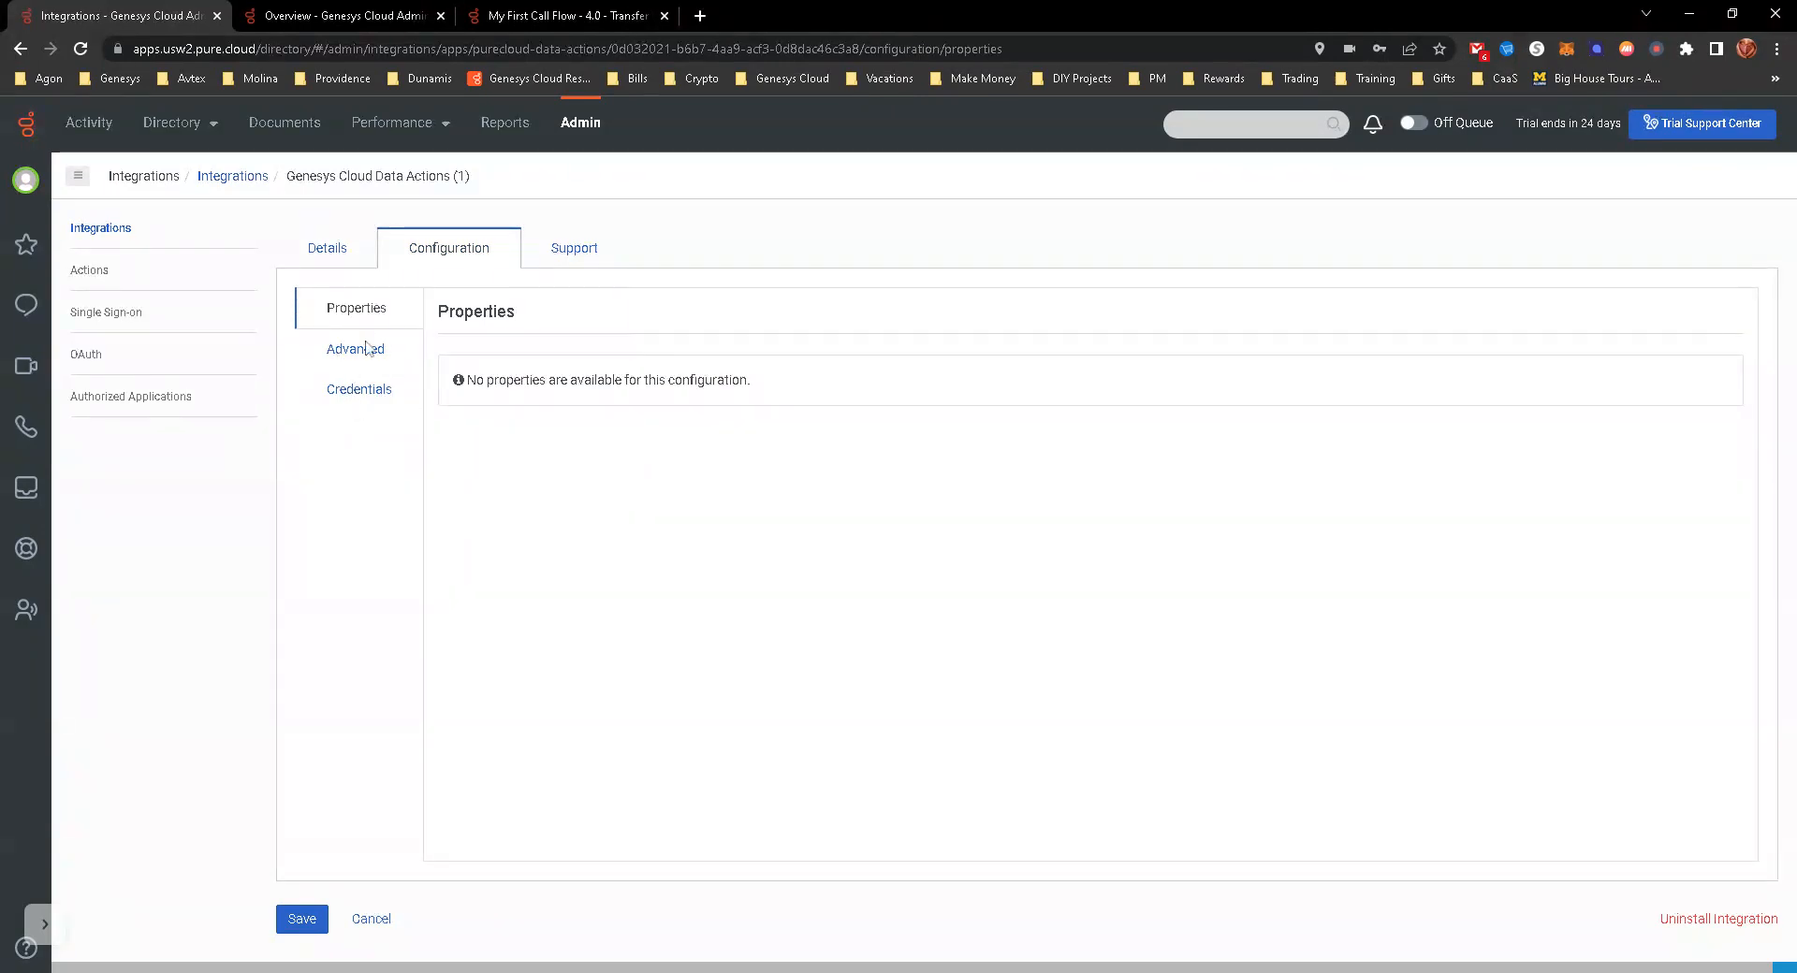
pyautogui.click(358, 389)
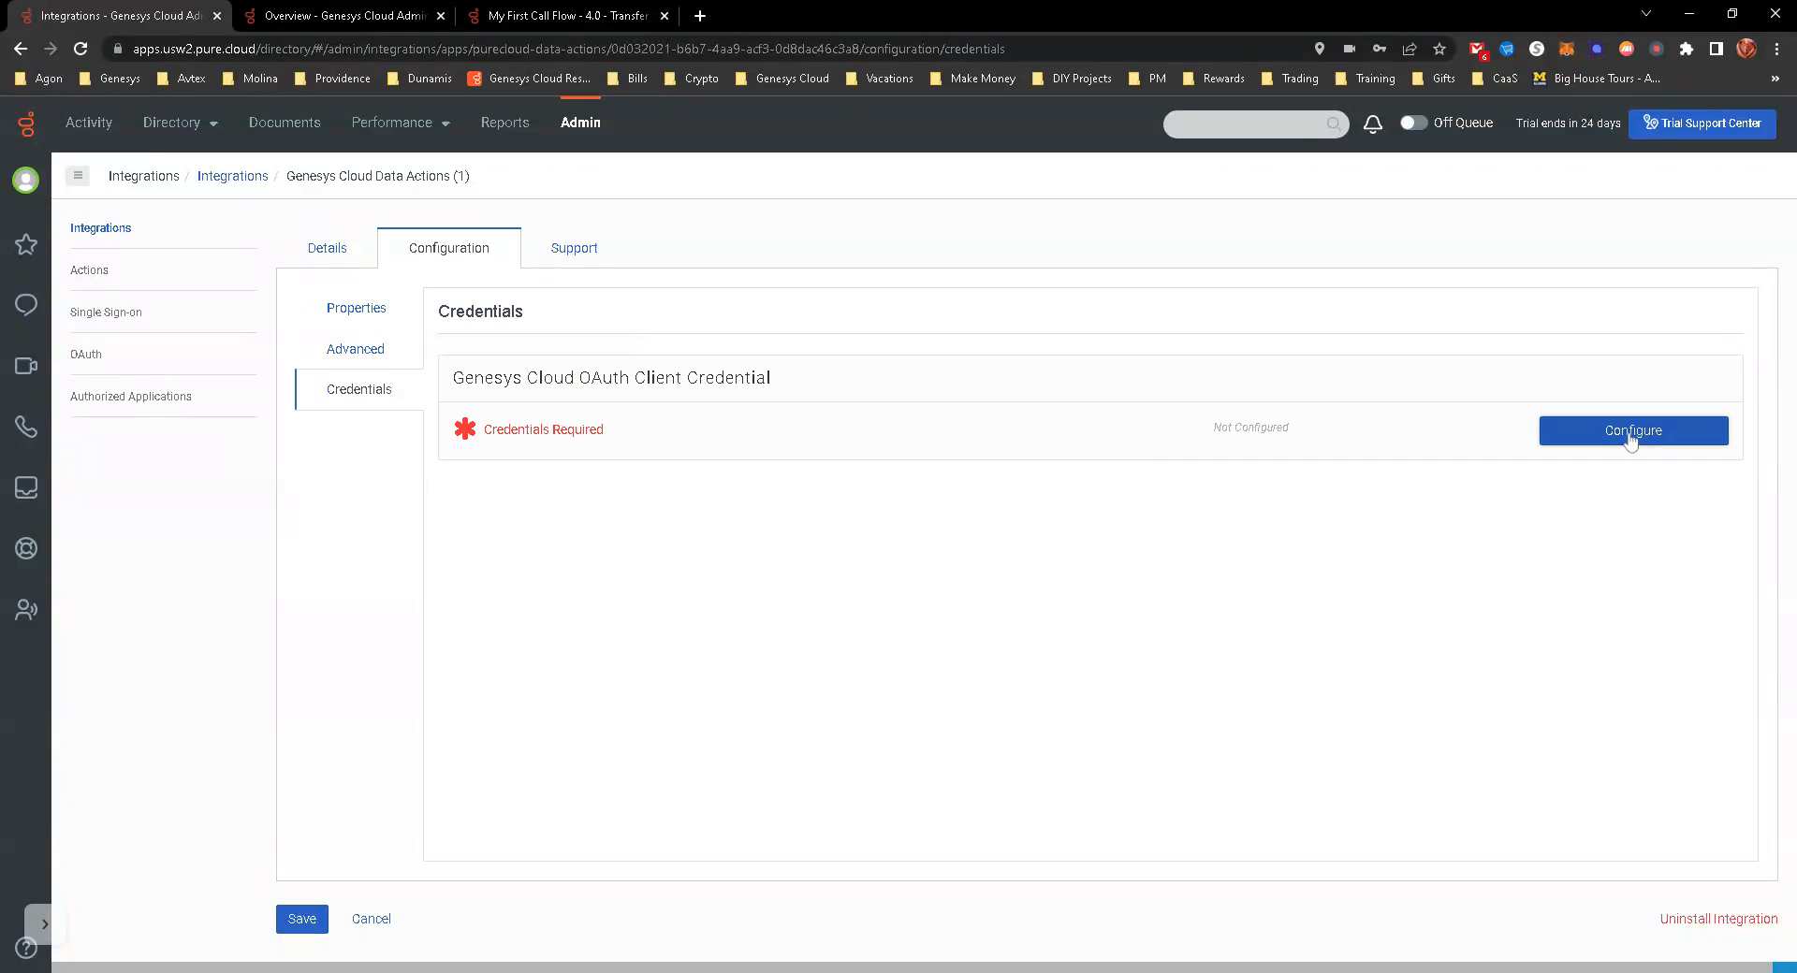
# Step: Enter the copied client ID and secret into the OAuth client credential
pyautogui.click(1633, 431)
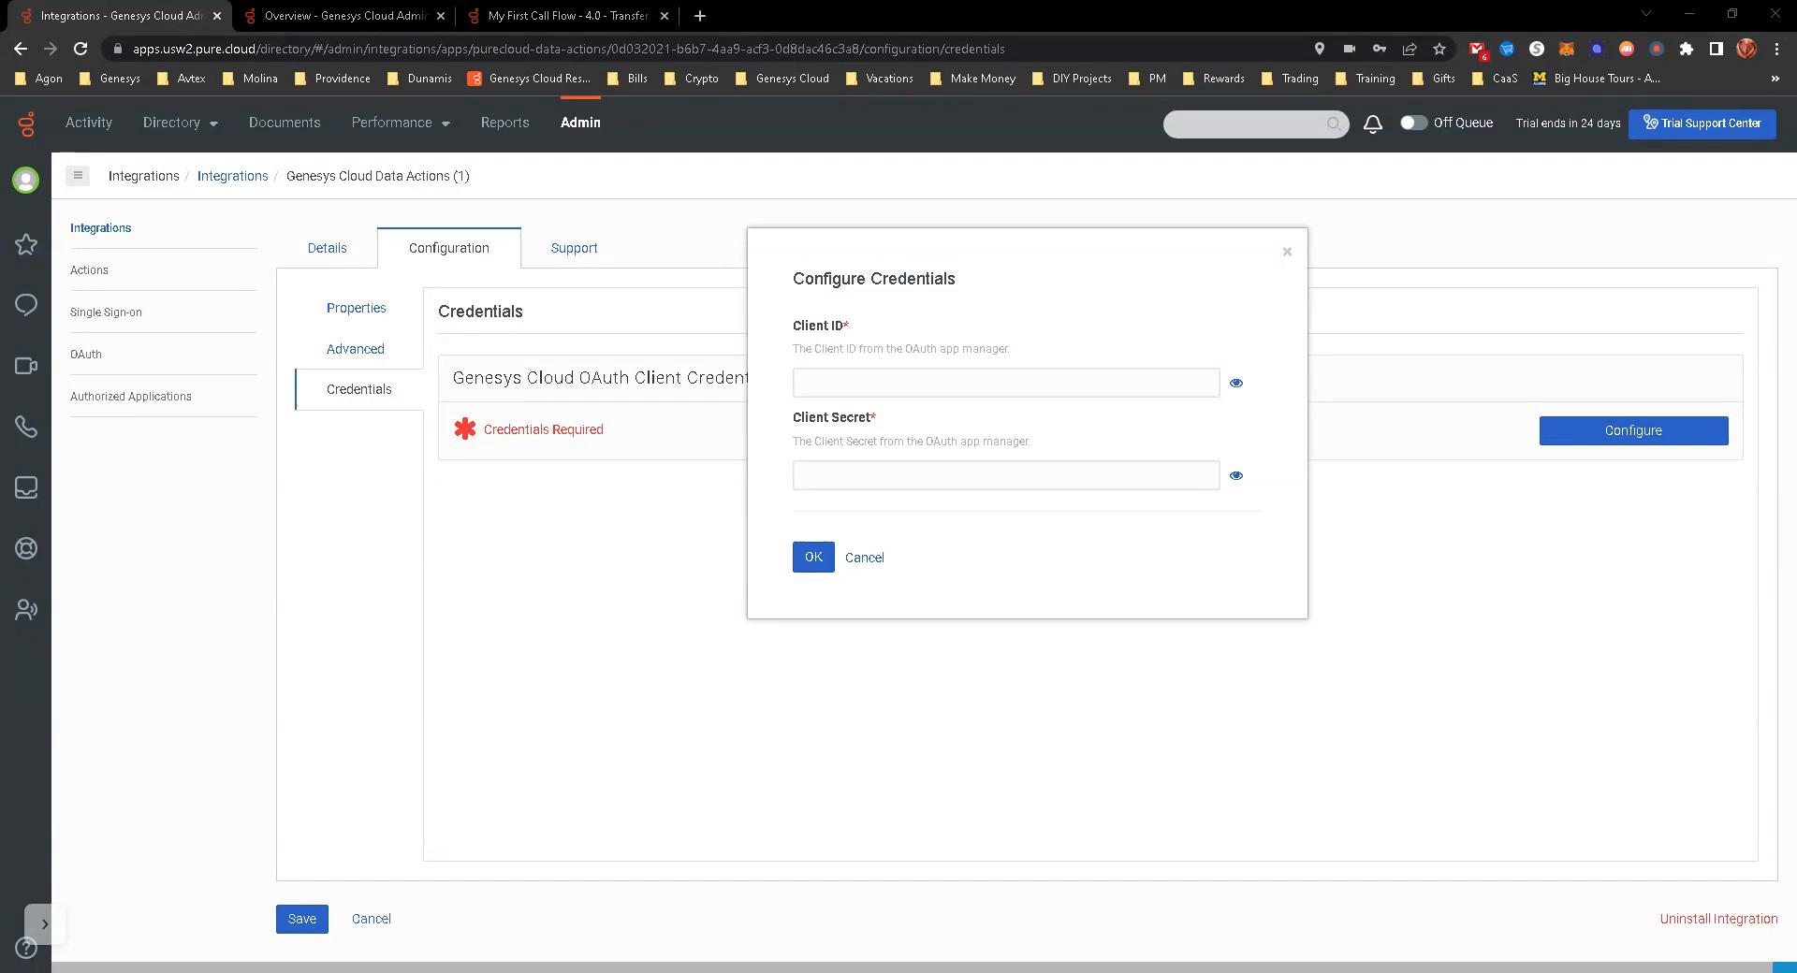
pyautogui.click(1006, 382)
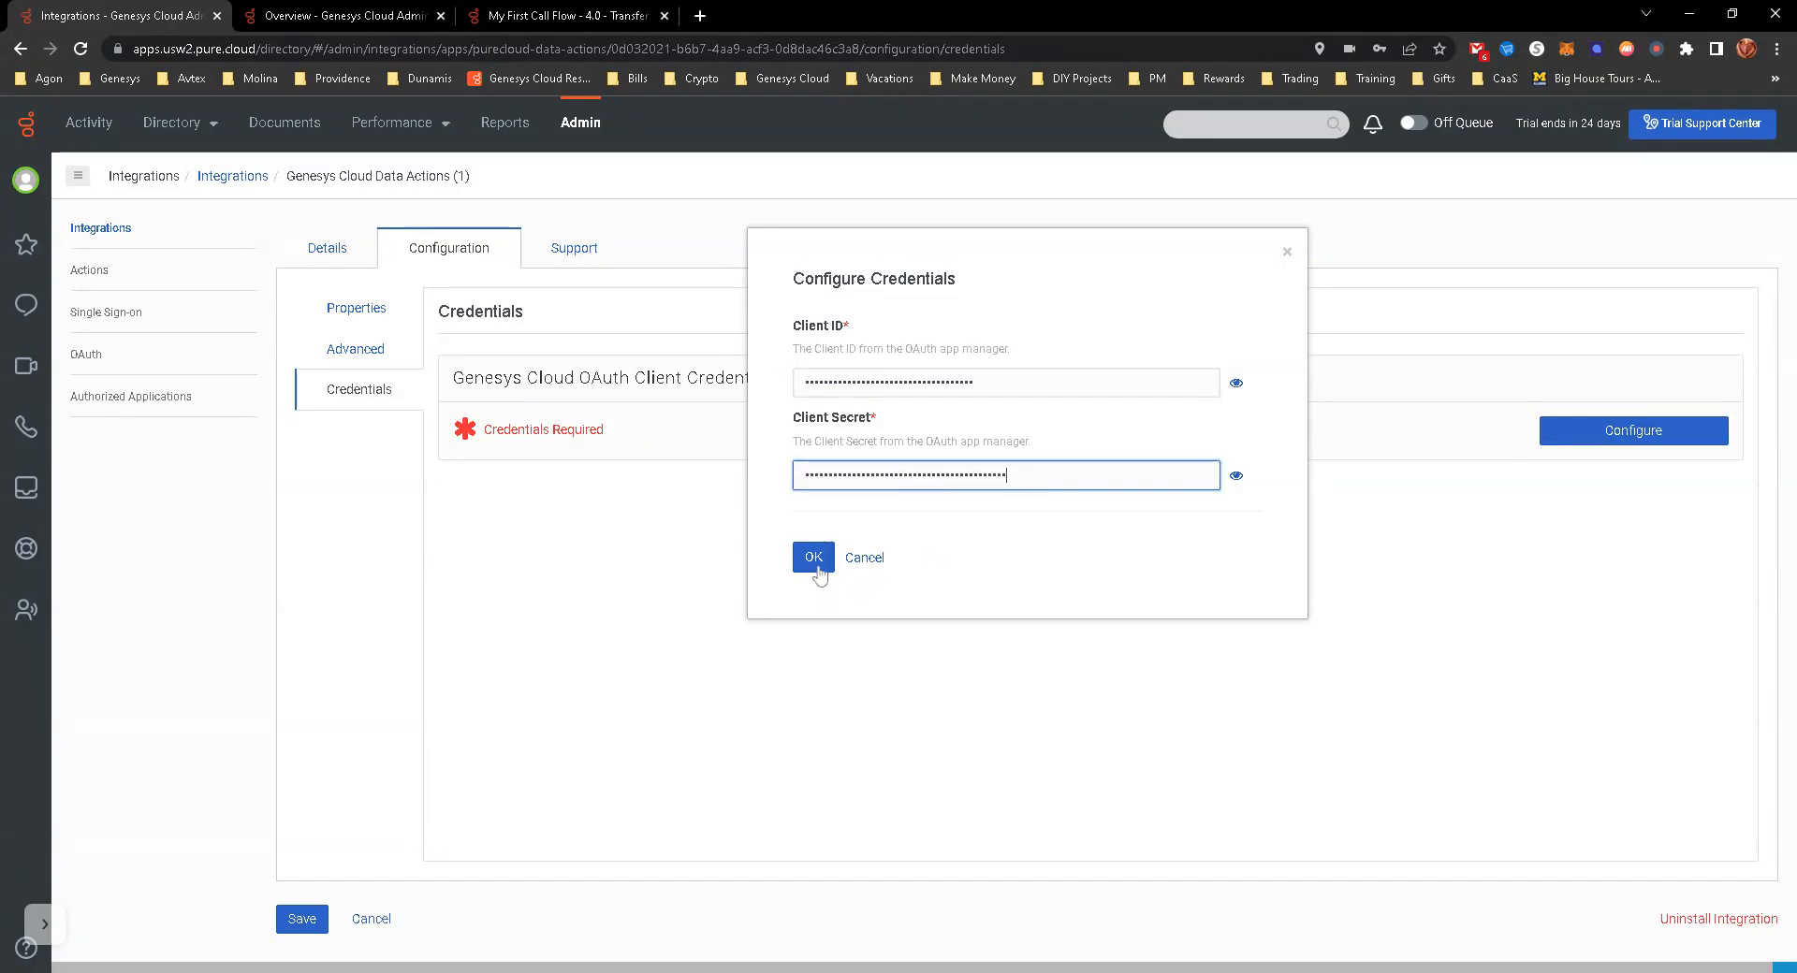
pyautogui.click(813, 557)
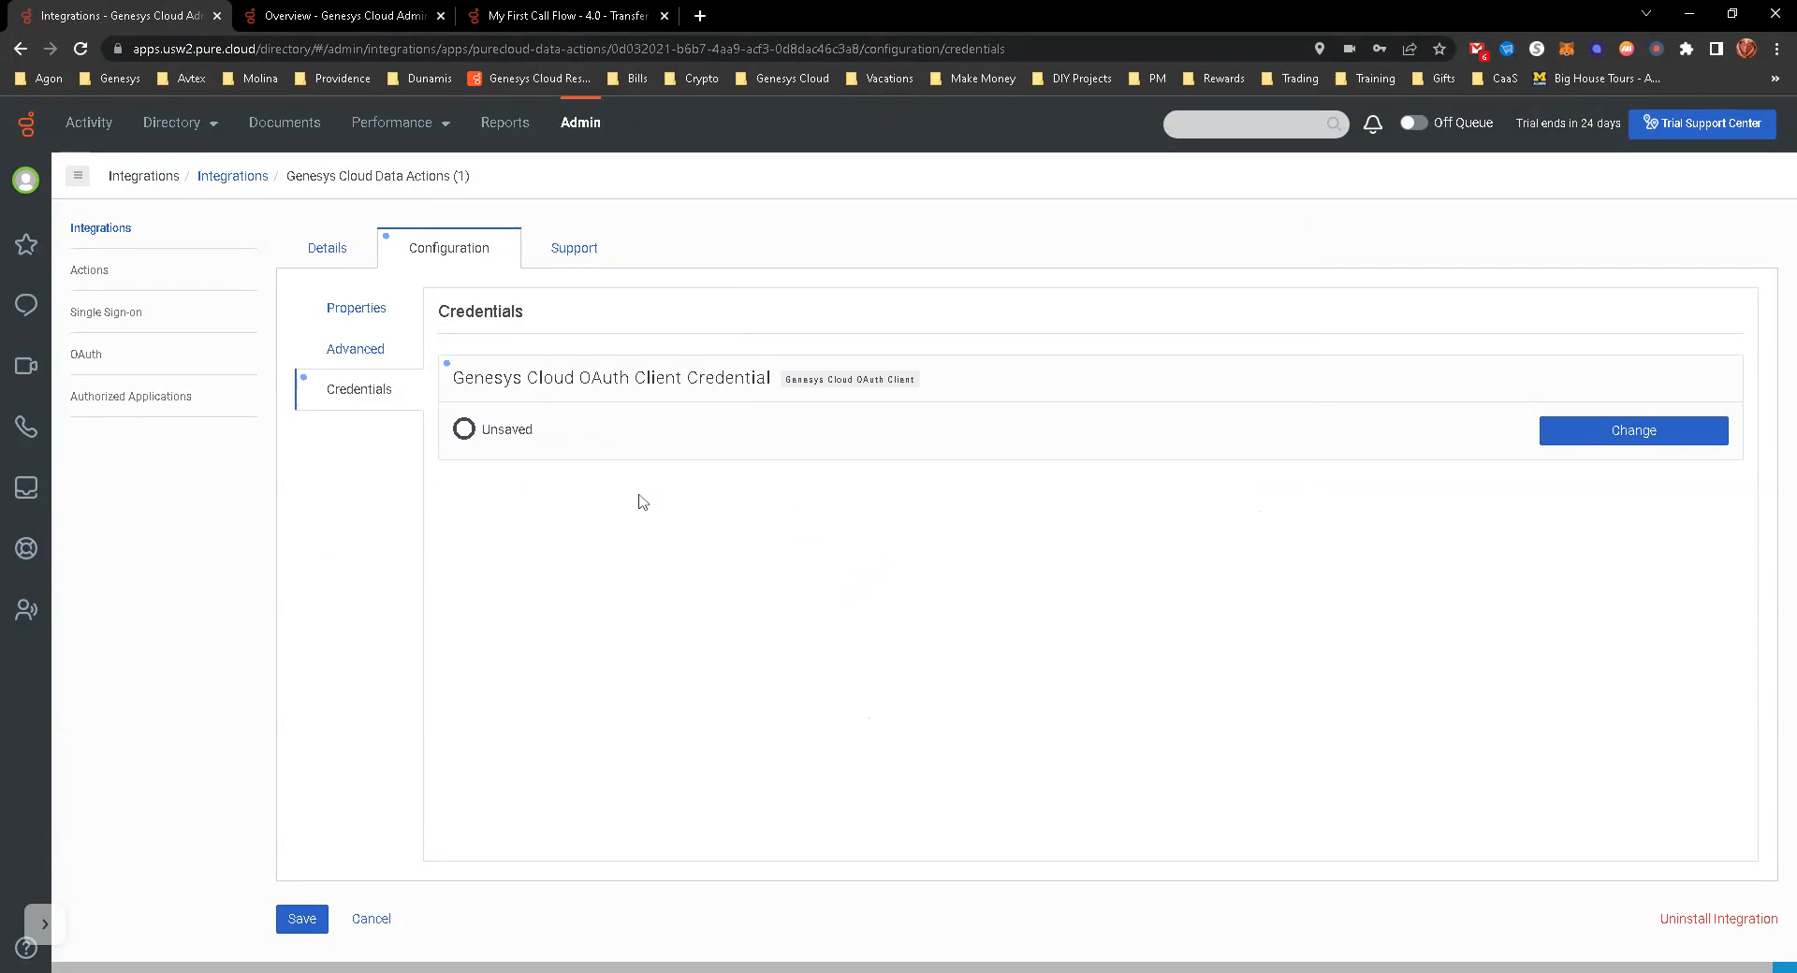
# Step: Review the Properties, Support and Details tabs, then save the integration
pyautogui.click(356, 307)
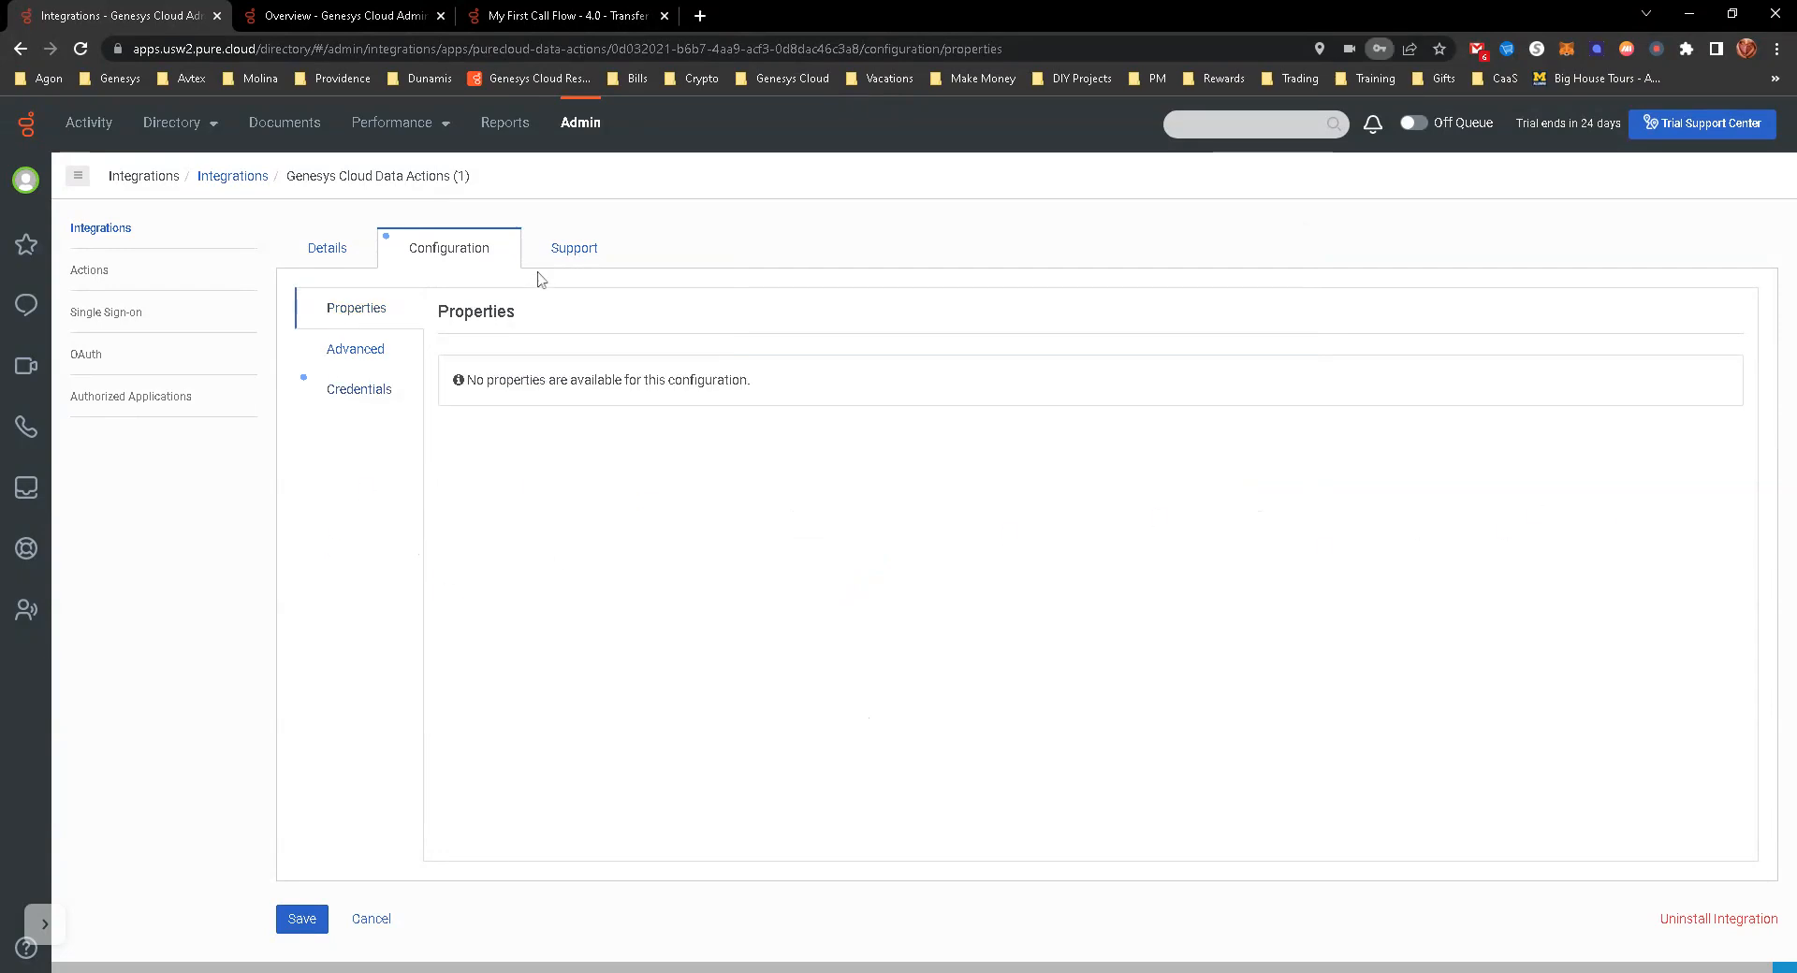
pyautogui.moveTo(1455, 377)
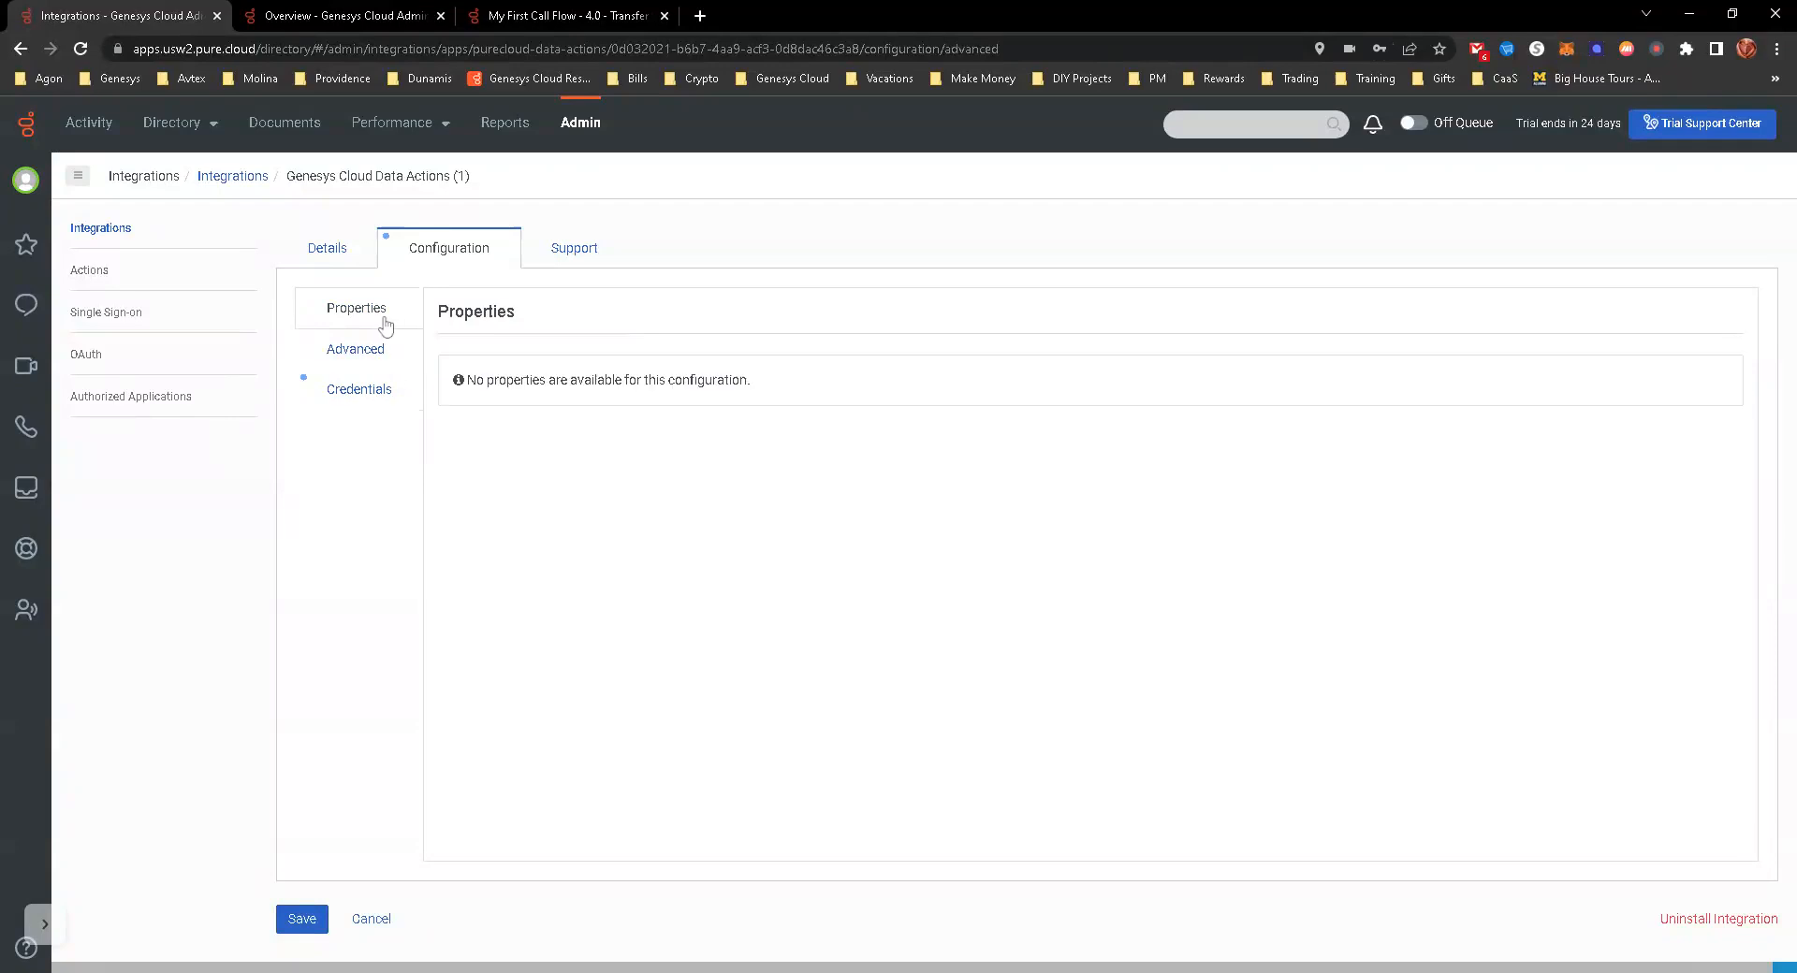
pyautogui.click(572, 247)
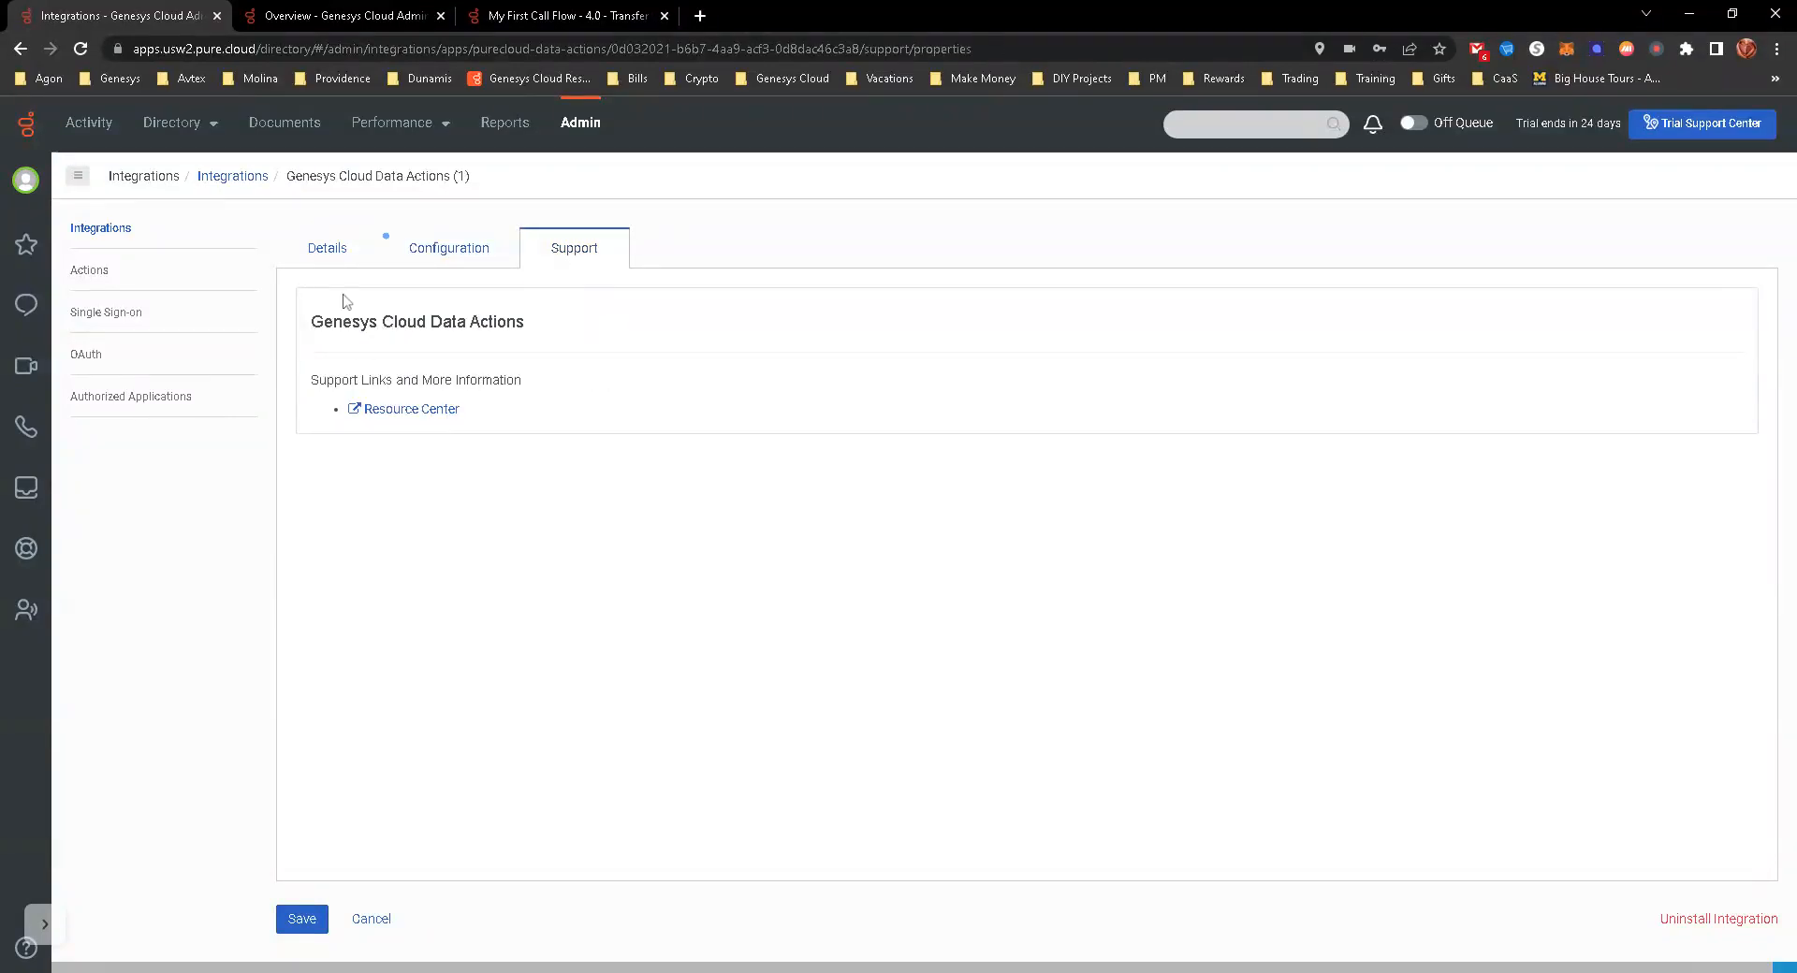
pyautogui.moveTo(329, 254)
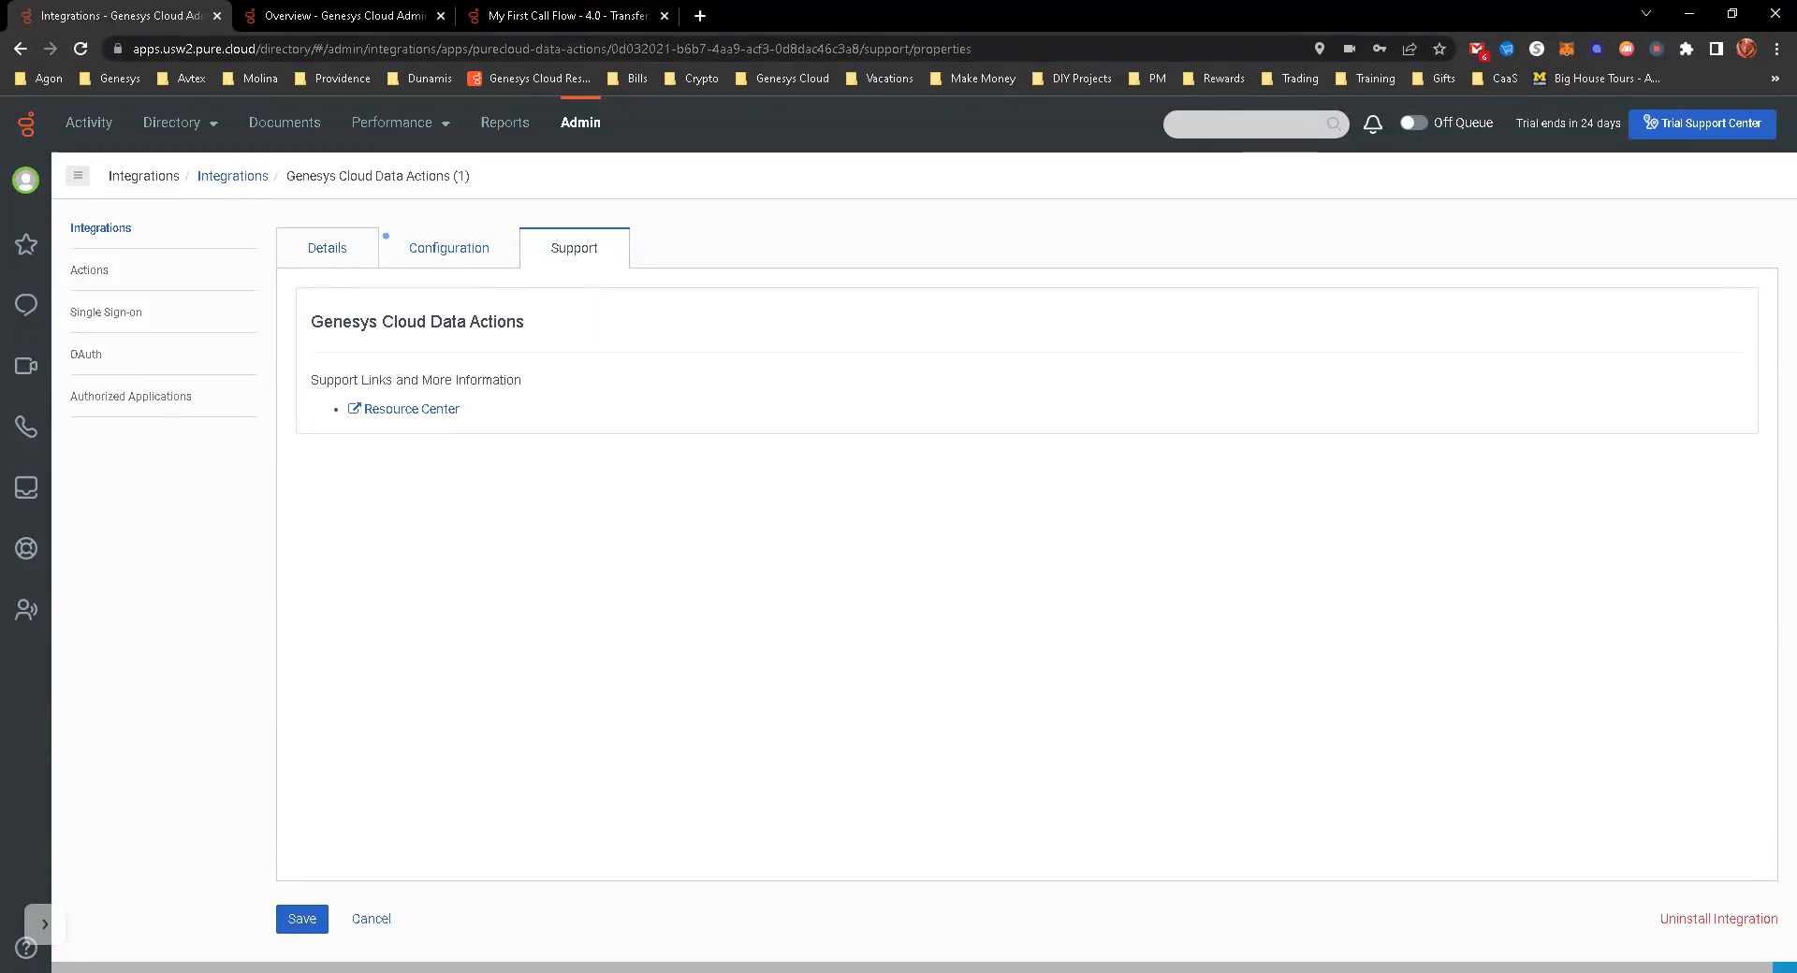
pyautogui.click(327, 247)
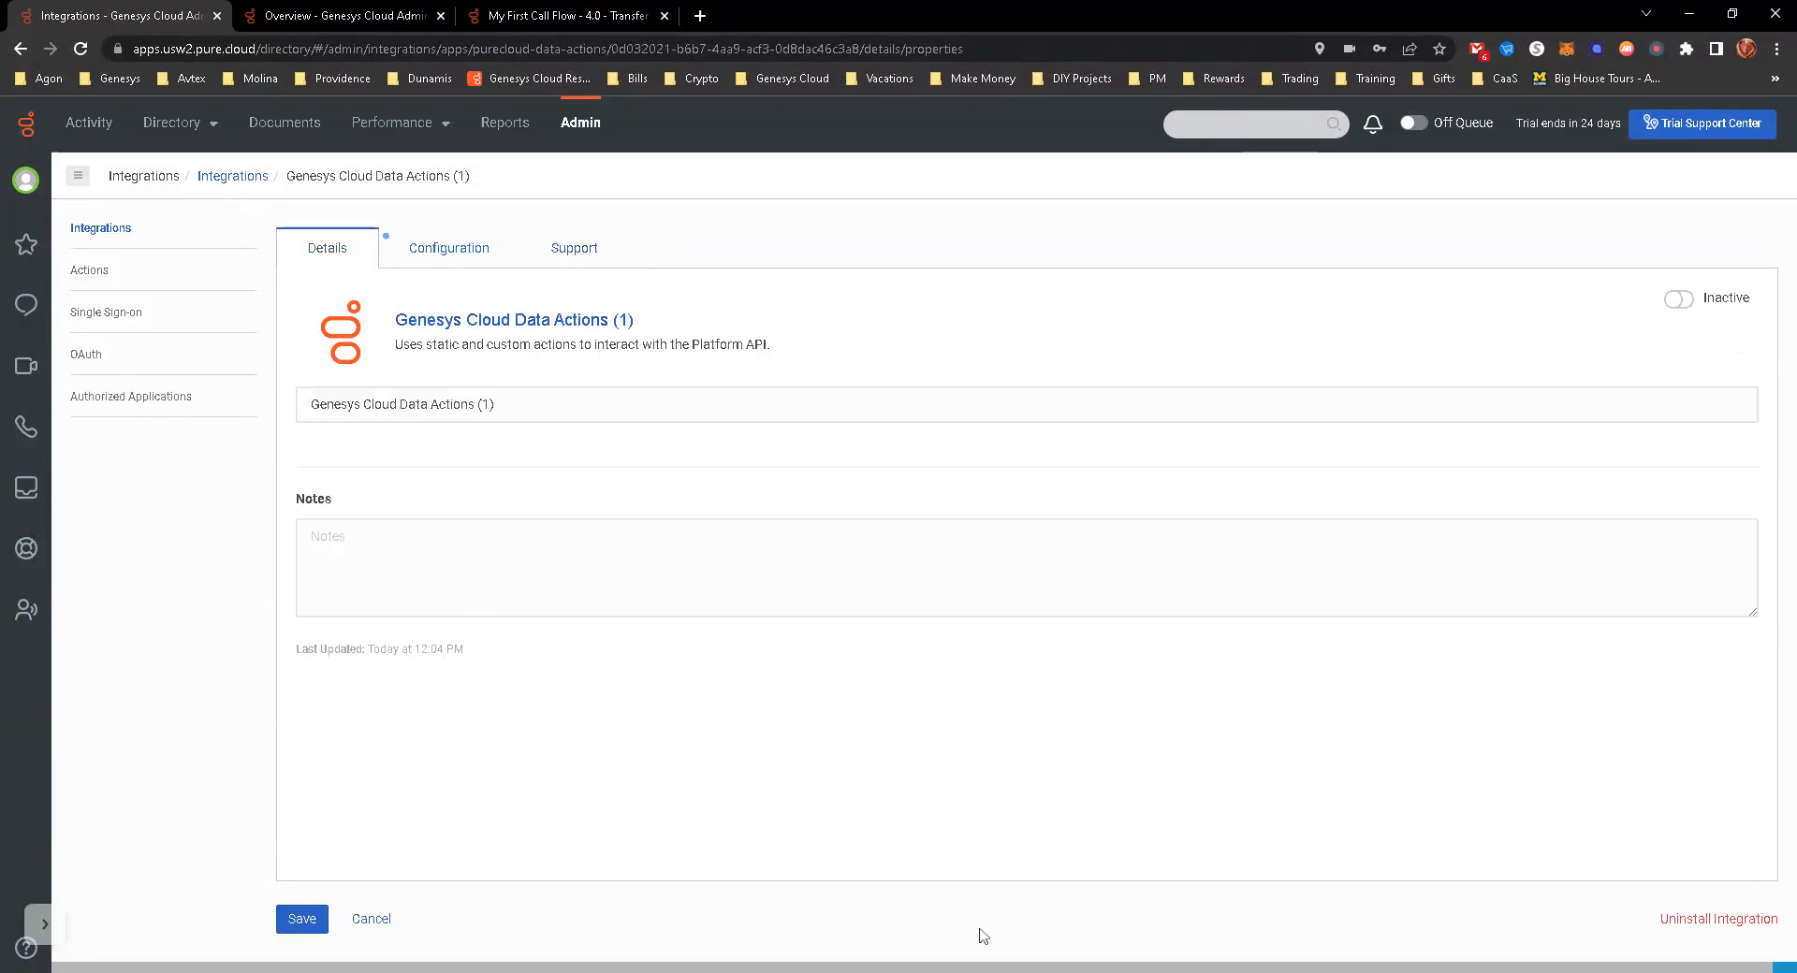
pyautogui.click(301, 919)
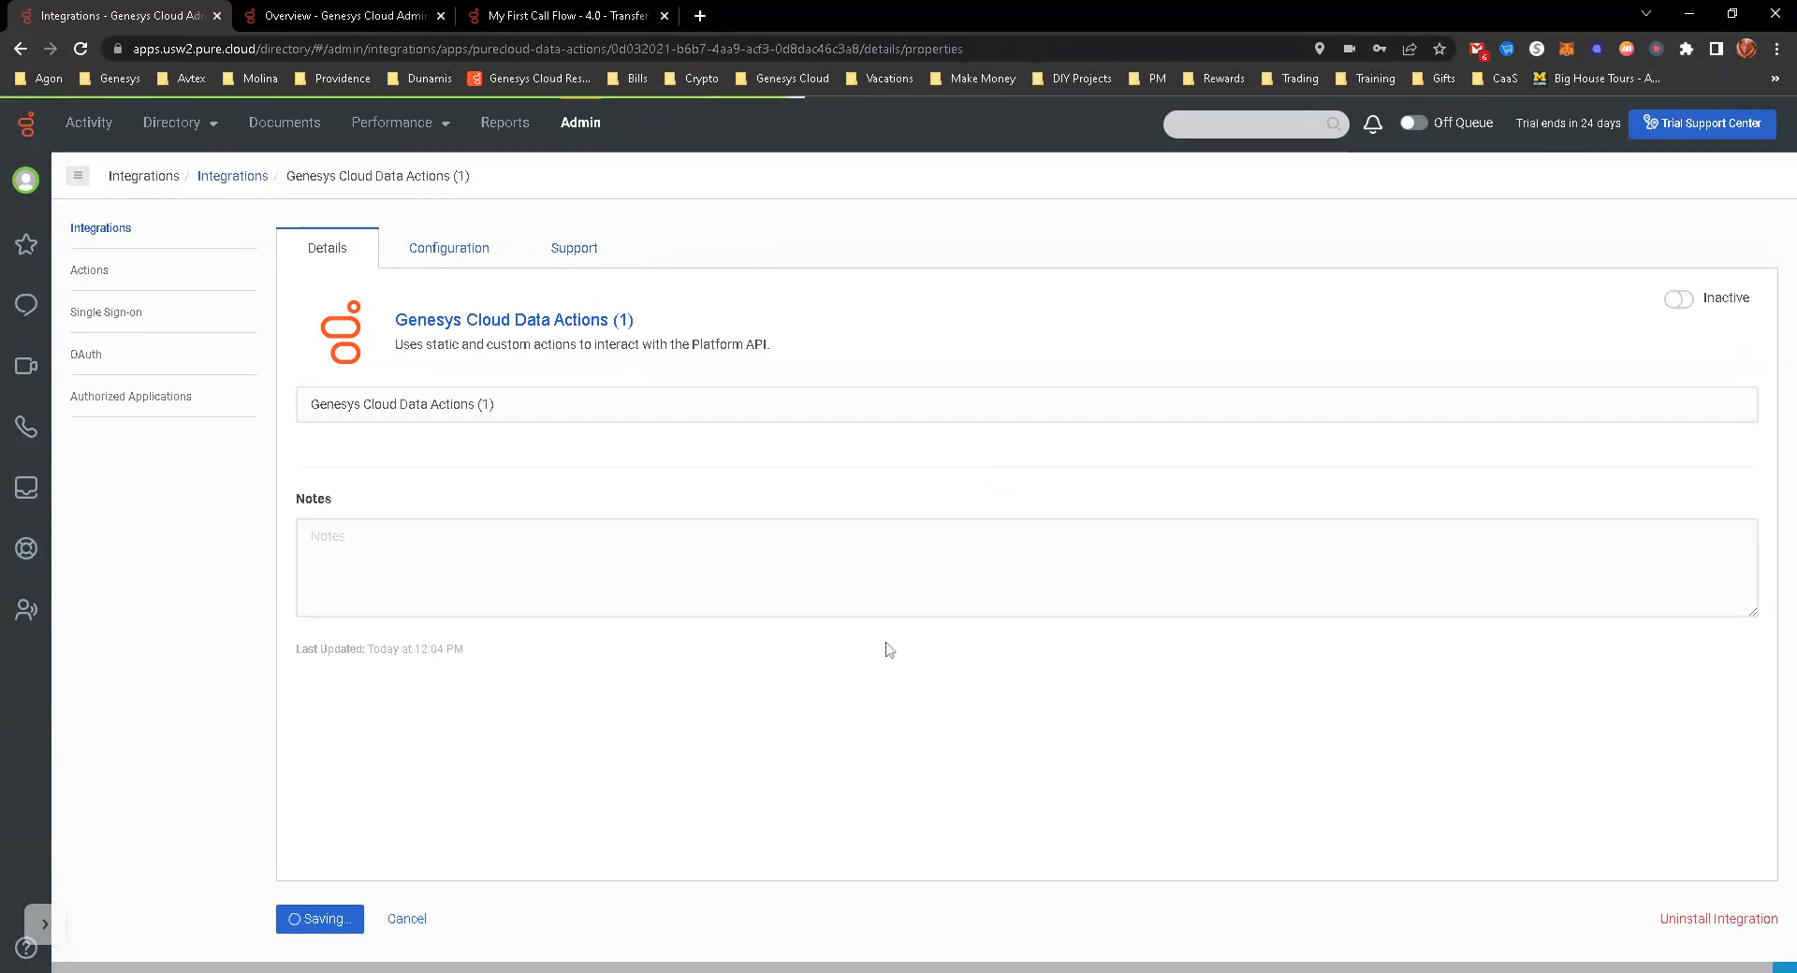
pyautogui.click(320, 919)
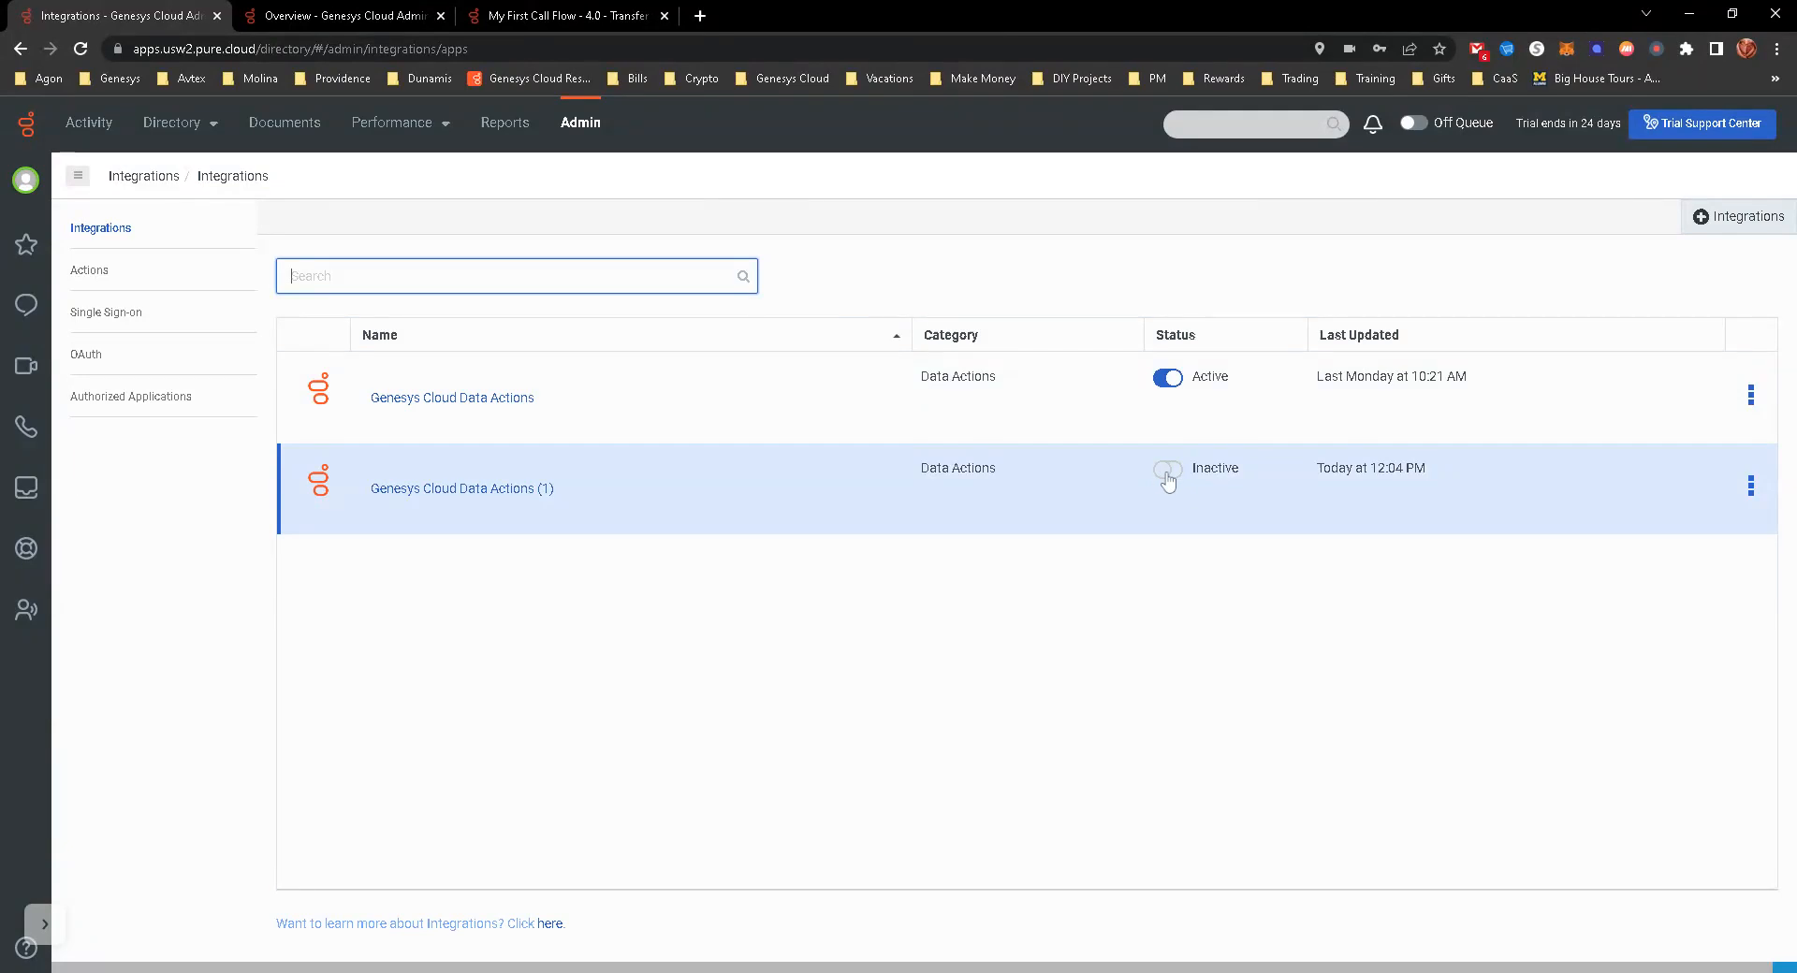
# Step: Switch Genesys Cloud Data Actions (1) to Active and return to the OAuth clients list
pyautogui.click(1167, 471)
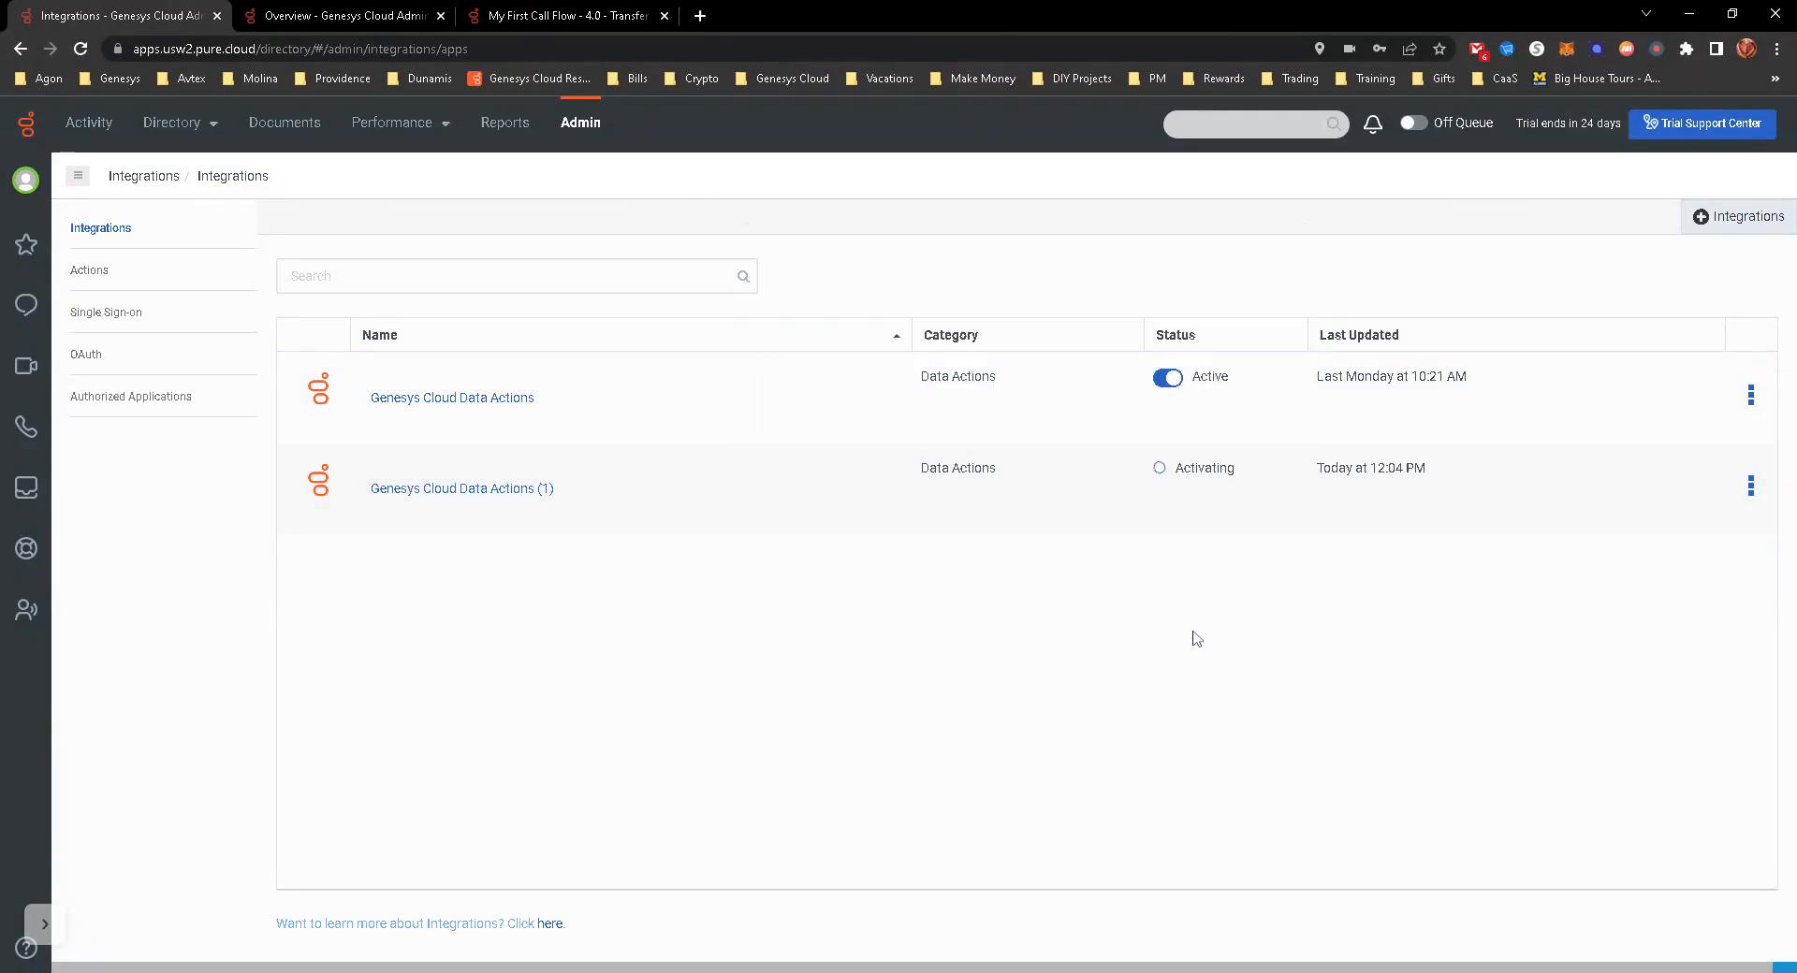
pyautogui.moveTo(961, 593)
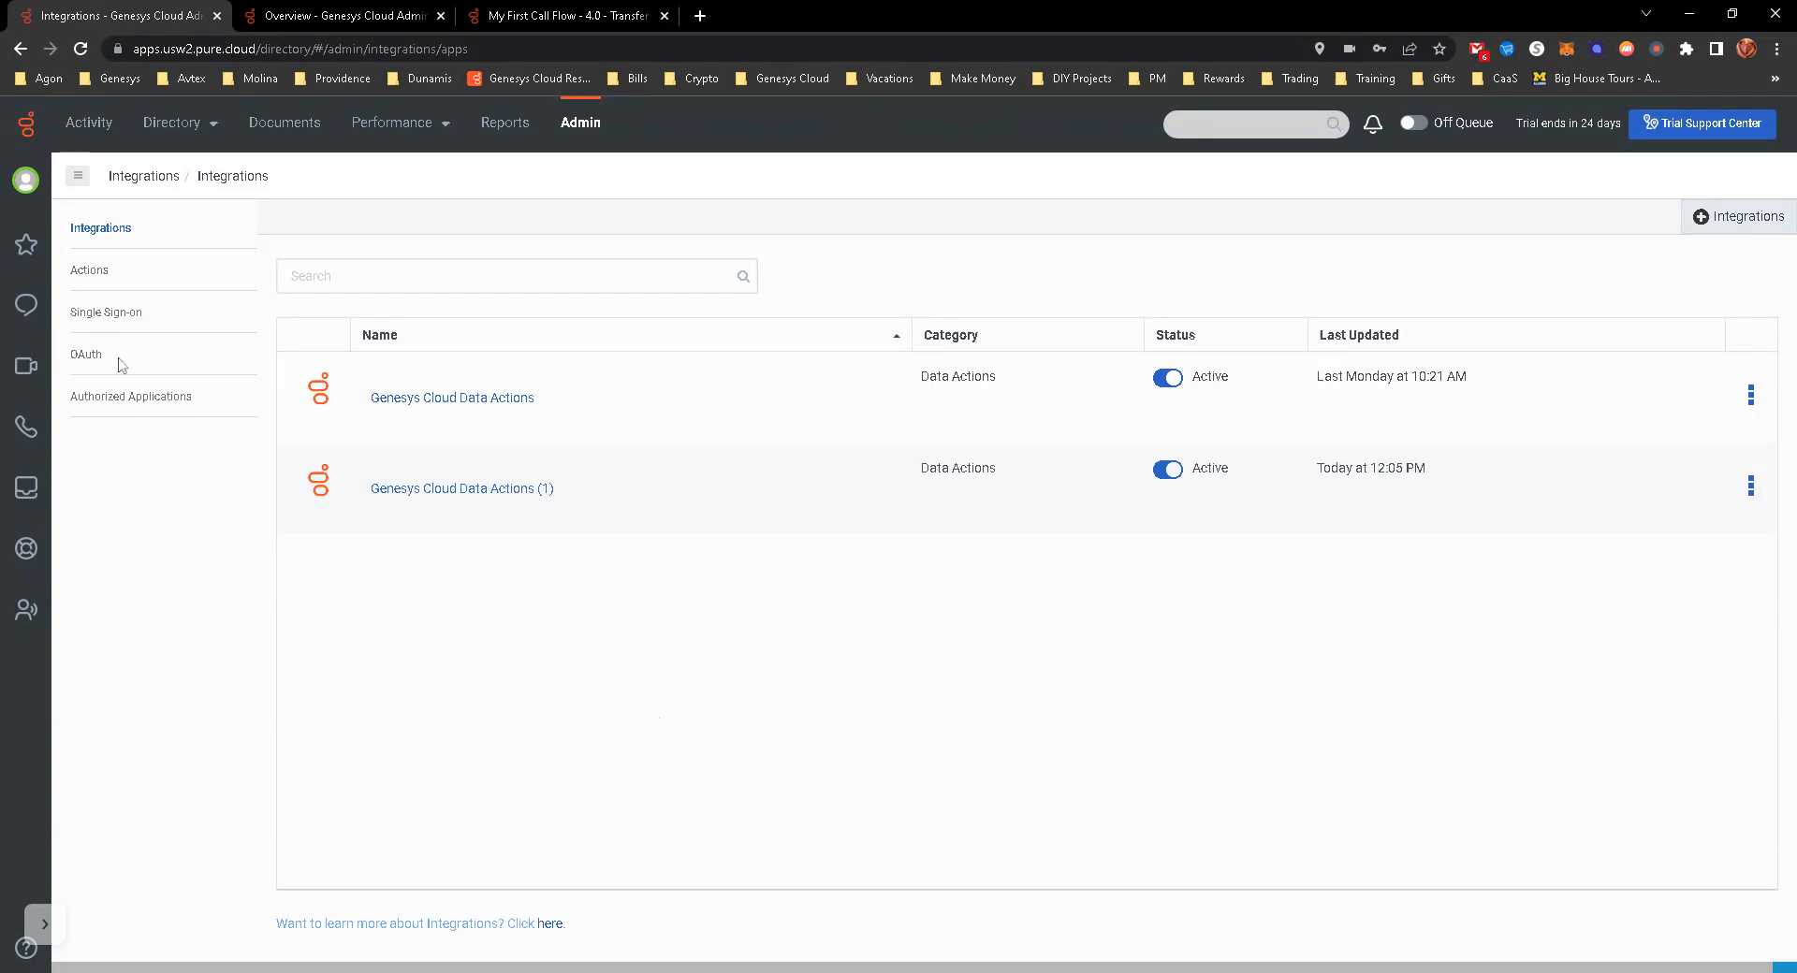
pyautogui.click(85, 354)
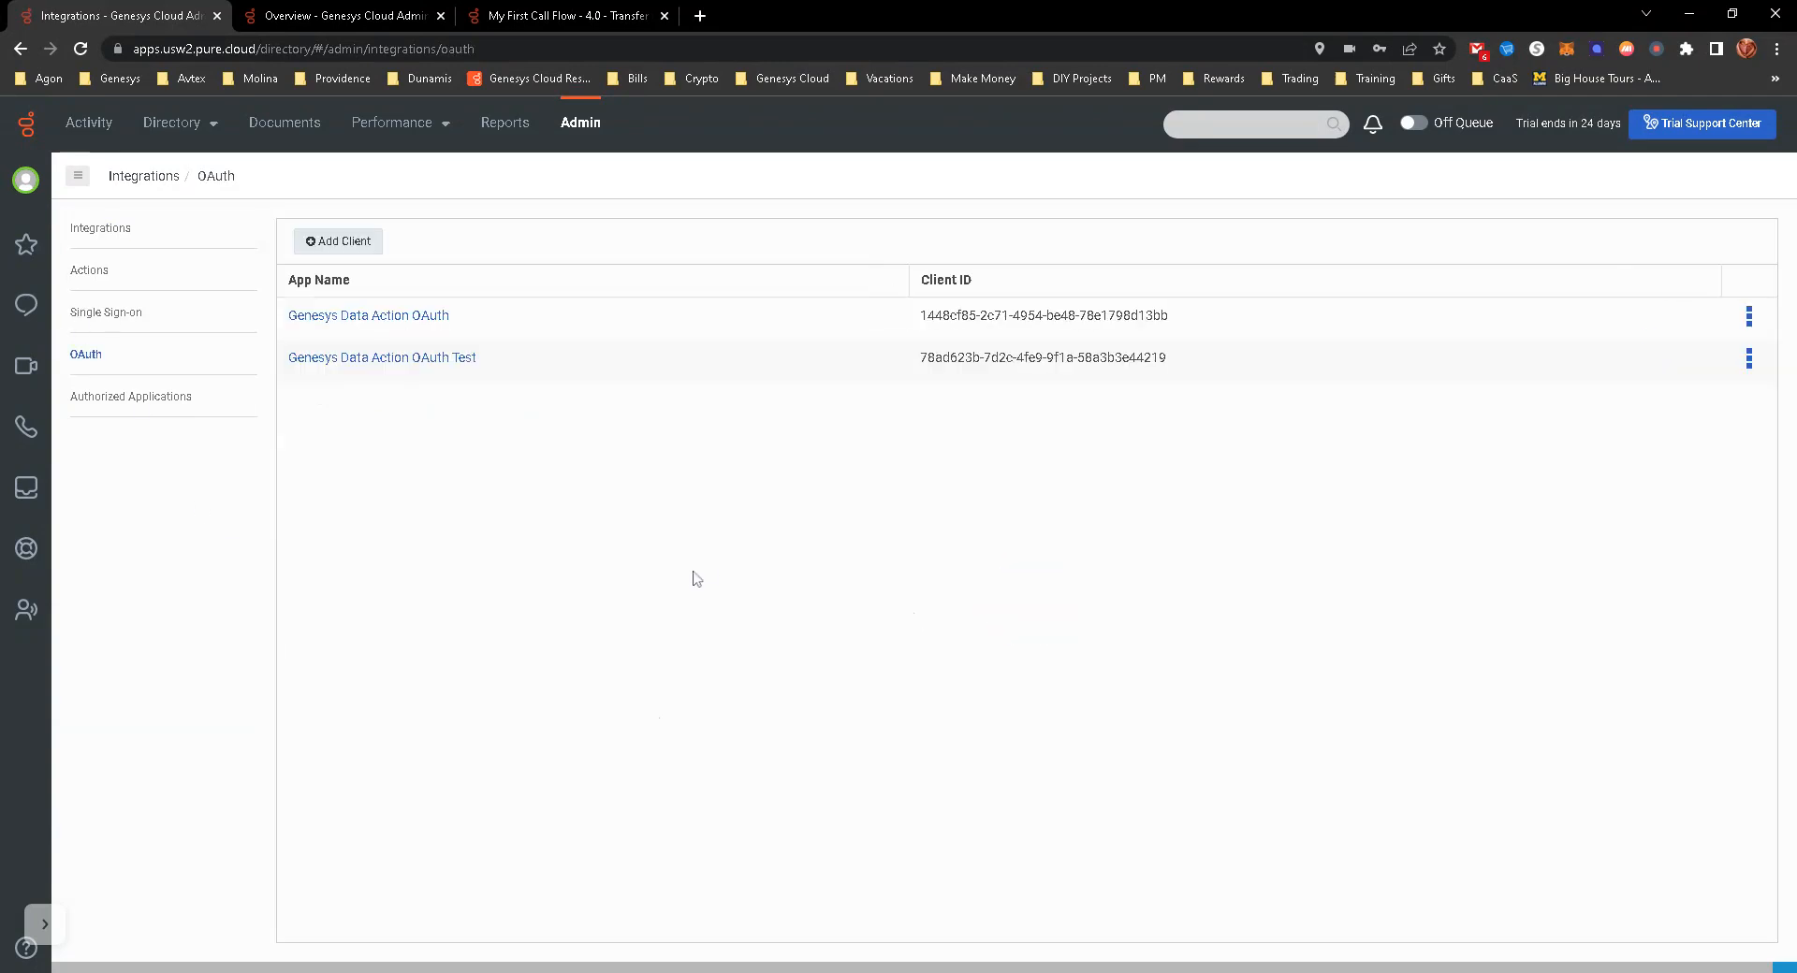